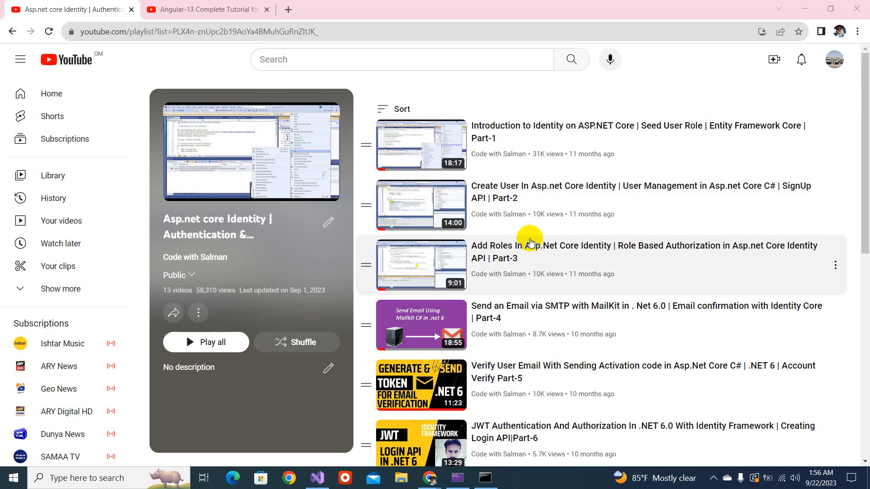
Browse the Angular-13 and Asp.net core Identity tutorial playlists in the browser.
scroll("down", 3)
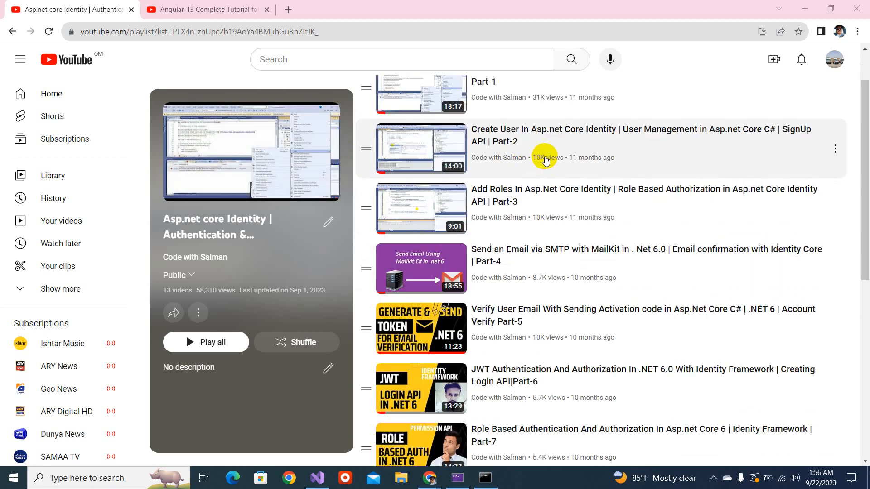
scroll("down", 3)
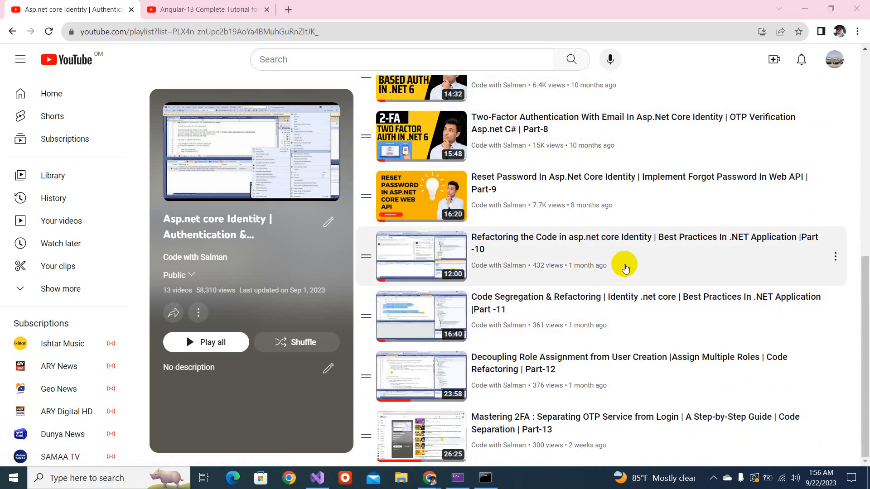
mouse_move(431, 245)
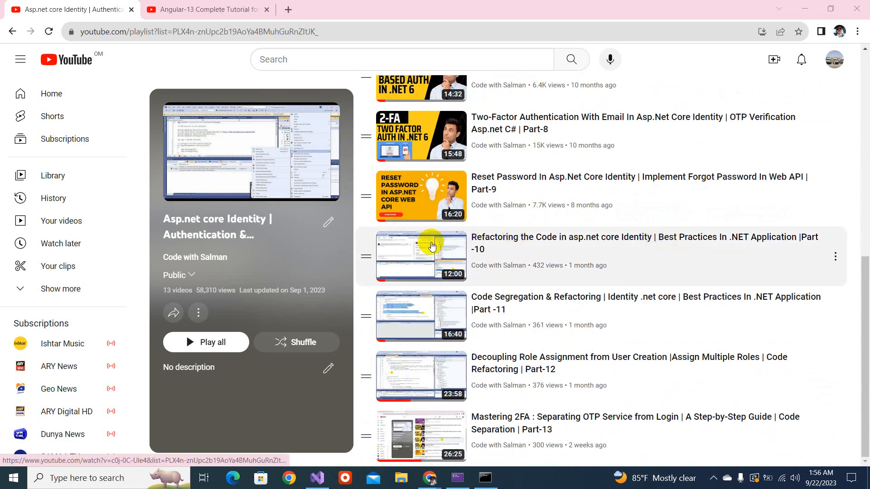
mouse_move(315, 247)
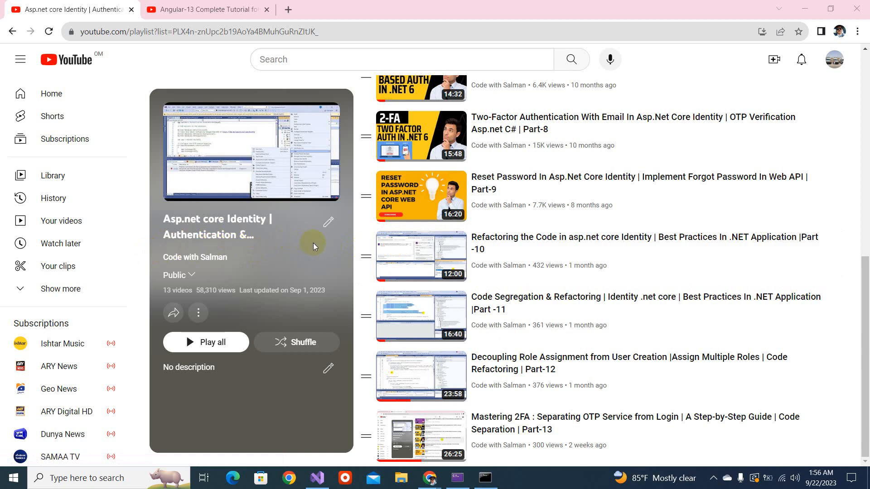
mouse_move(550, 226)
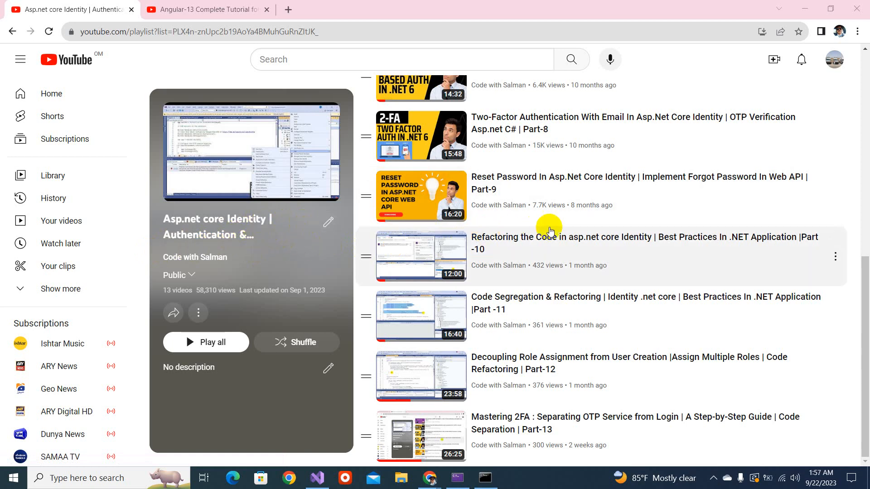
mouse_move(660, 199)
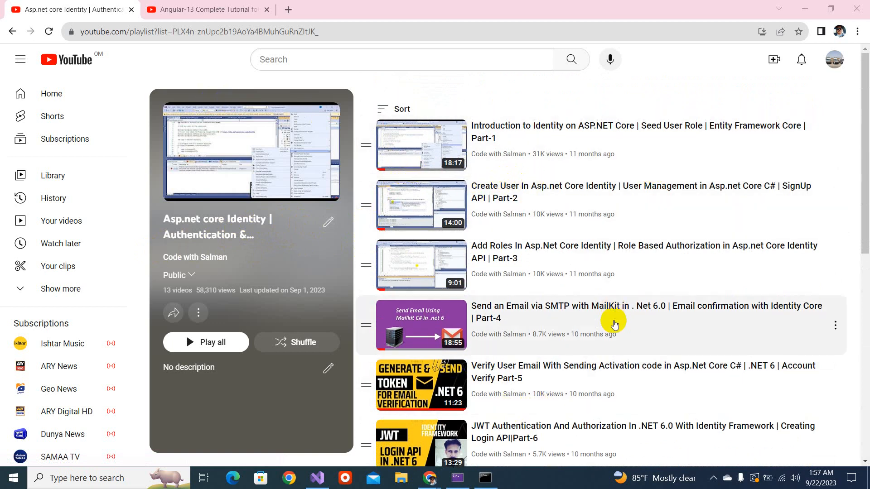
mouse_move(637, 150)
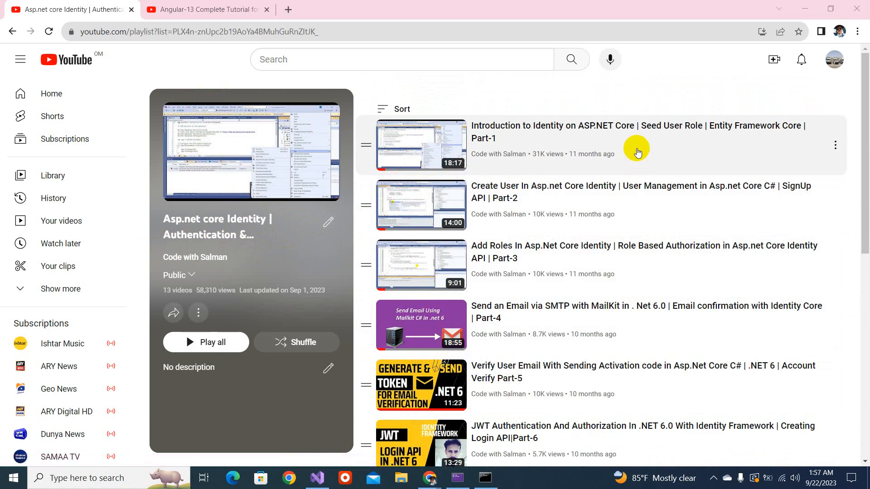
left_click(211, 9)
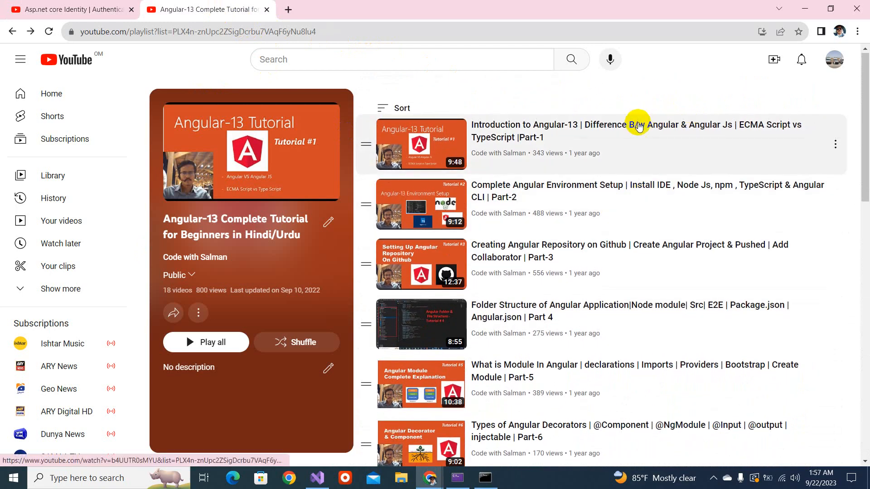
scroll("down", 3)
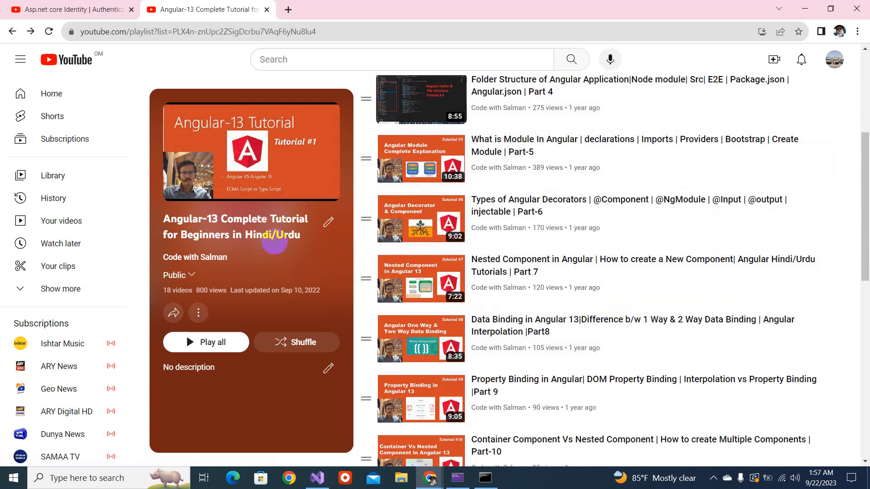
scroll("down", 3)
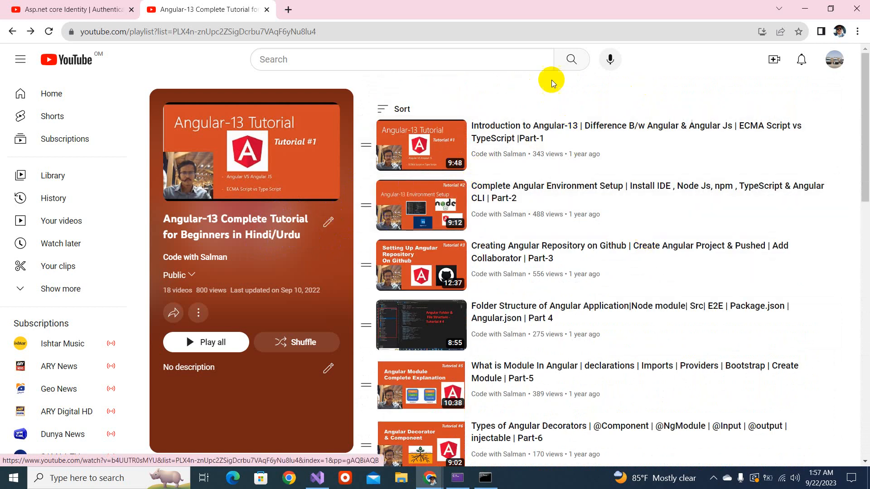
mouse_move(430, 141)
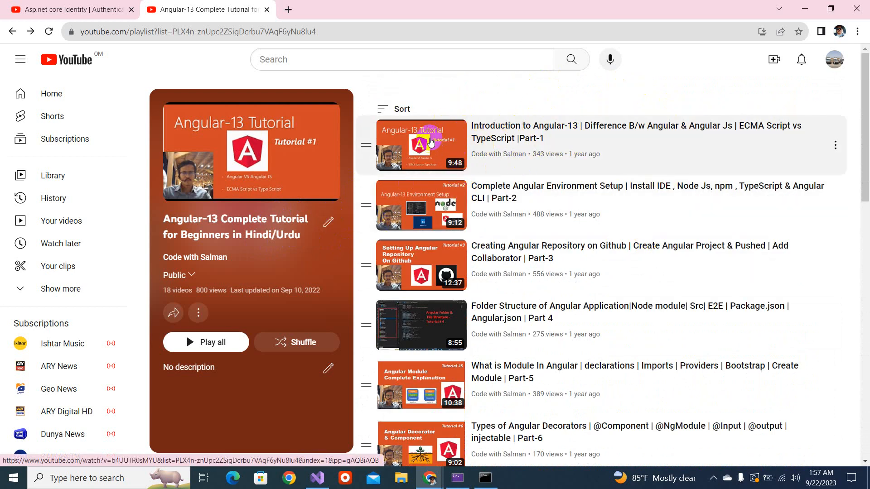
mouse_move(576, 253)
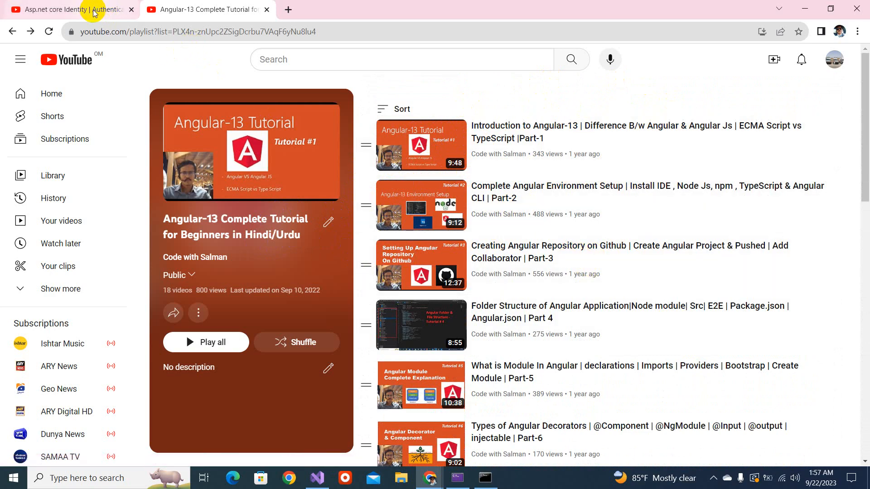
scroll("down", 3)
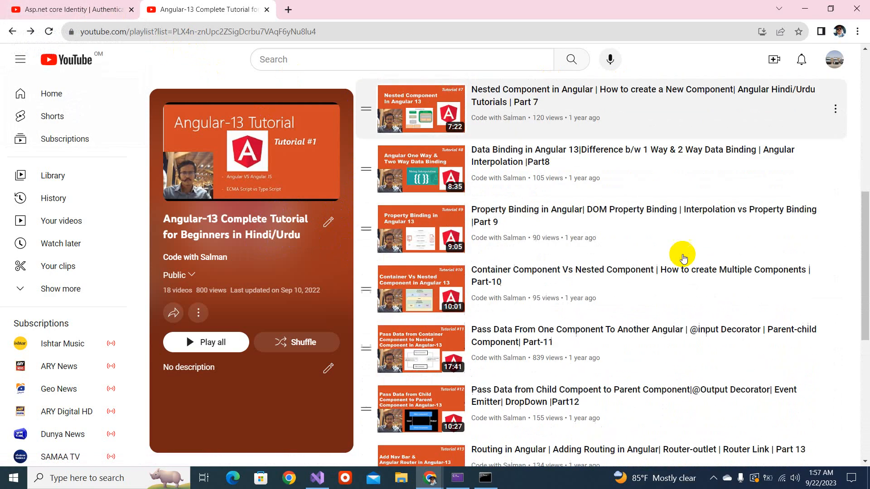
scroll("down", 3)
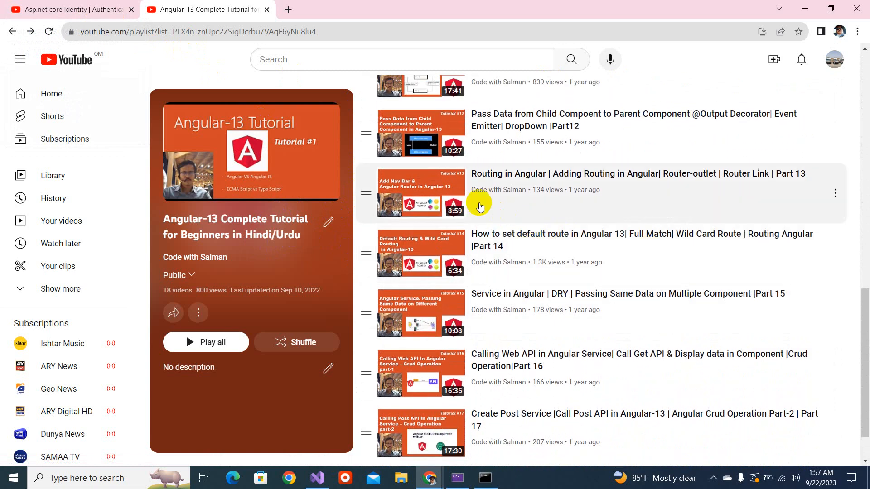
left_click(68, 9)
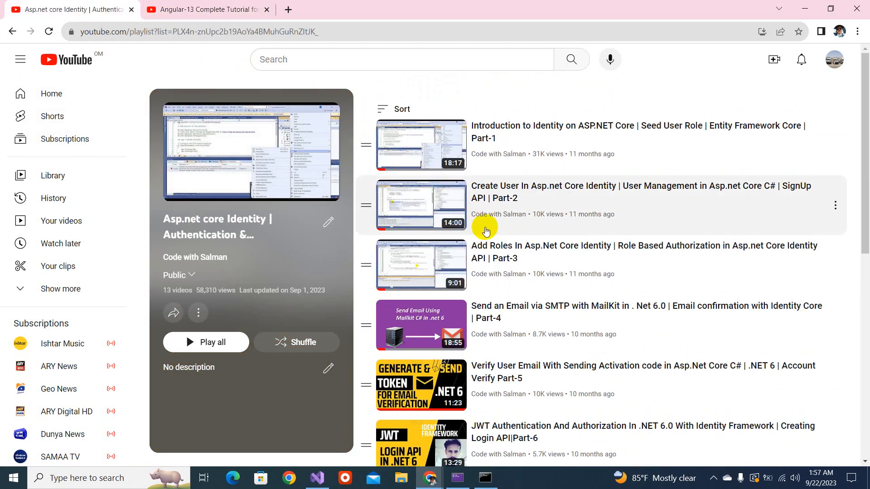
mouse_move(624, 189)
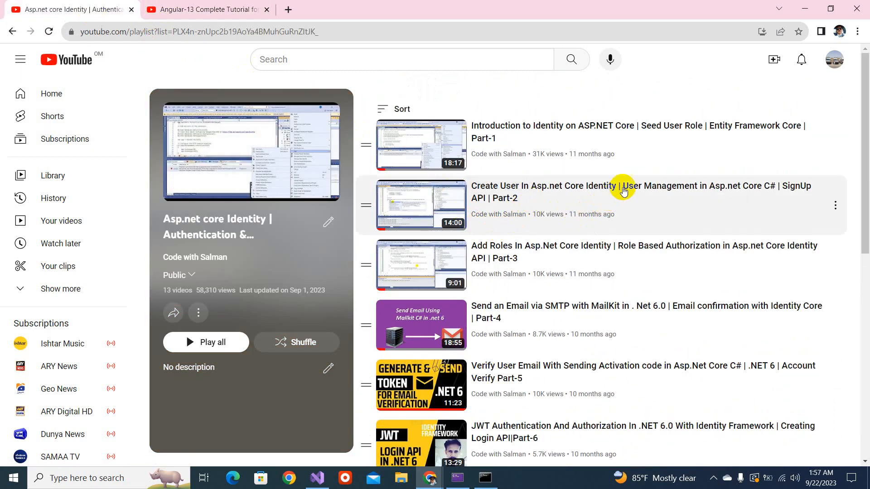
mouse_move(566, 194)
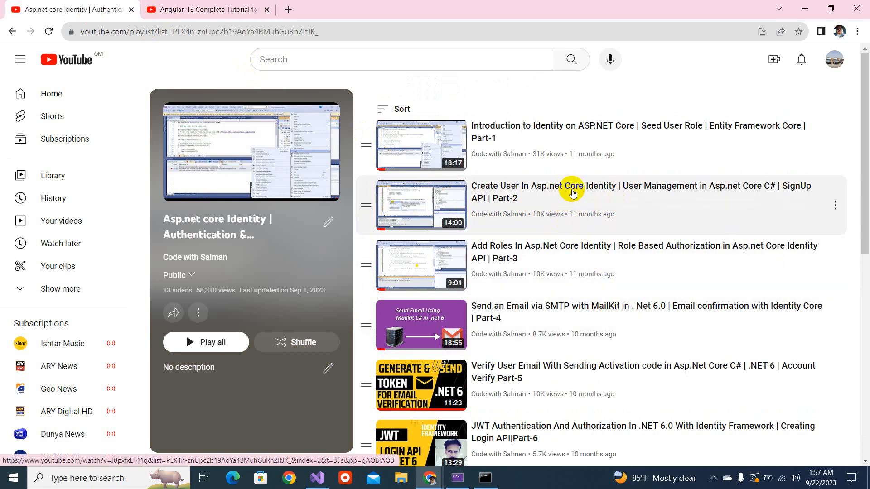
mouse_move(667, 292)
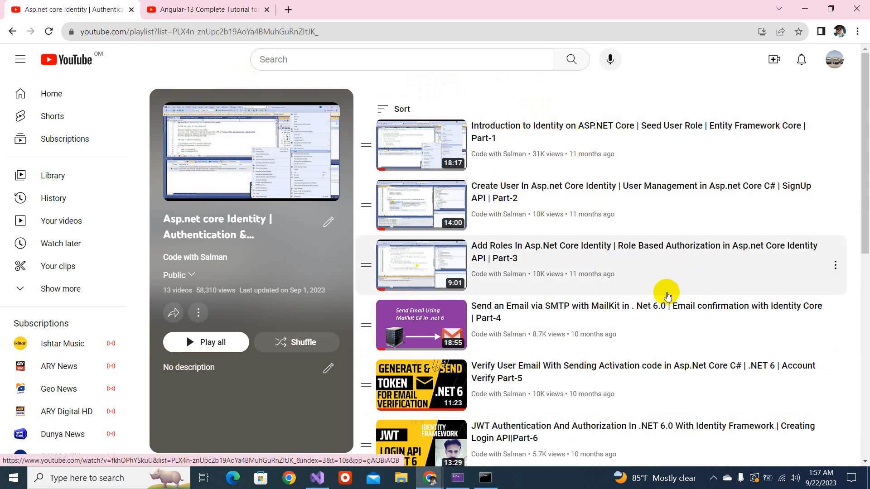
scroll("down", 3)
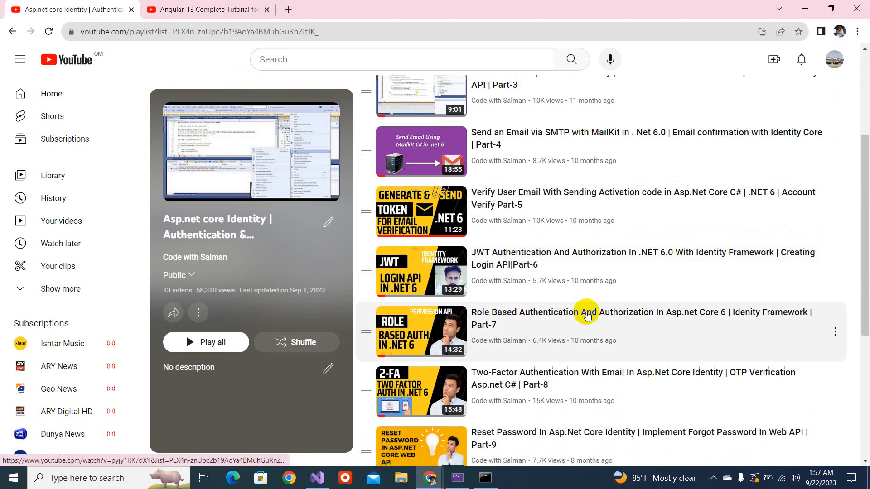
Create a FrontEnd folder inside D:\ASP.NET-IDENTITY in File Explorer.
left_click(402, 479)
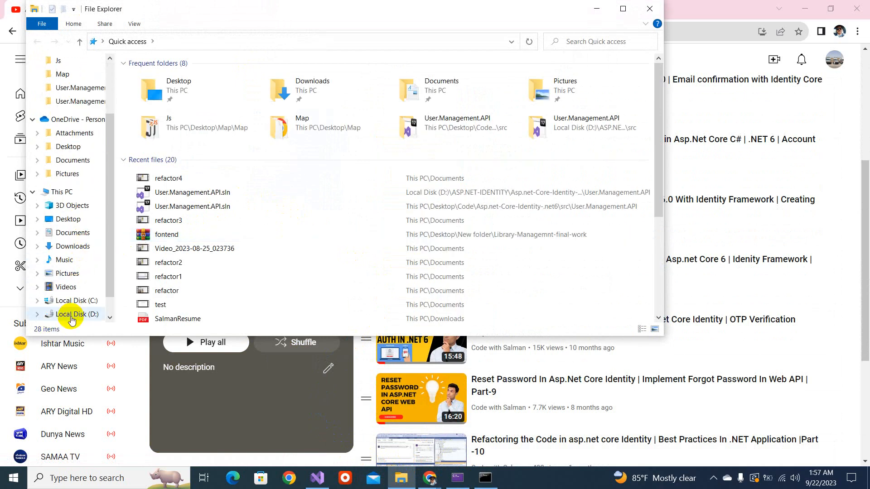
left_click(76, 314)
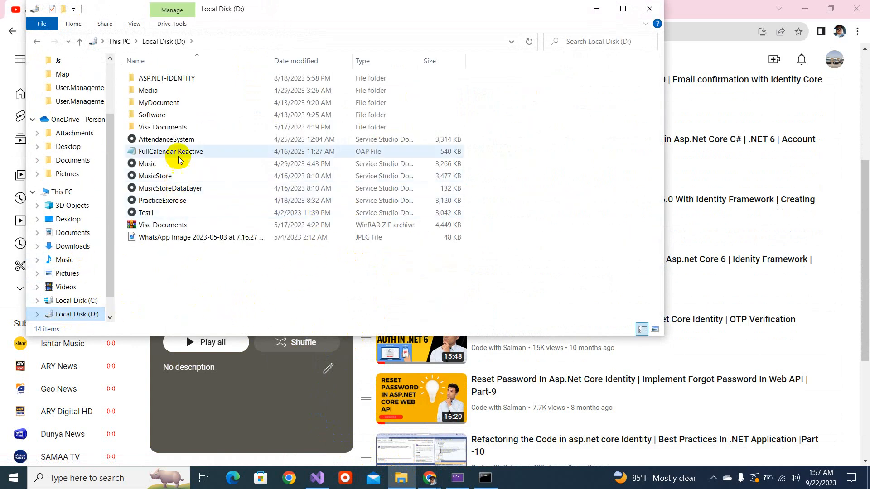
double_click(167, 78)
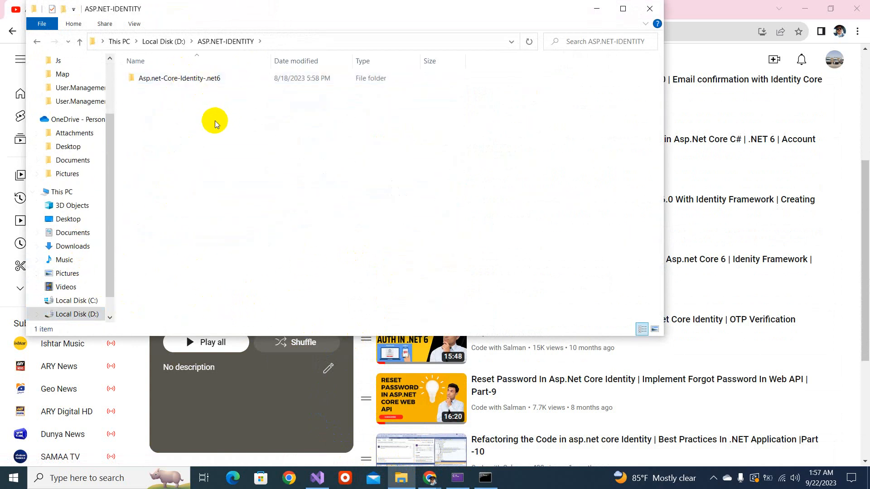
right_click(214, 123)
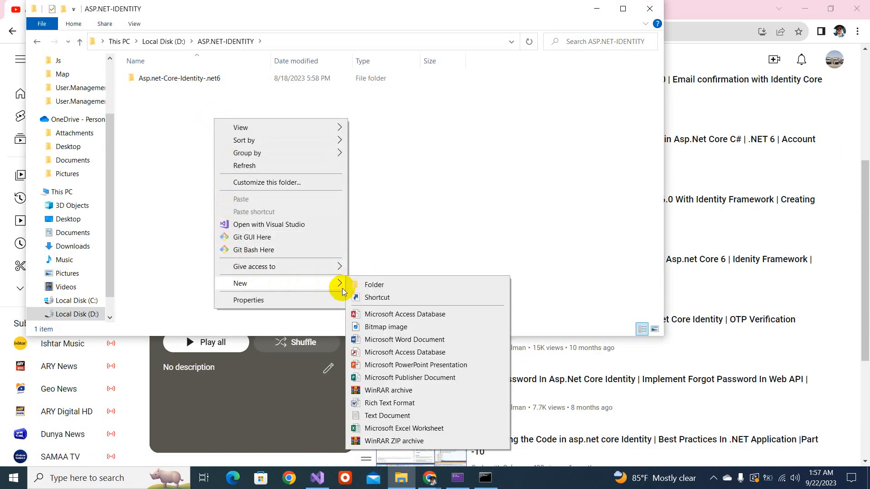
left_click(374, 285)
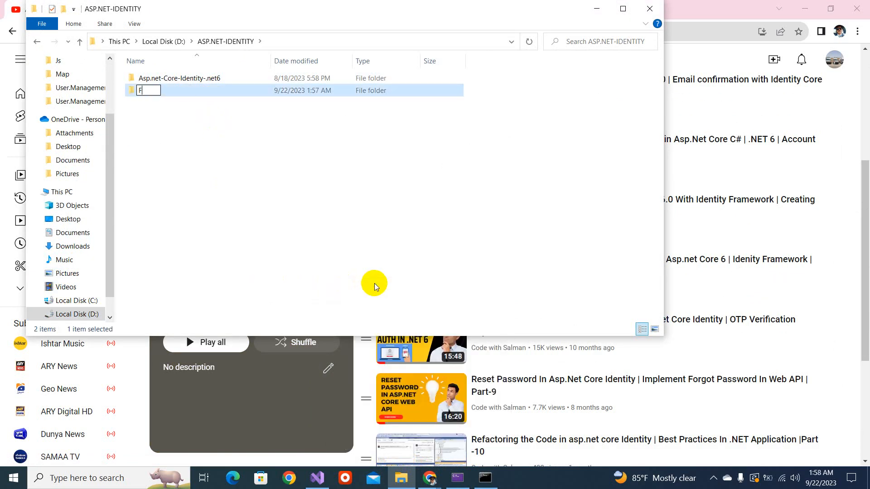
type("rontEnd")
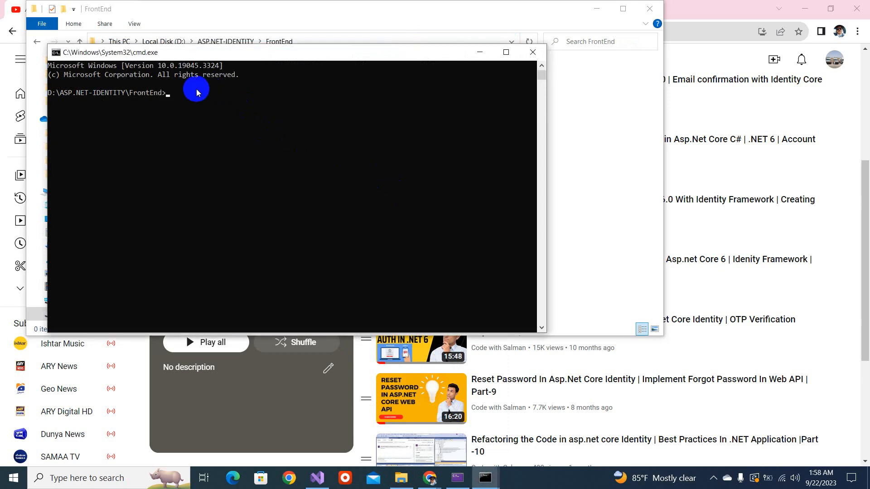
Attempt ng new angular-userManagement in cmd; ng is not recognized.
type("ng new")
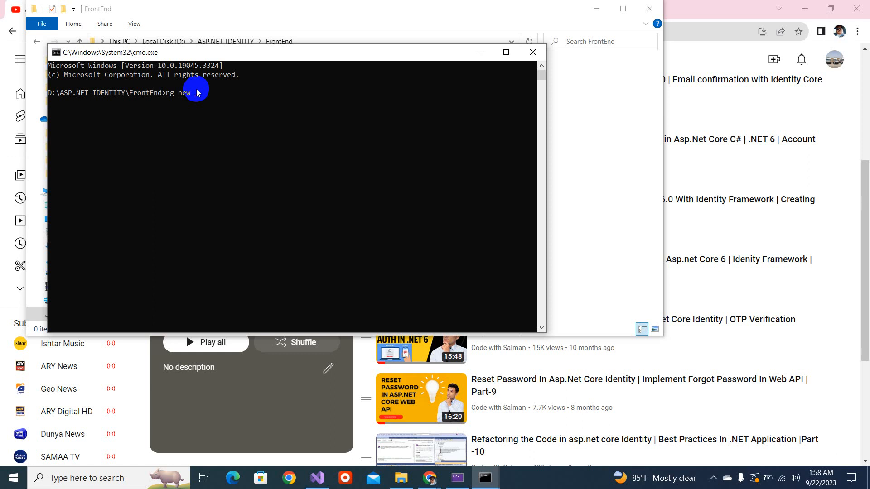
type("angular")
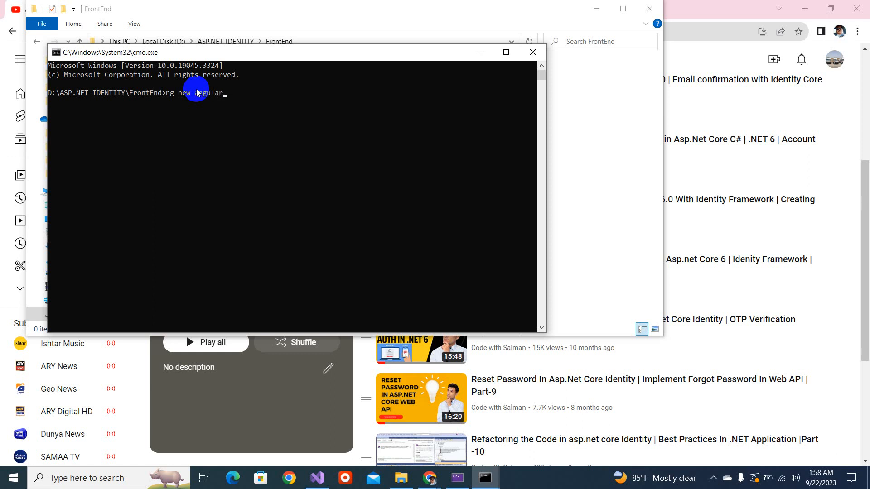
type("-")
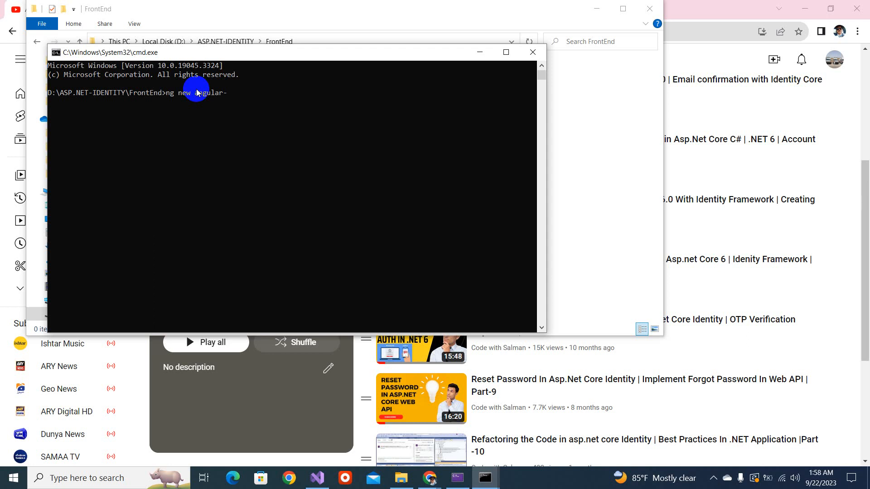
type("user")
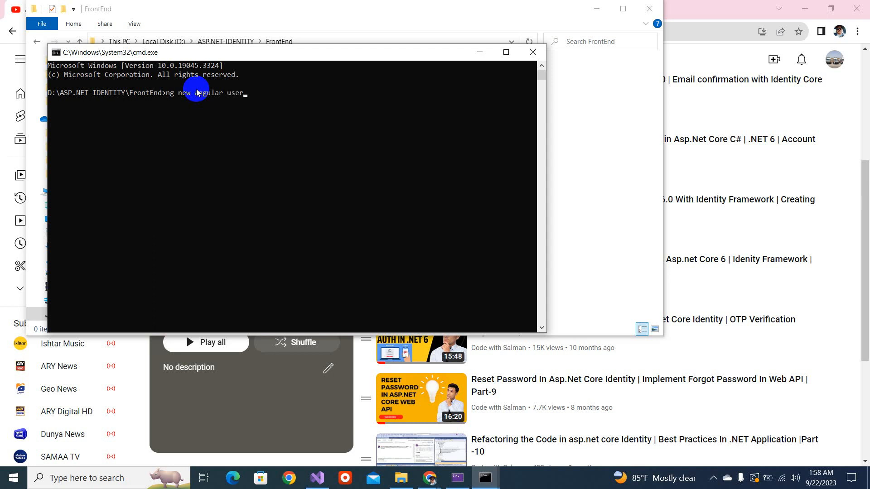
type("Managem")
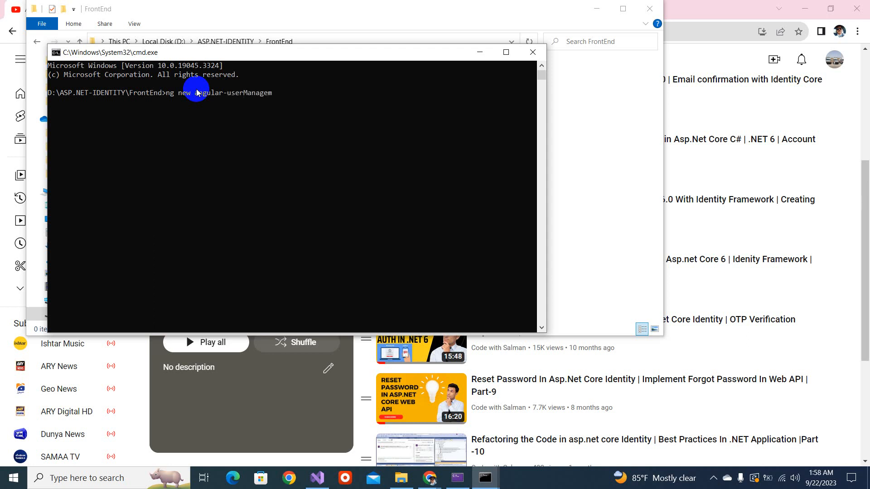
key("Backspace")
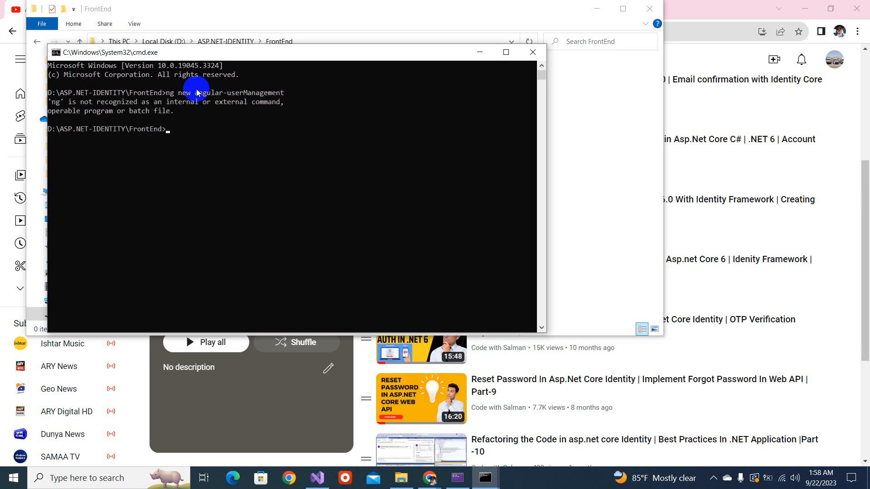
left_click(202, 139)
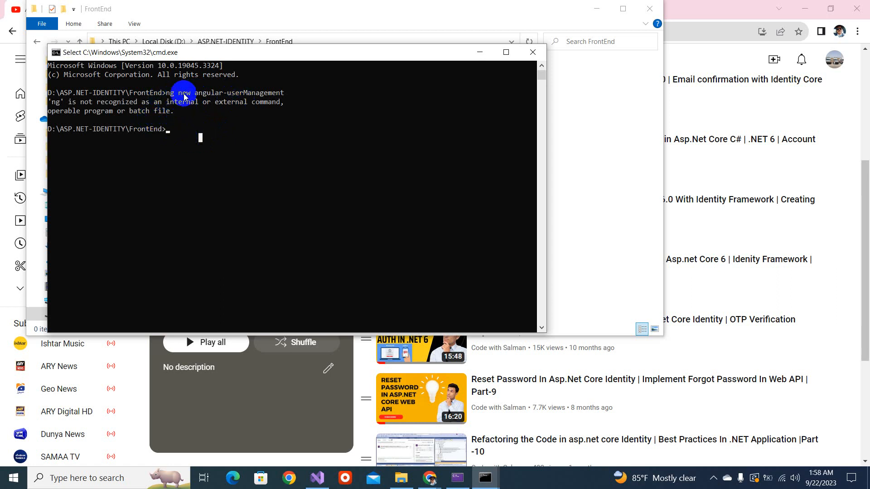
mouse_move(190, 106)
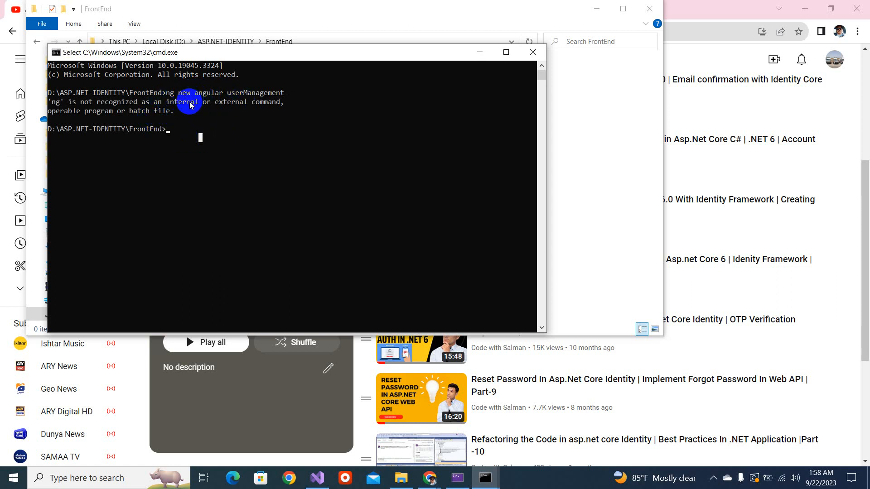
type("ng --version")
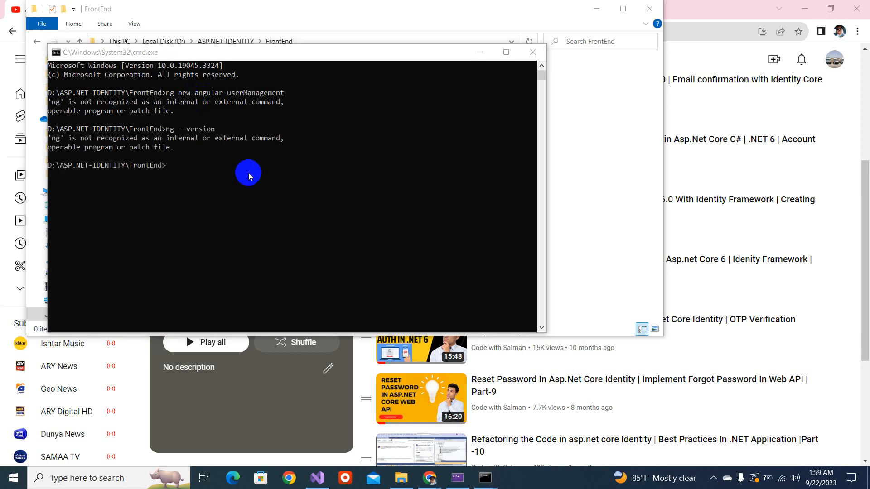
type("npm install -g @angular/cli")
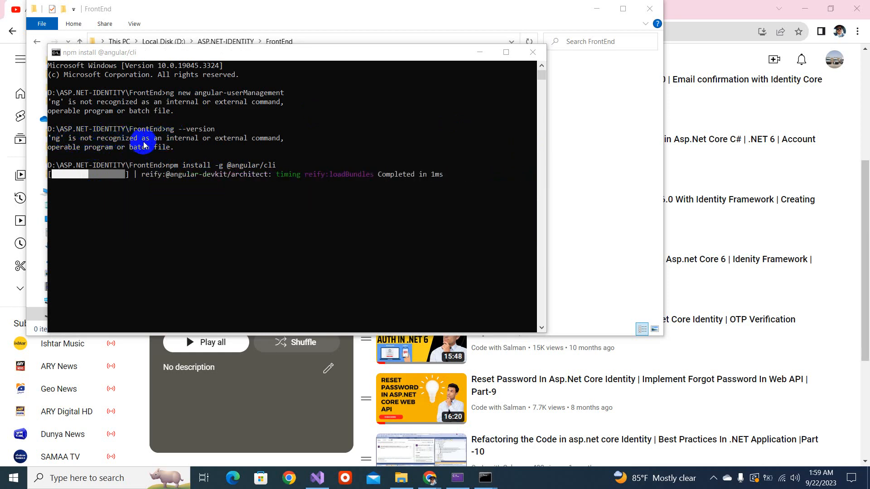
mouse_move(256, 190)
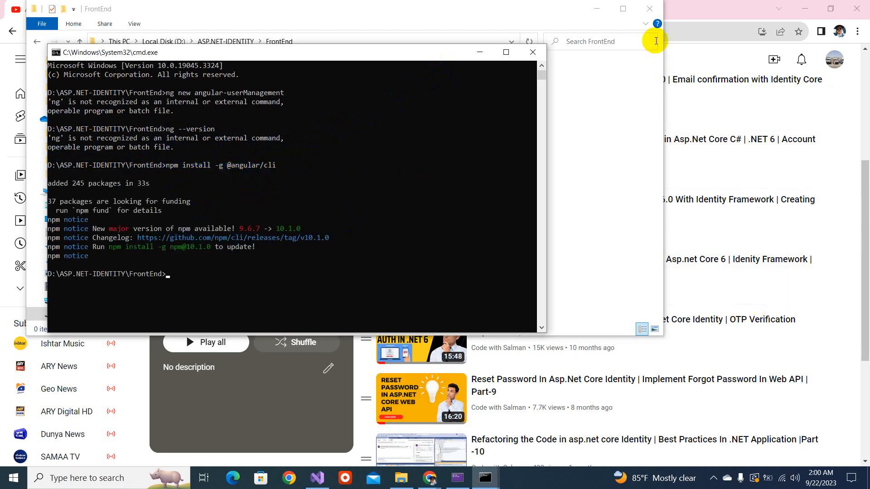
Wait for the global Angular CLI install to add 245 packages, then return to the FrontEnd folder.
left_click(533, 52)
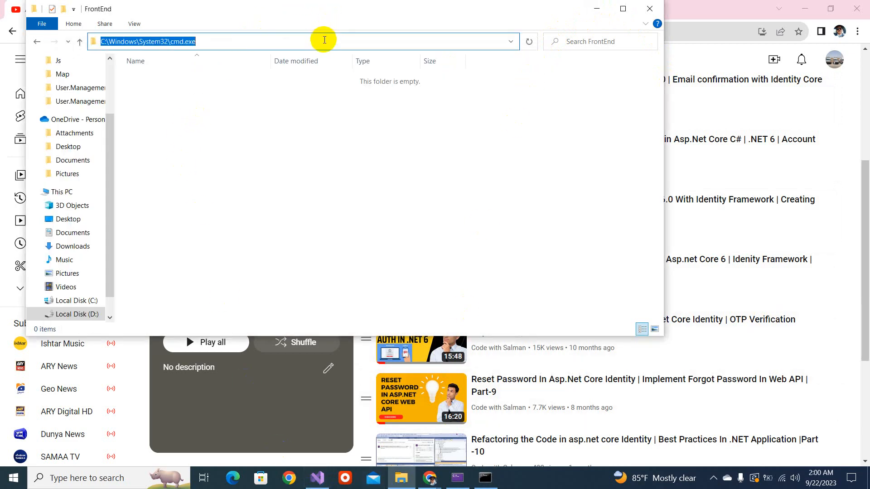
Run ng new angular-user-management with analytics y, routing y and CSS stylesheets.
key("Enter")
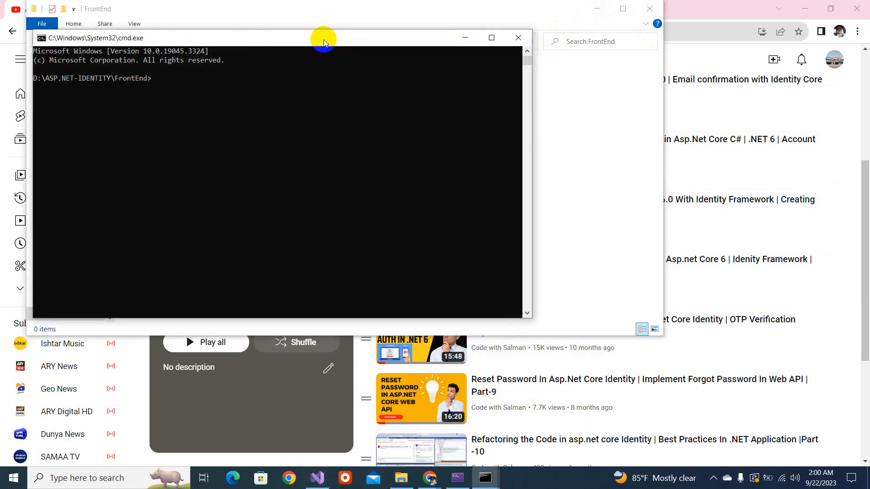
type("ng new")
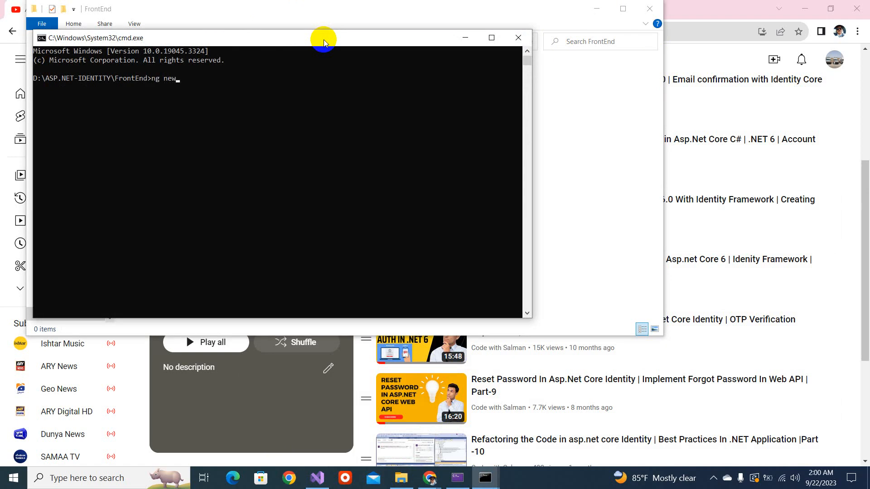
type("angular-user-management")
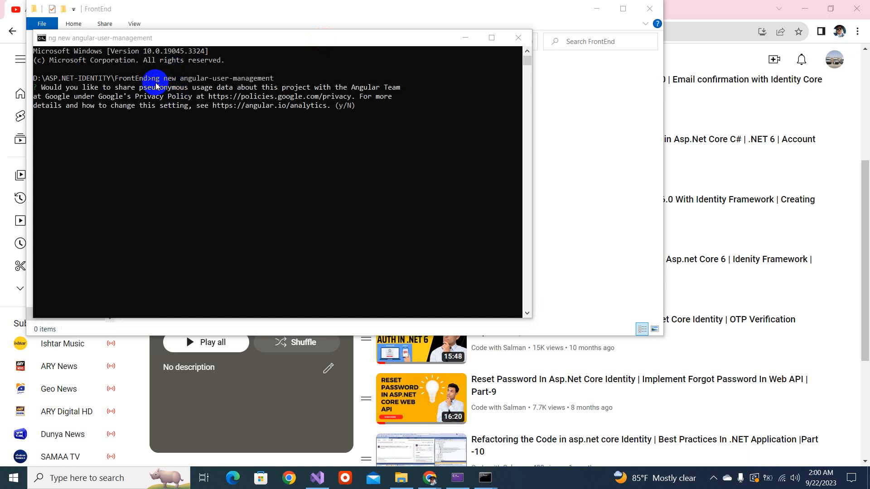
mouse_move(225, 81)
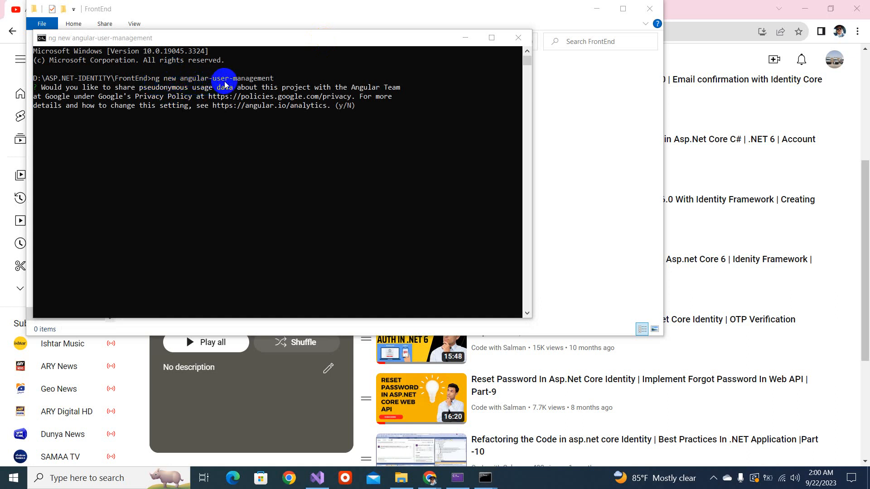
mouse_move(344, 112)
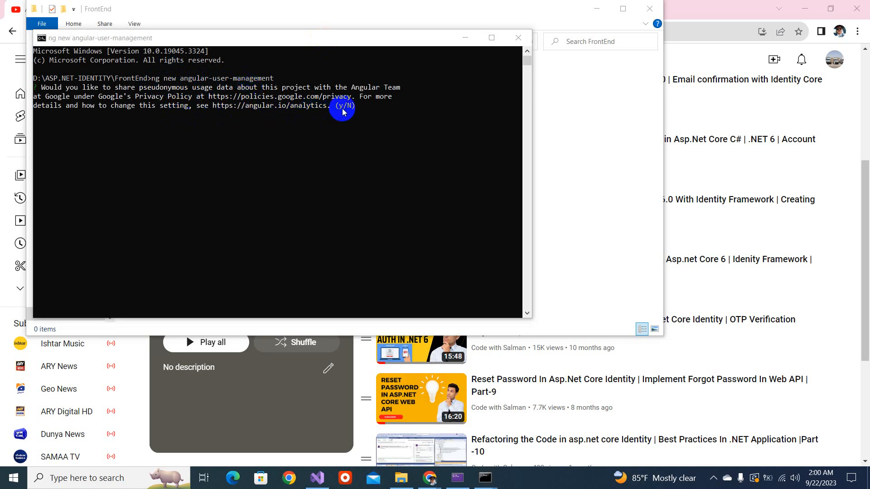
type("y")
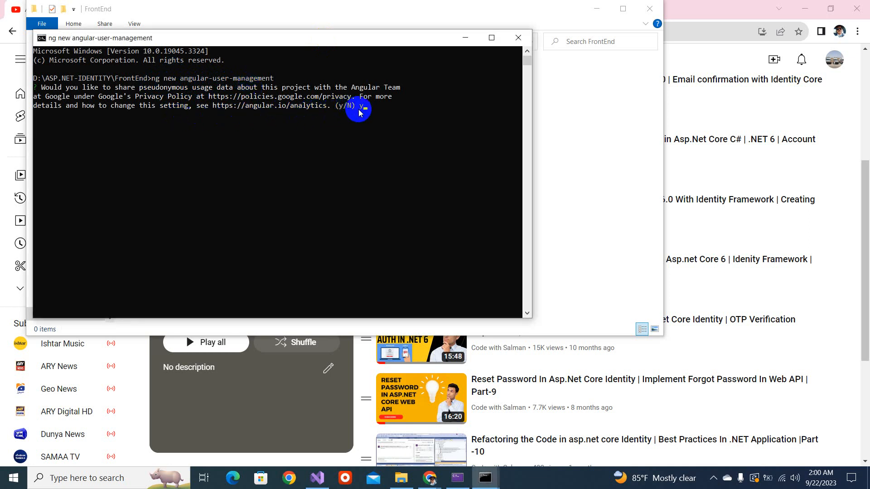
type("y")
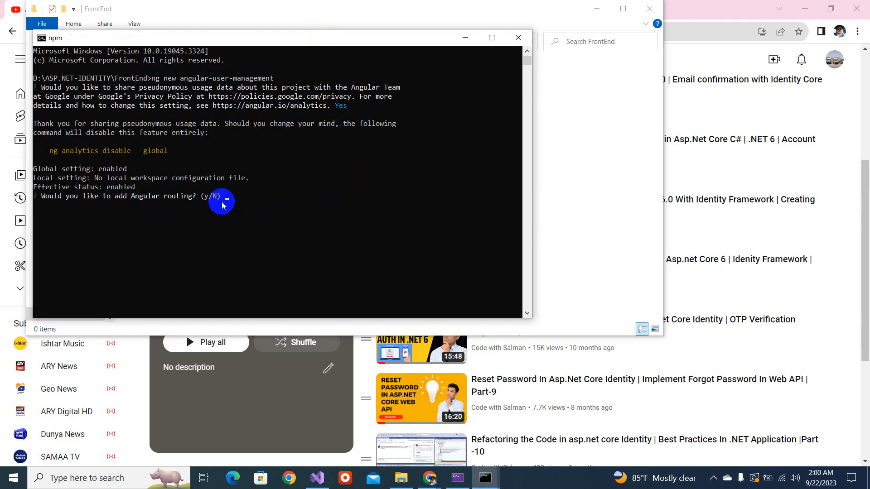
type("y")
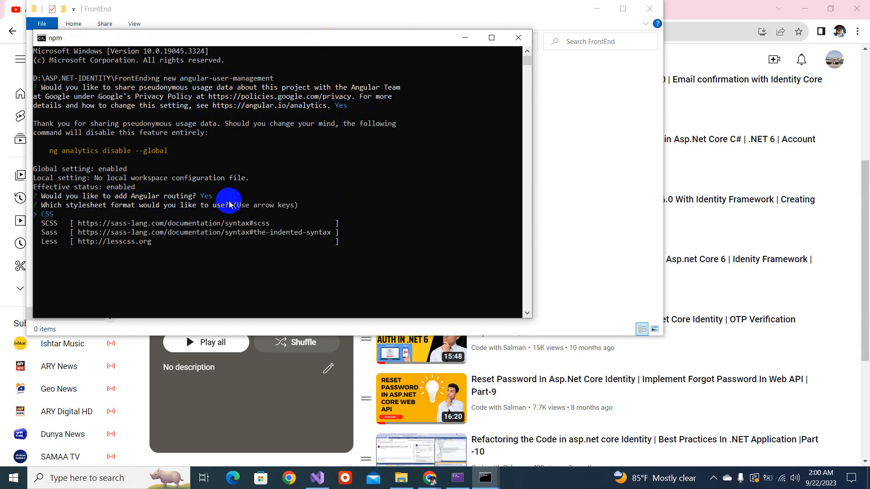
key("Enter")
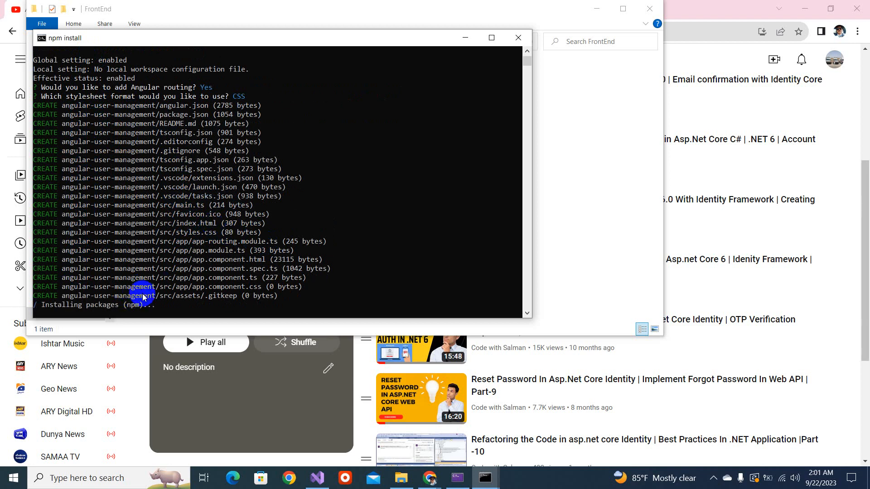
mouse_move(161, 308)
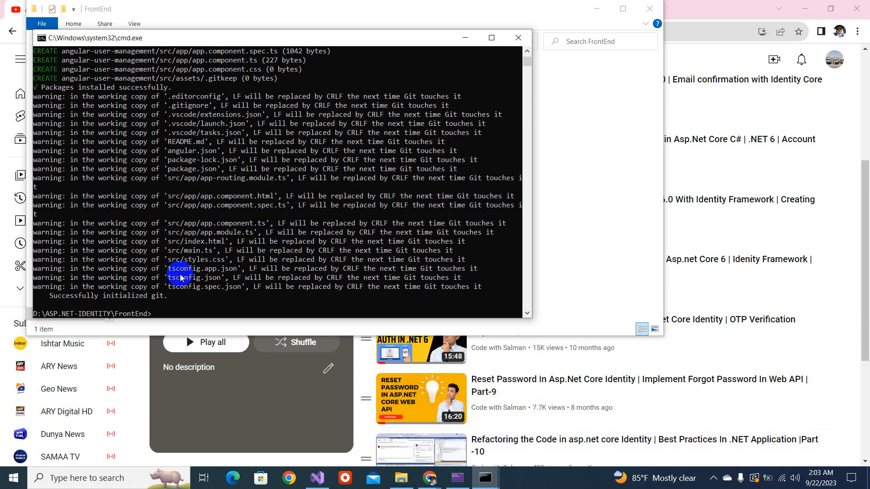
mouse_move(509, 53)
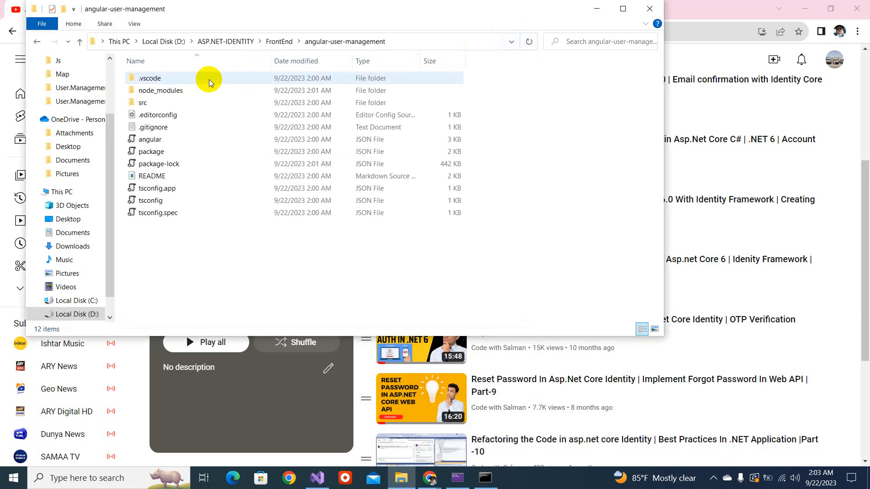
Enter the angular-user-management folder and launch cmd from its address bar.
left_click(142, 102)
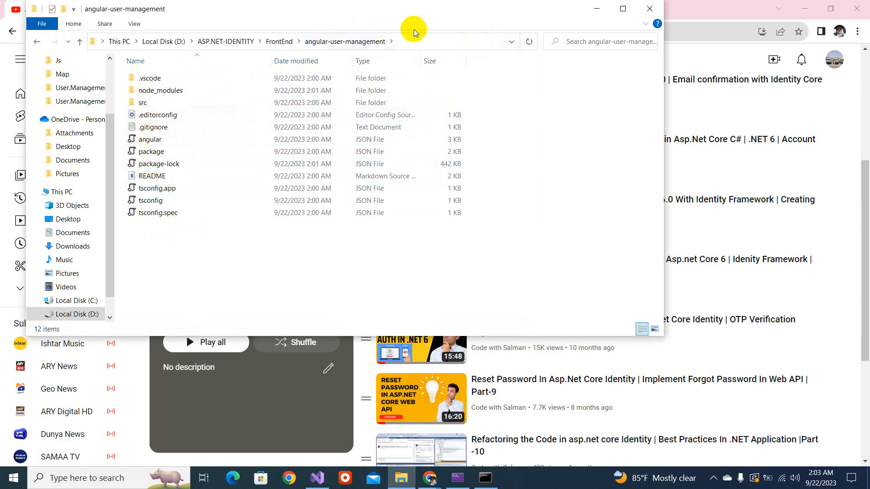
left_click(392, 42)
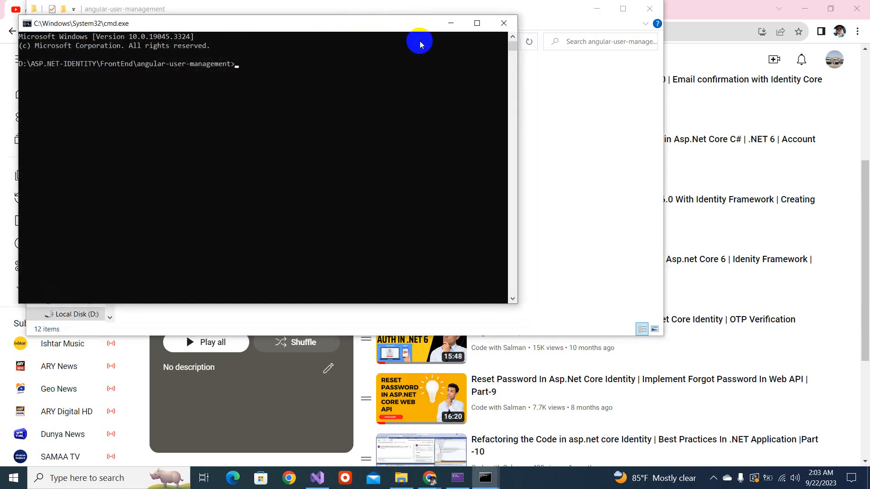
Run code . to open the angular-user-management project in VS Code.
type("code .")
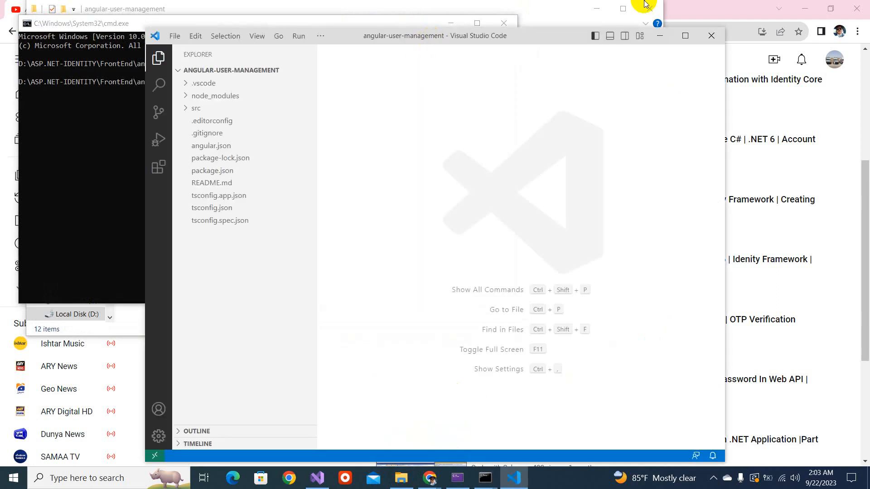
Trust the authors, install Angular Language Service, and run ng generate component signup in the terminal (blocked by script policy).
left_click(686, 36)
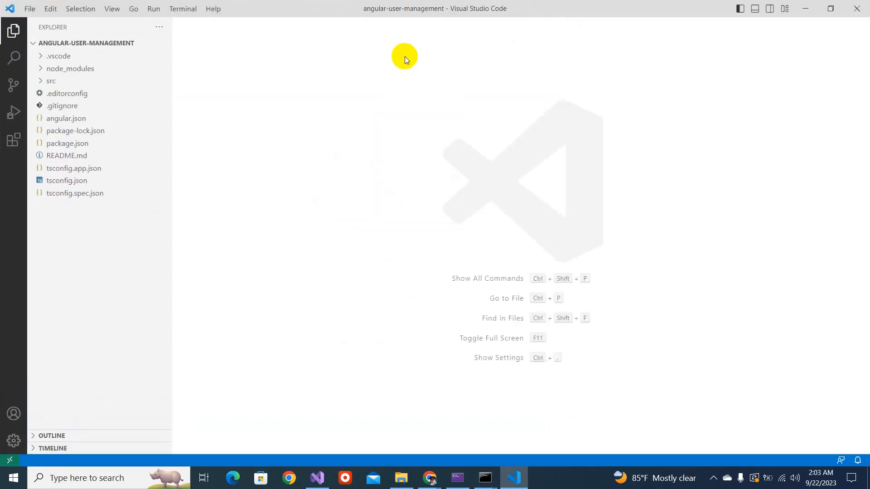
left_click(51, 80)
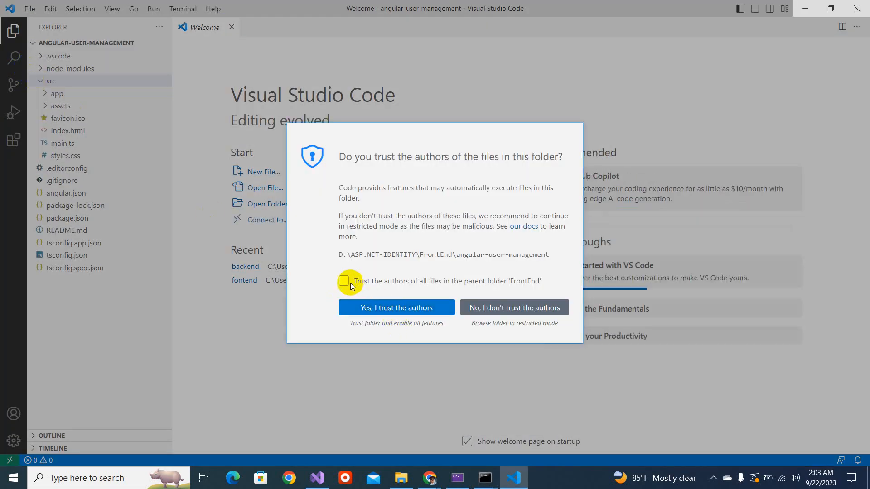
left_click(396, 308)
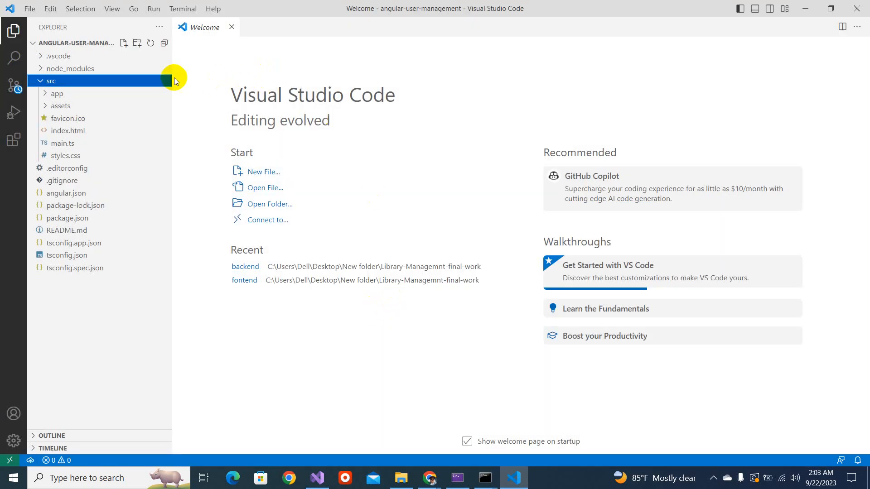
key("ctrl+`")
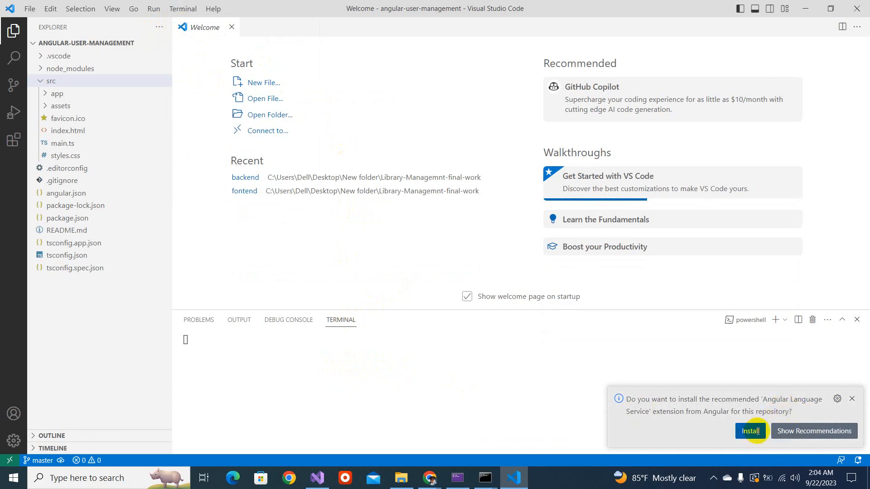
left_click(750, 431)
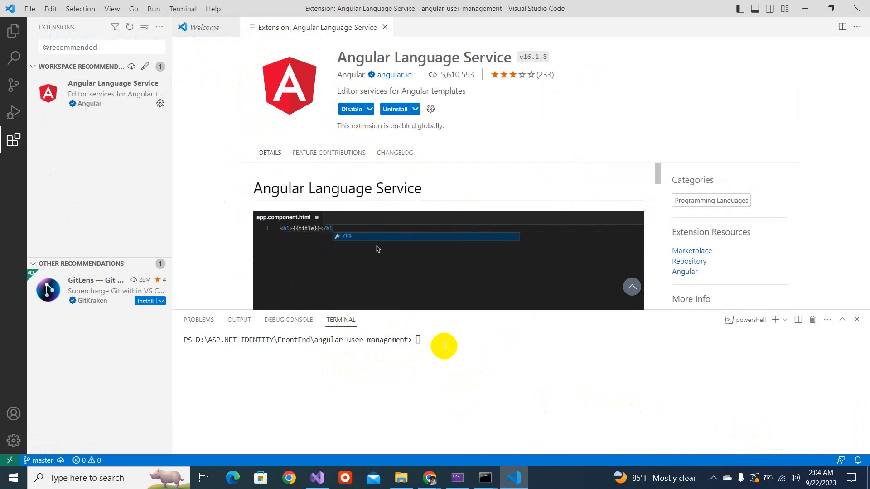
type("ng generate component signup")
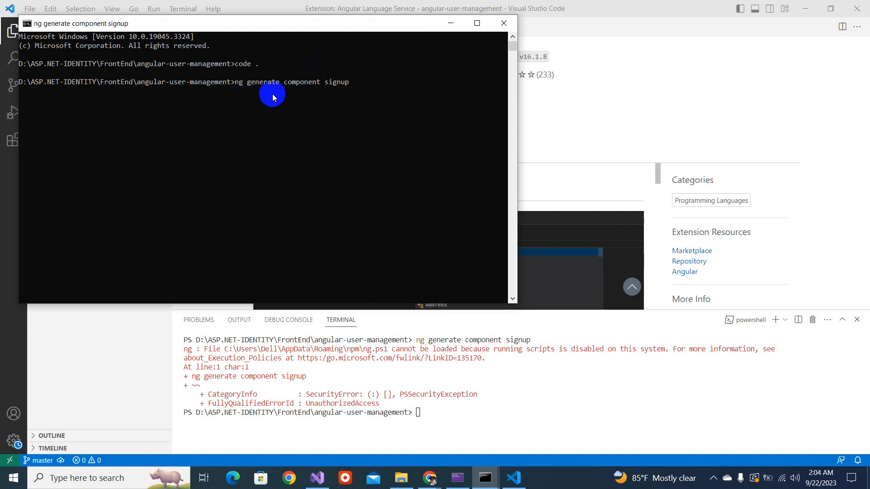
Generate the signup component (answer y) and the signup service from cmd, checking the new files under src/app.
key("Enter")
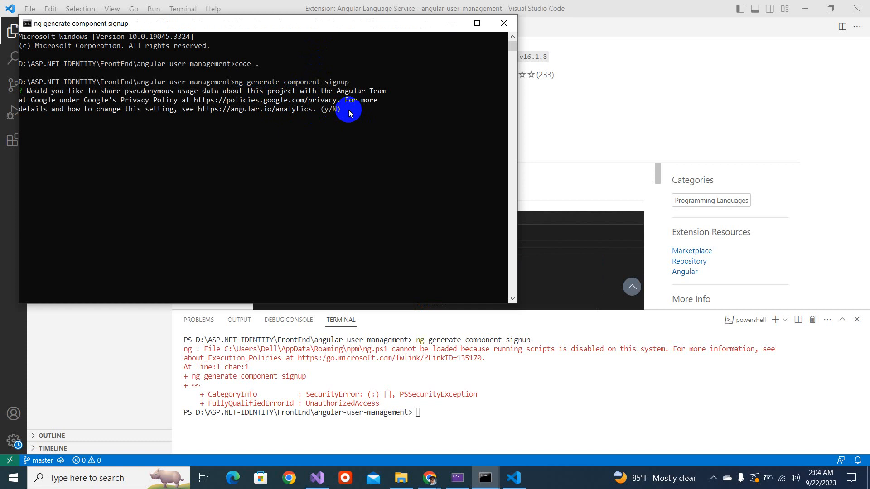
type("y")
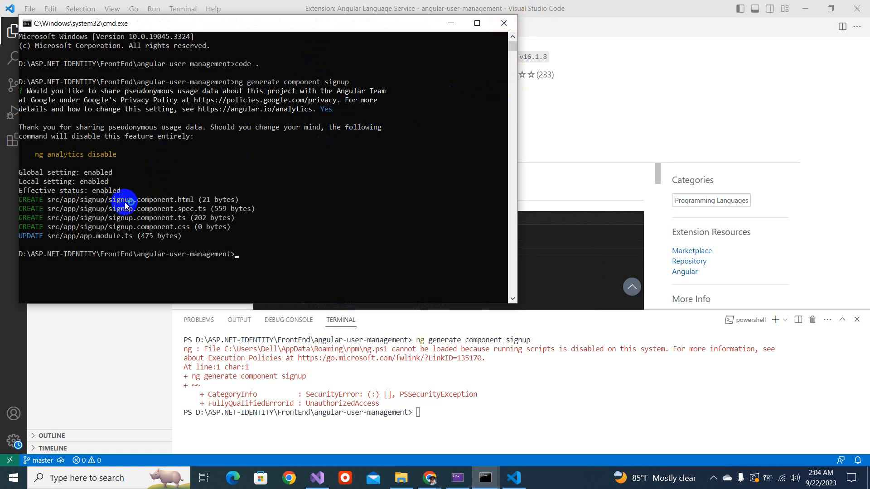
double_click(120, 217)
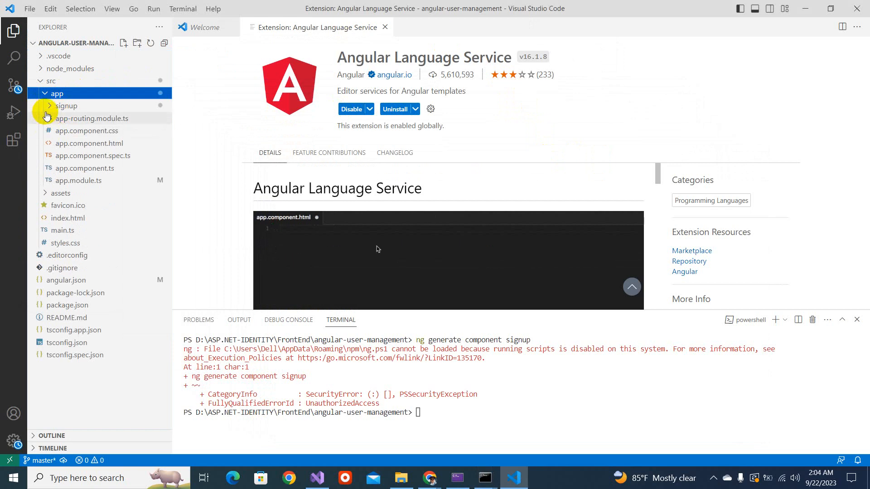
left_click(66, 105)
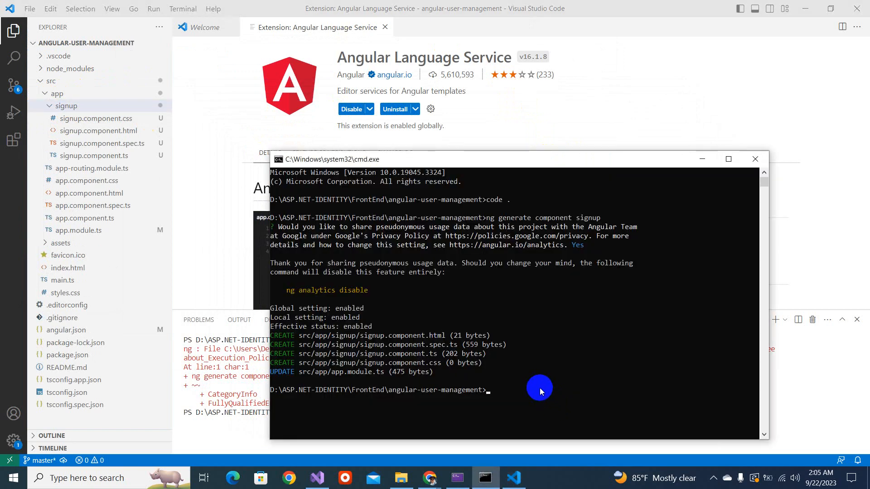
type("ng generate service signup")
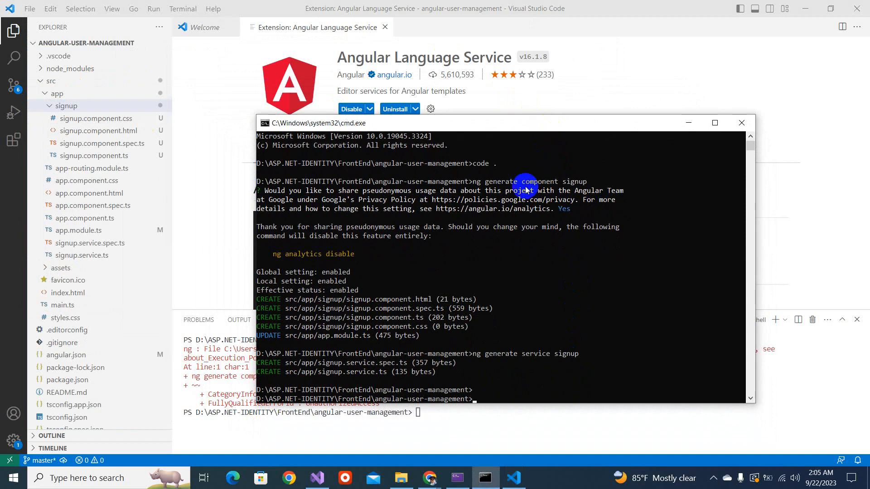
mouse_move(151, 170)
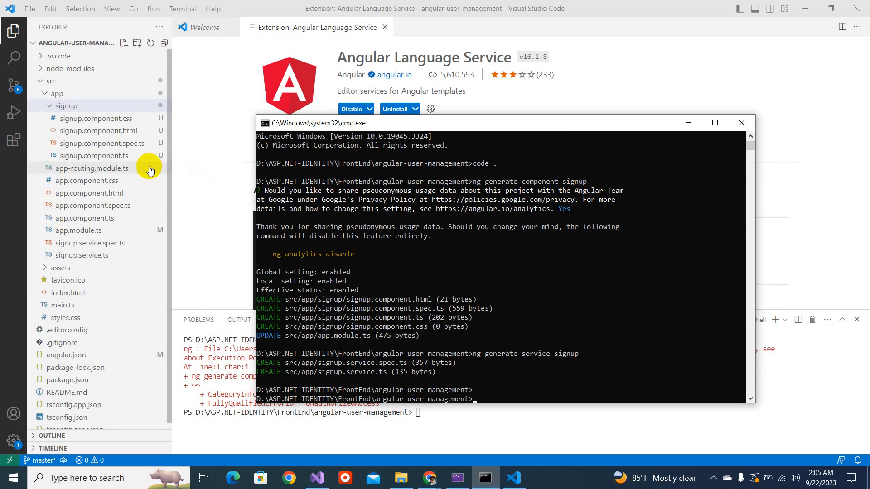
Drag signup.service.ts into the signup folder in the Explorer and glance at File > Preferences.
left_click(82, 256)
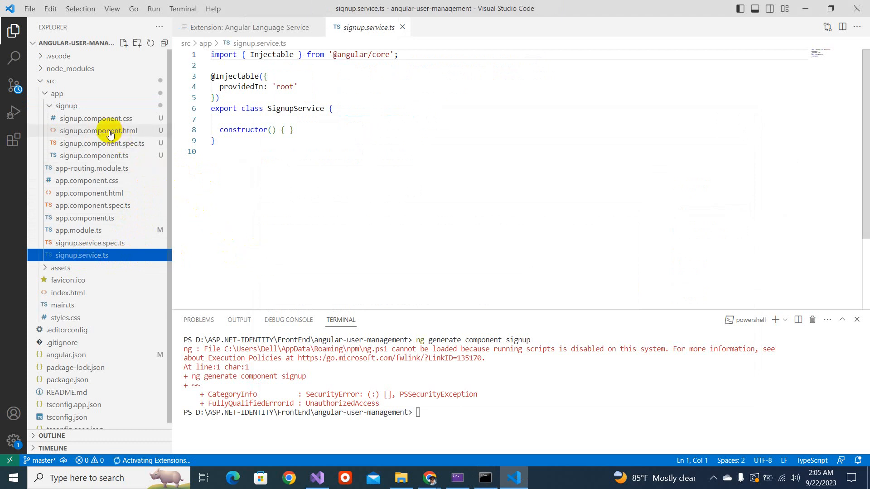
left_click(67, 105)
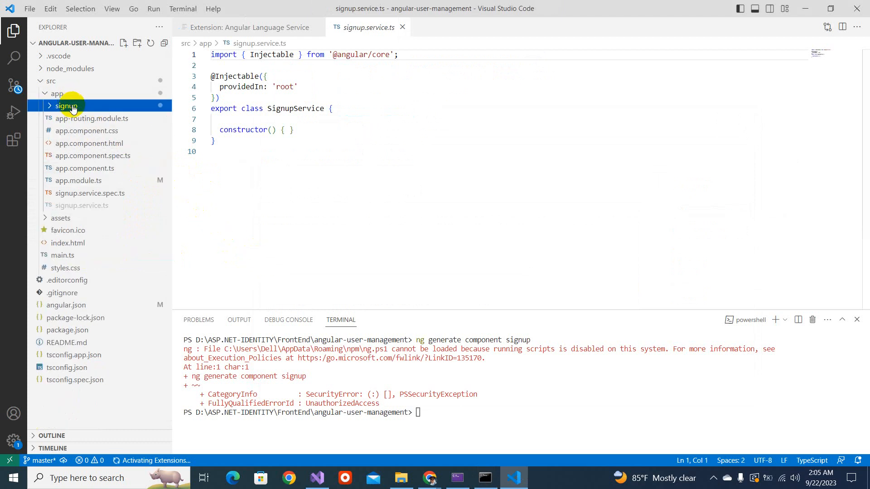
left_click(66, 105)
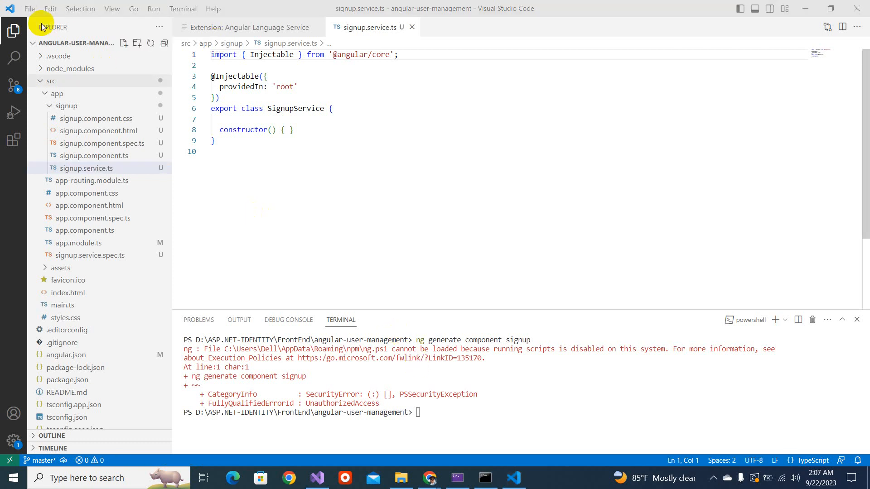
left_click(31, 8)
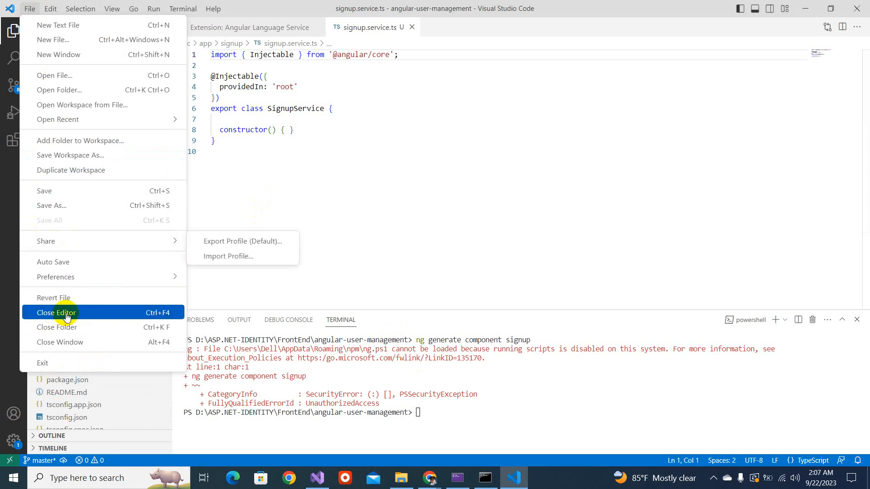
mouse_move(90, 214)
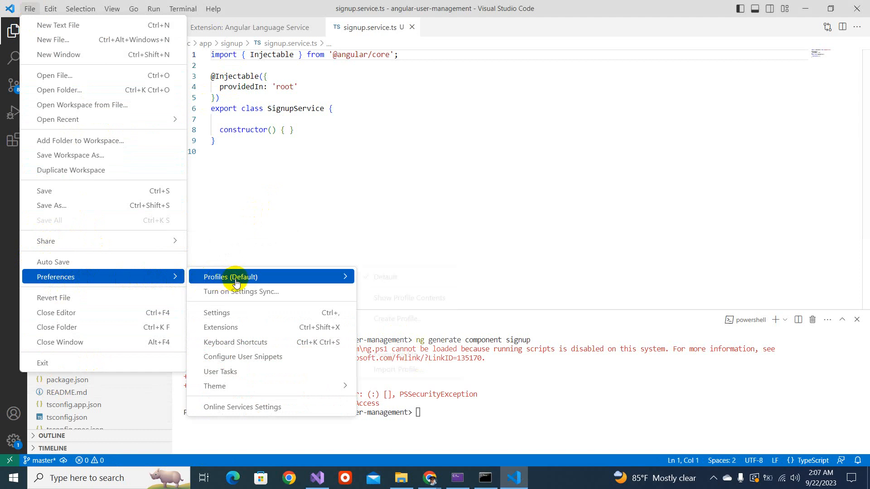
mouse_move(271, 392)
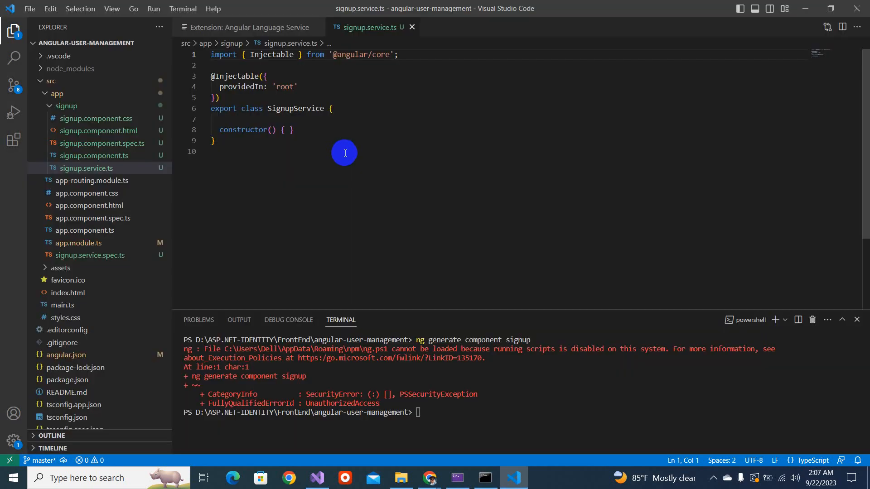
mouse_move(354, 196)
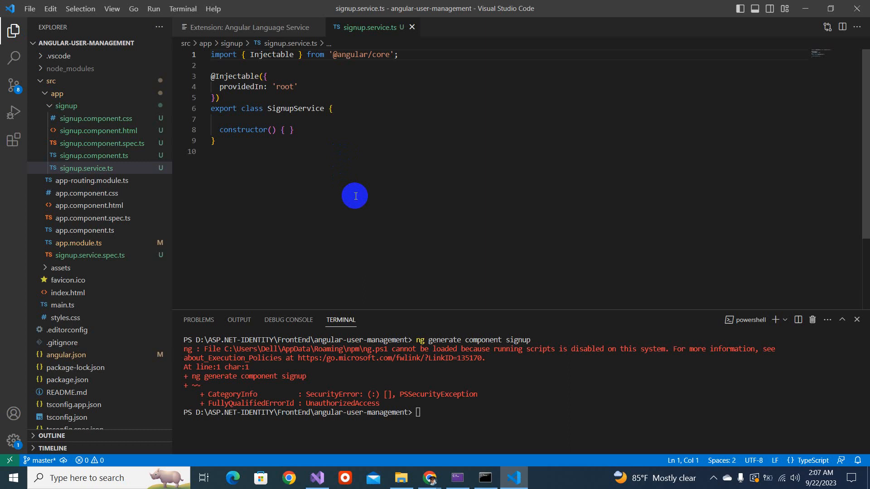
left_click(105, 169)
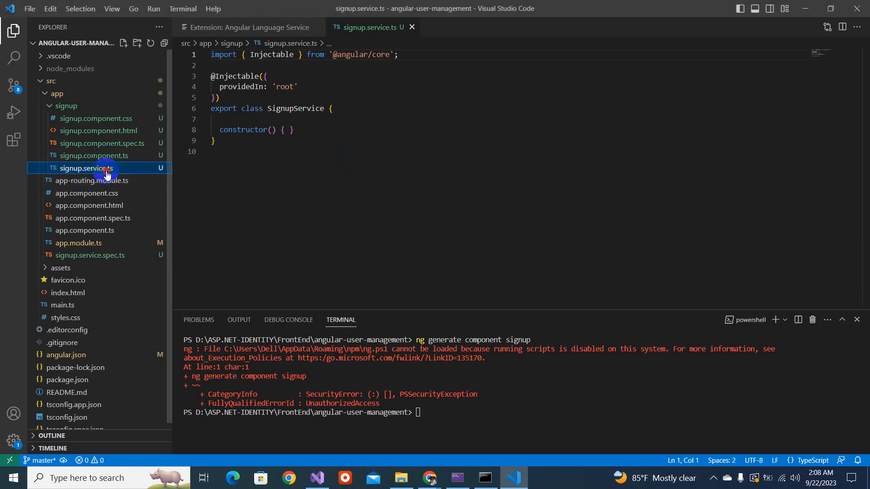
left_click(247, 65)
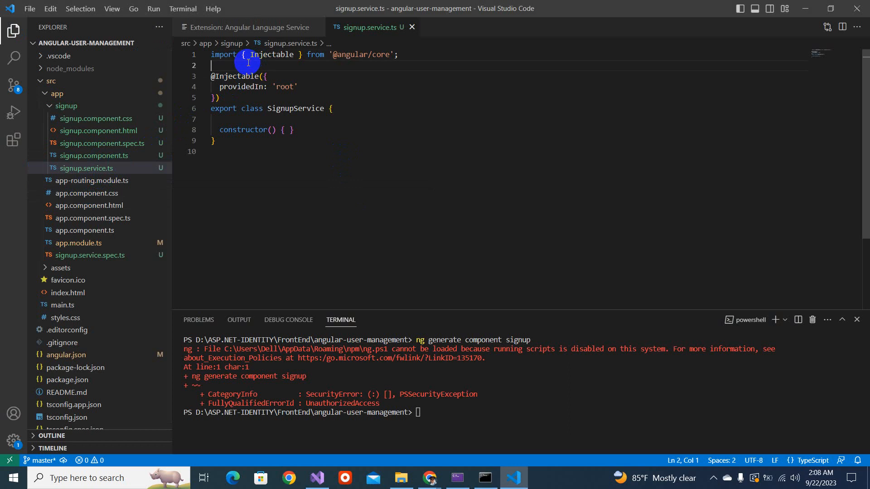
type("import { HttpClient } from '@angular/common/http';")
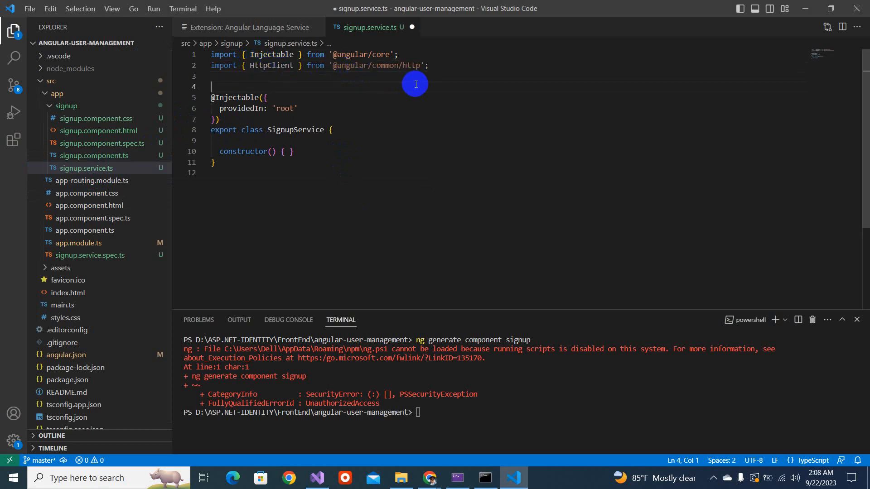
mouse_move(365, 67)
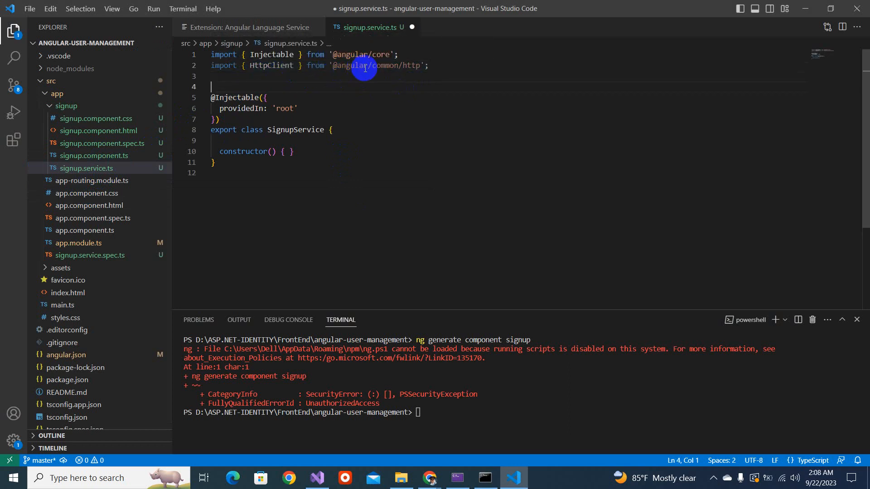
mouse_move(290, 150)
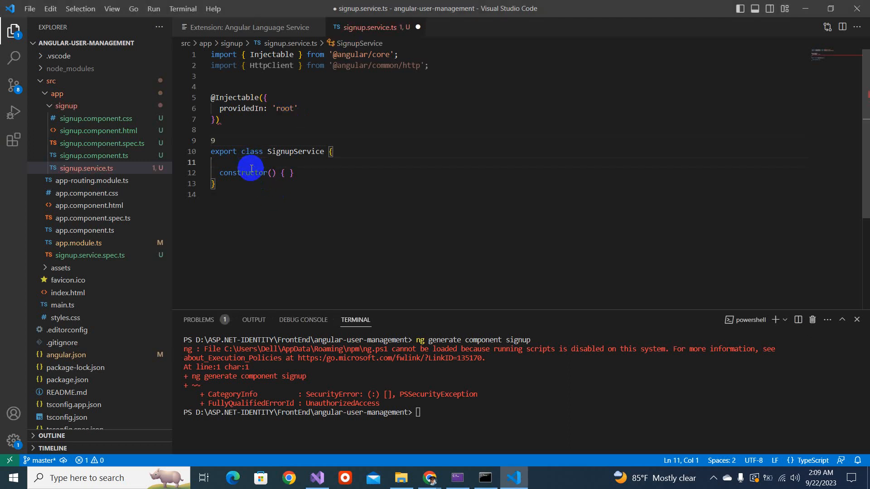
type("private apiUrl = 'https://your-api-url.com/signup'; // Replace with your API URL")
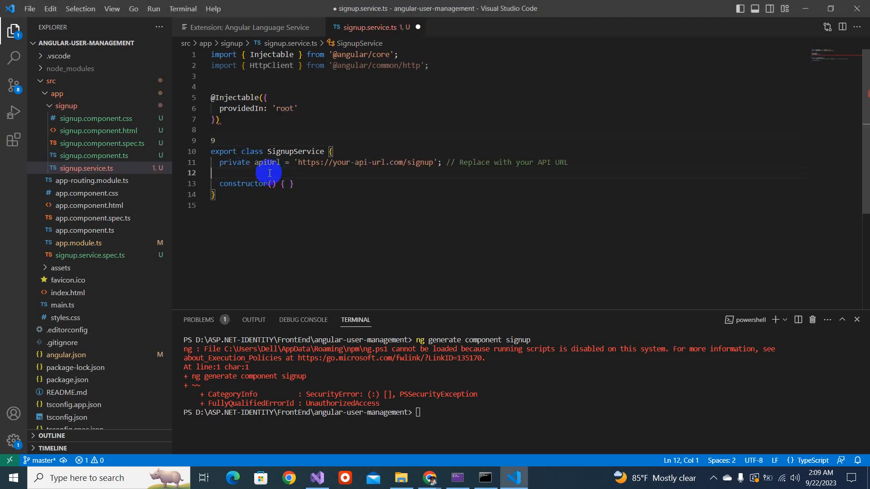
double_click(307, 162)
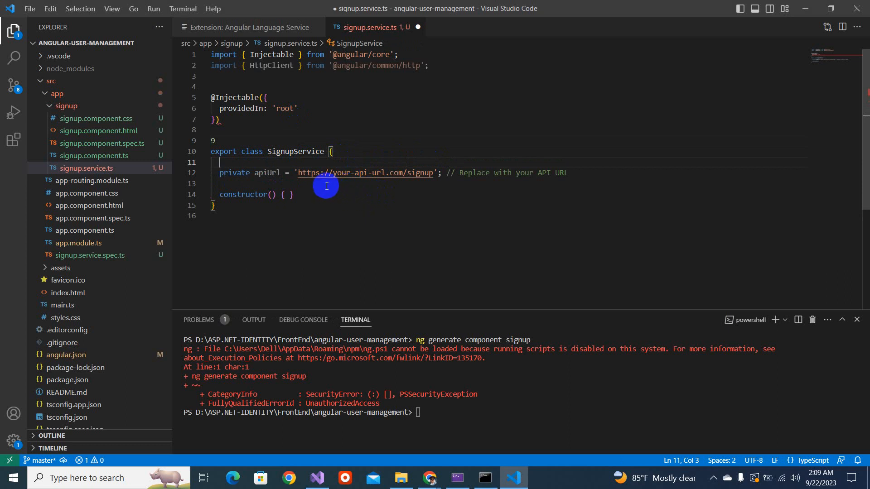
Inject HttpClient in the constructor and add a signup(formData) method calling http.post, then save.
left_click(270, 194)
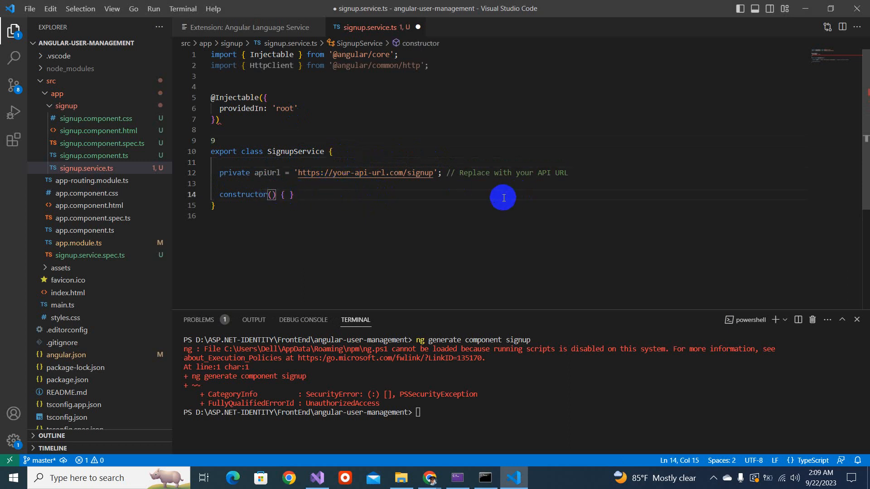
mouse_move(592, 210)
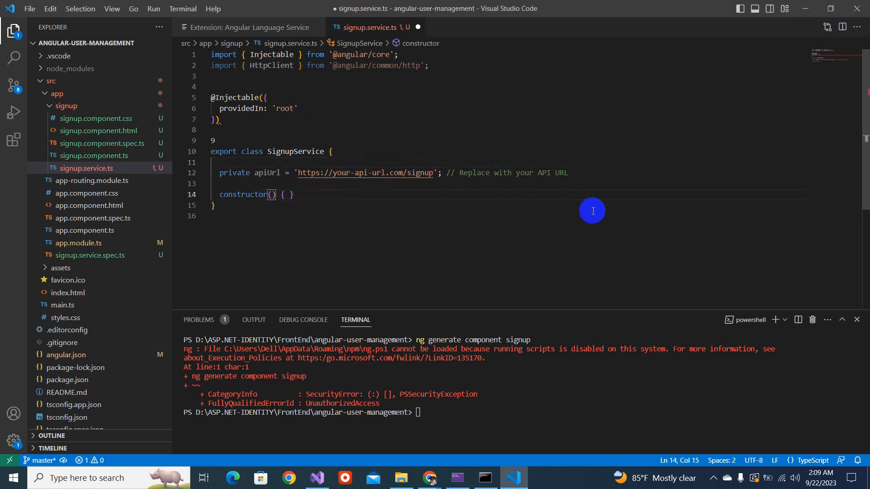
double_click(271, 66)
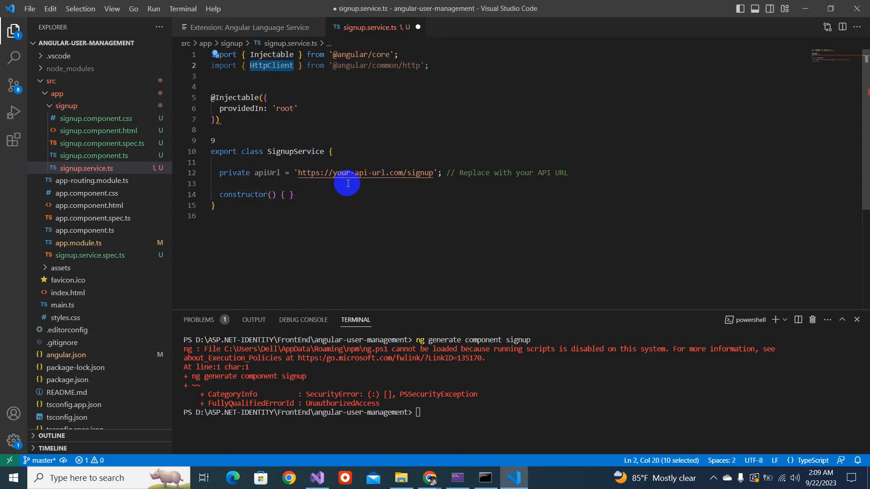
mouse_move(302, 195)
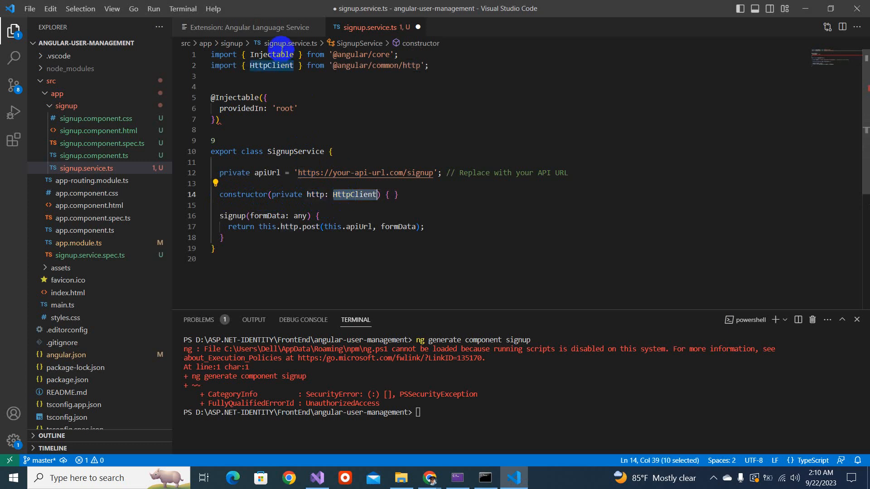
left_click(368, 212)
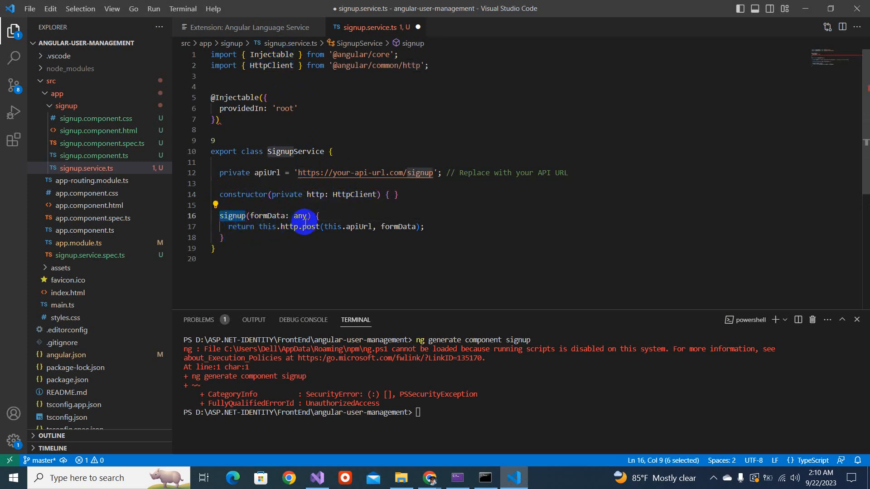
left_click(239, 226)
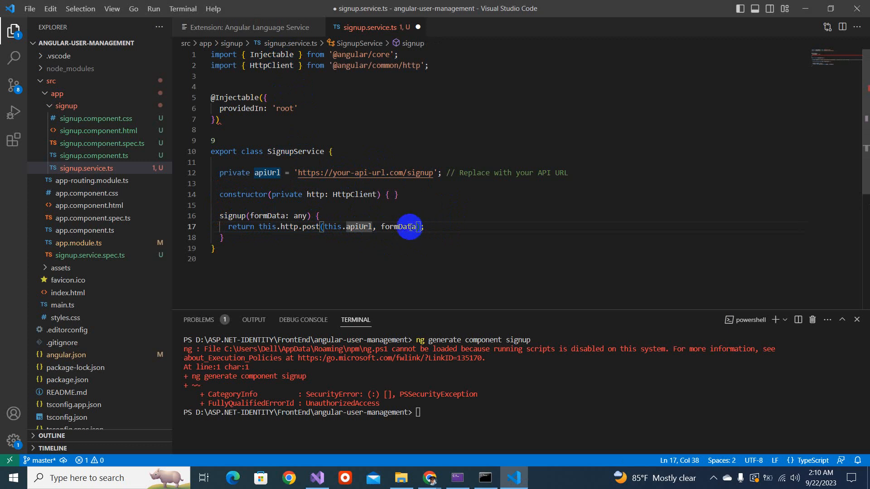
double_click(398, 227)
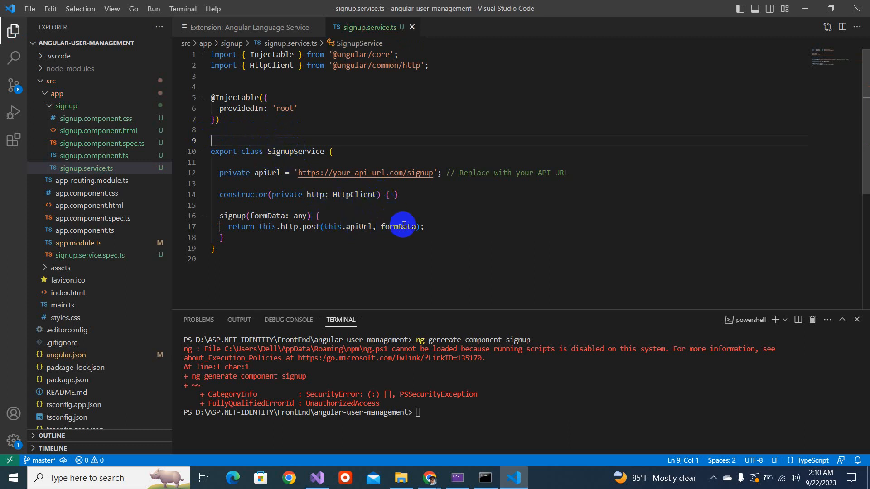
double_click(399, 226)
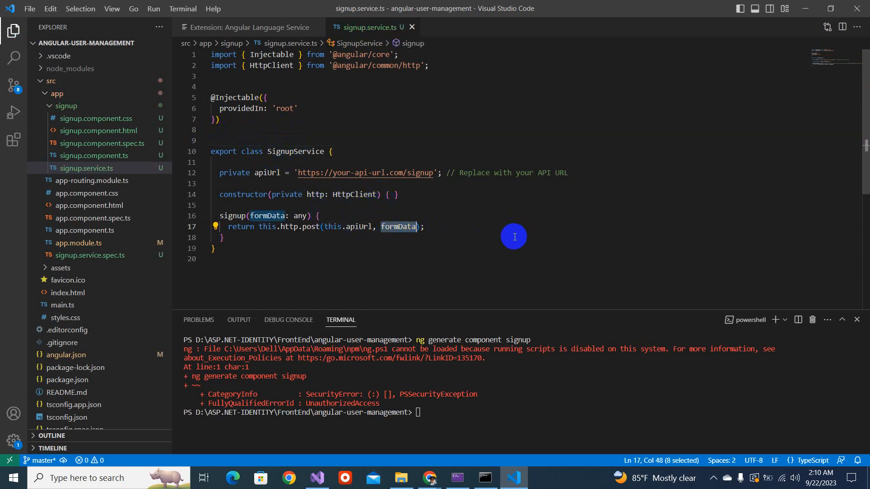
mouse_move(104, 218)
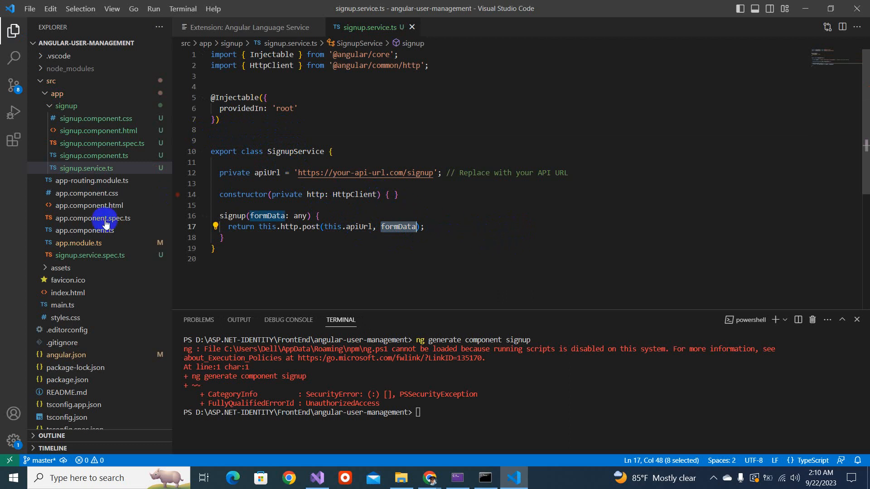
Define formData with empty username, email and password in signup.component.ts, then bring up the API docs.
left_click(93, 156)
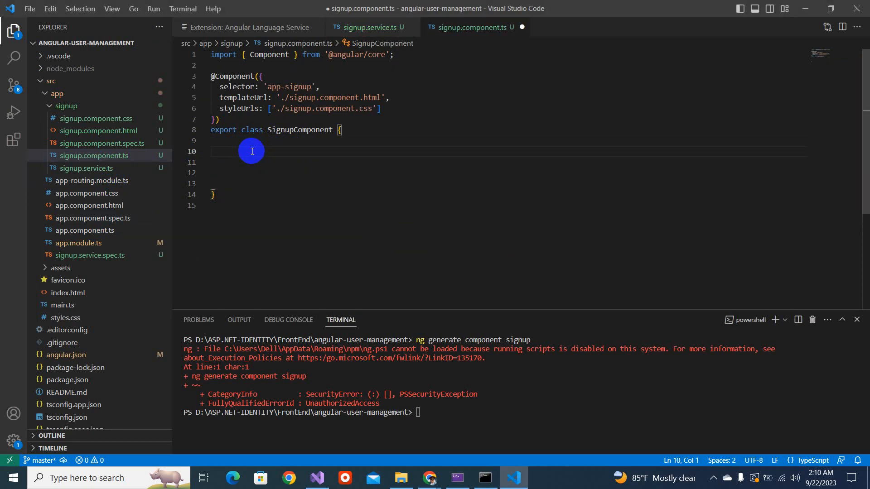
type("formData = {\\n    username: '',\\n    email: '',\\n    password: ''\\n  };")
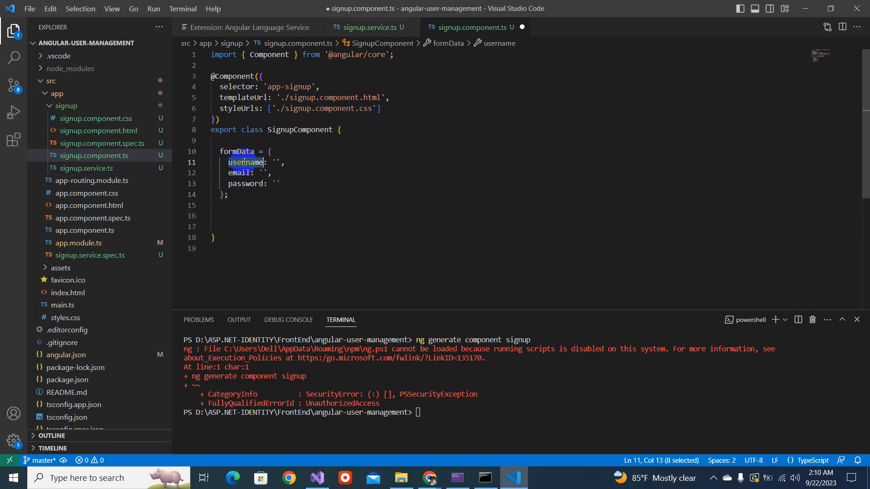
left_click(240, 172)
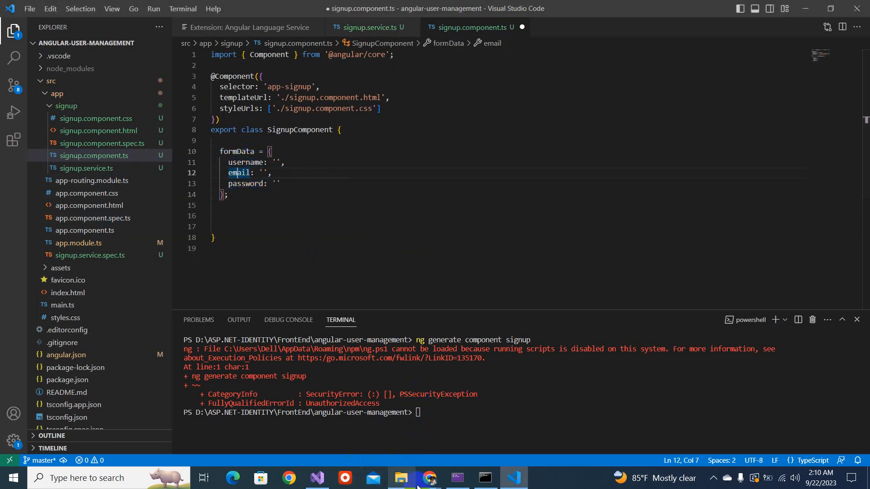
left_click(430, 478)
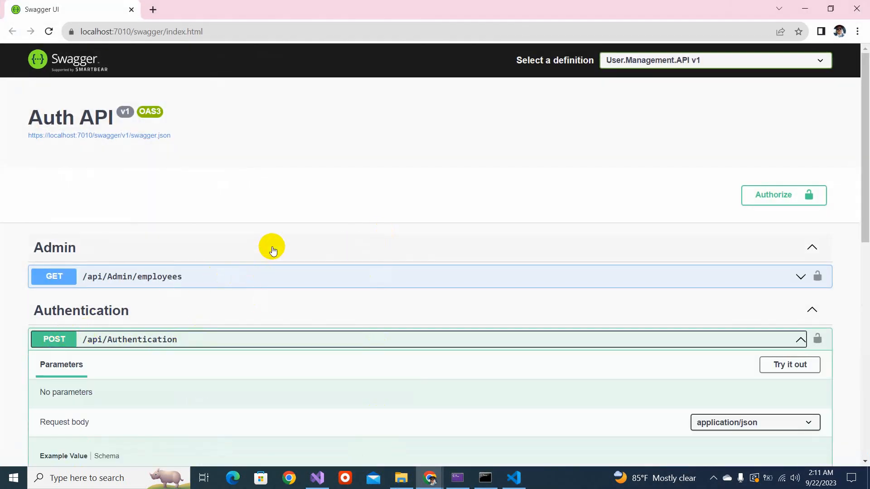
Review the POST /api/Authentication request body (username, email, password, roles) via Try it out, then hide Chrome.
scroll("down", 3)
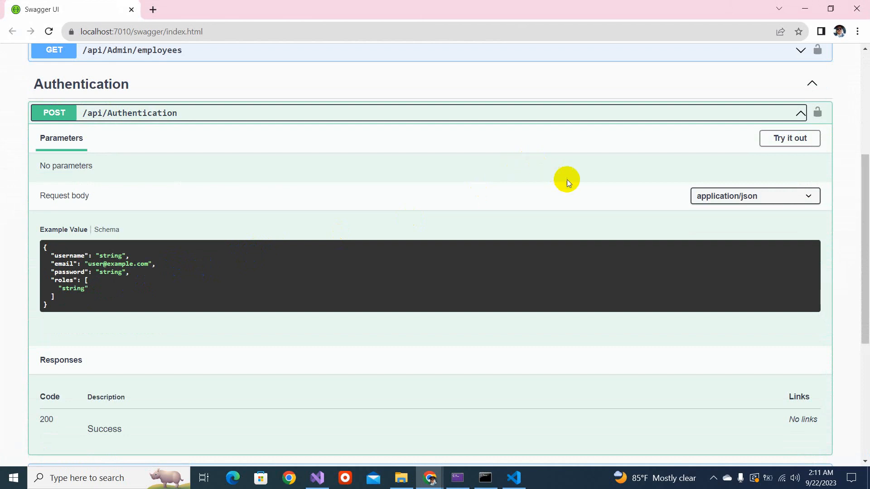
left_click(790, 138)
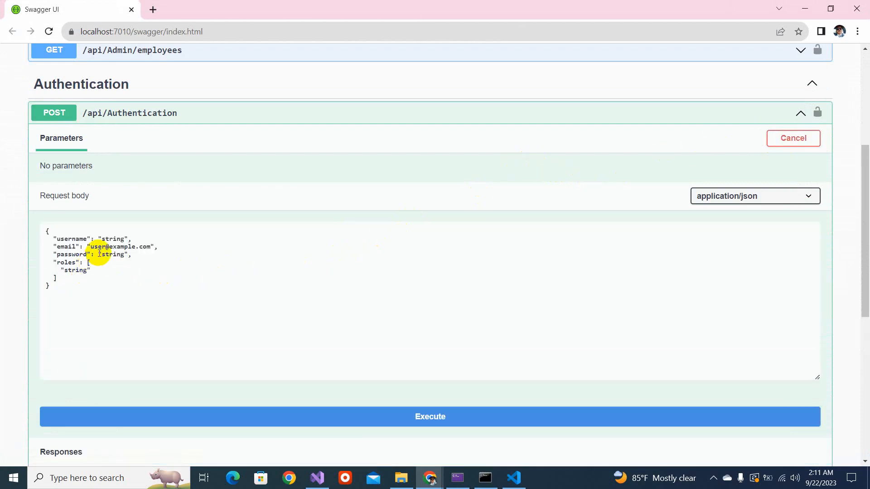
double_click(114, 239)
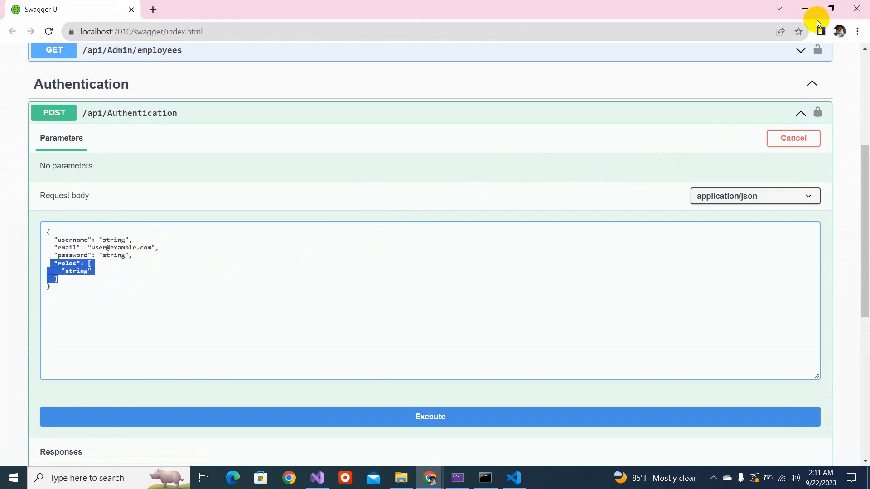
mouse_move(154, 169)
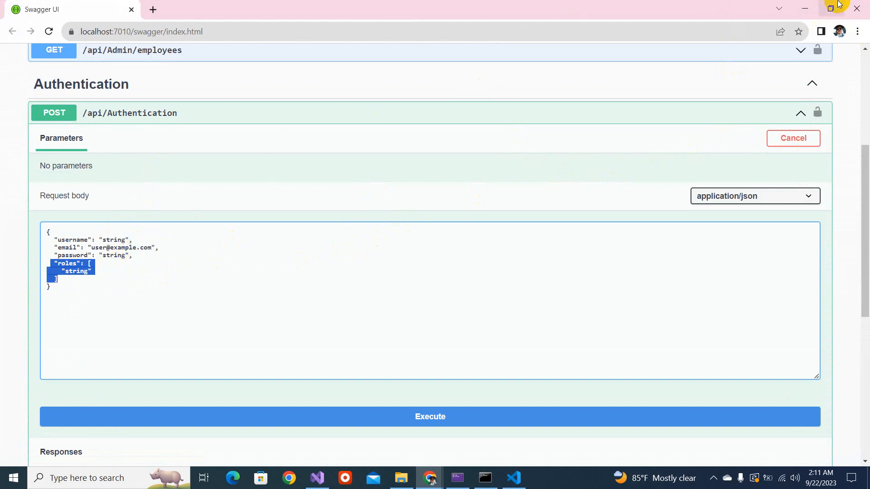
left_click(513, 479)
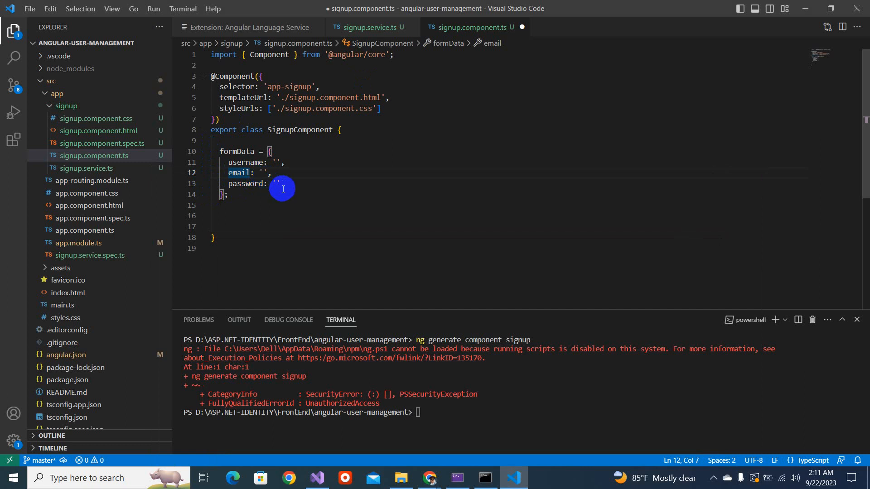
Add a roles array value to formData and import SignupService from './signup.service'.
key("Enter")
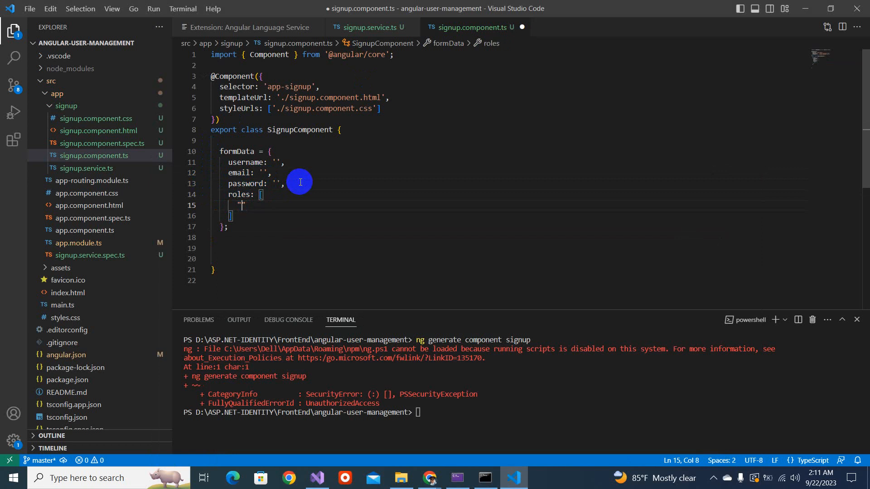
type("Admin")
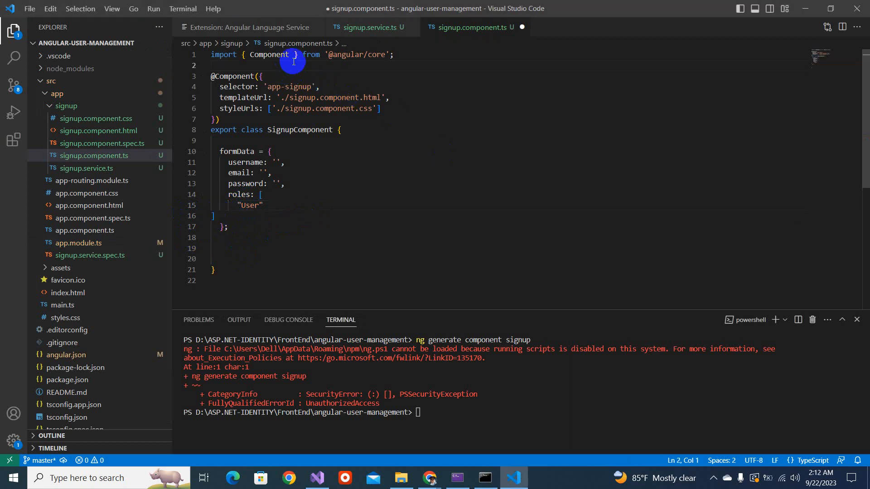
type("import { SignupService } from './signup.service';")
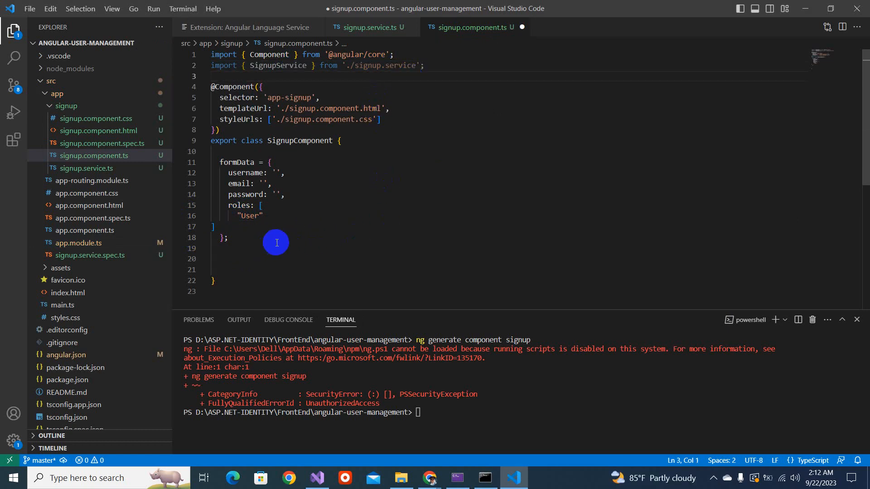
Paste a constructor injecting SignupService and an onSubmit method calling signup().subscribe, removing the success-handler comment.
left_click(228, 237)
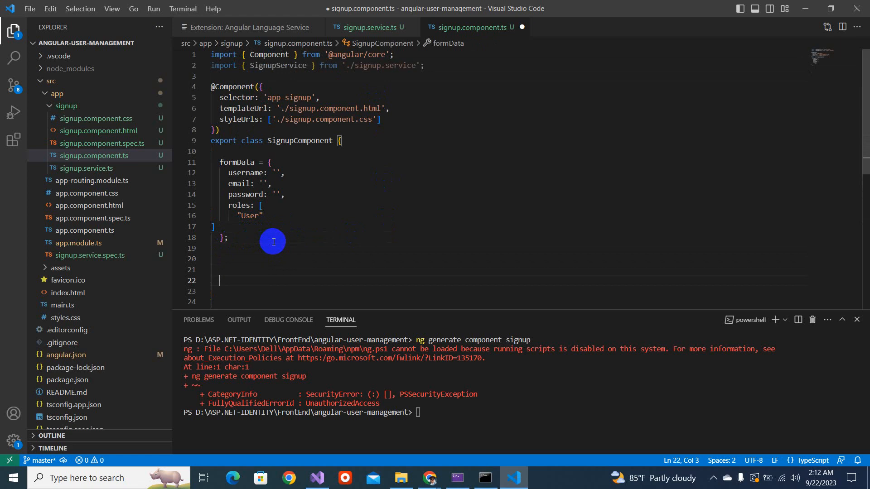
key("Enter")
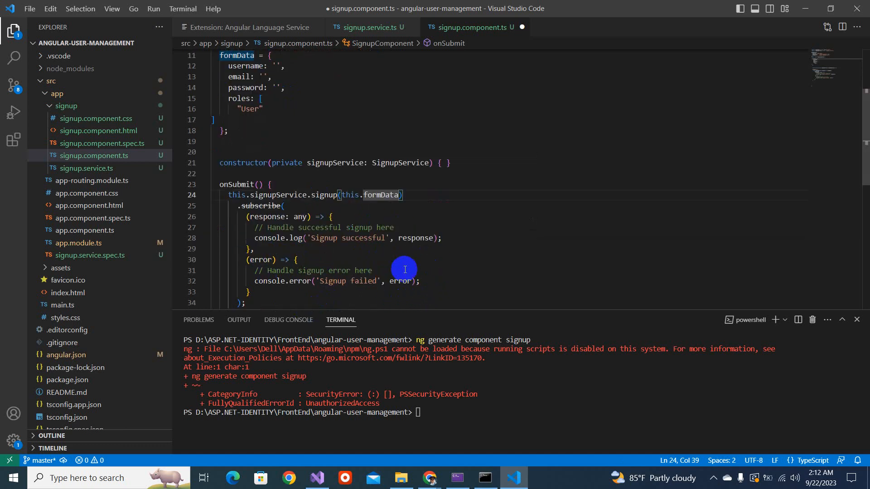
mouse_move(245, 236)
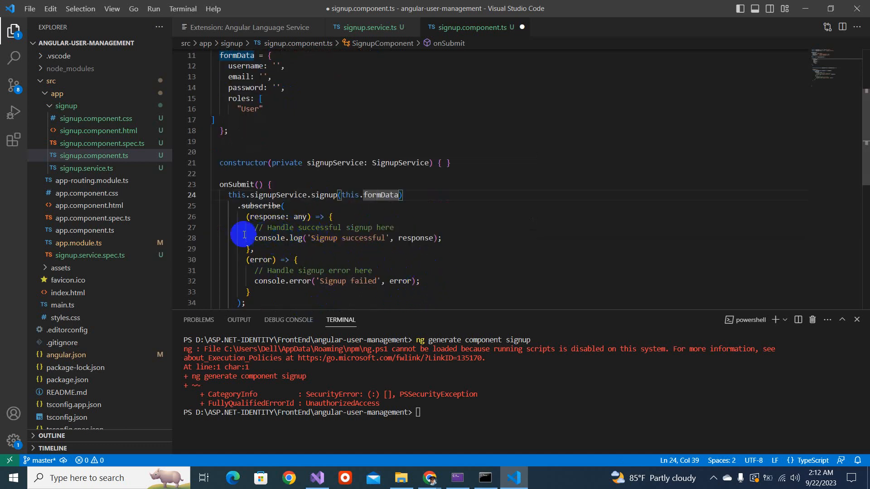
double_click(416, 237)
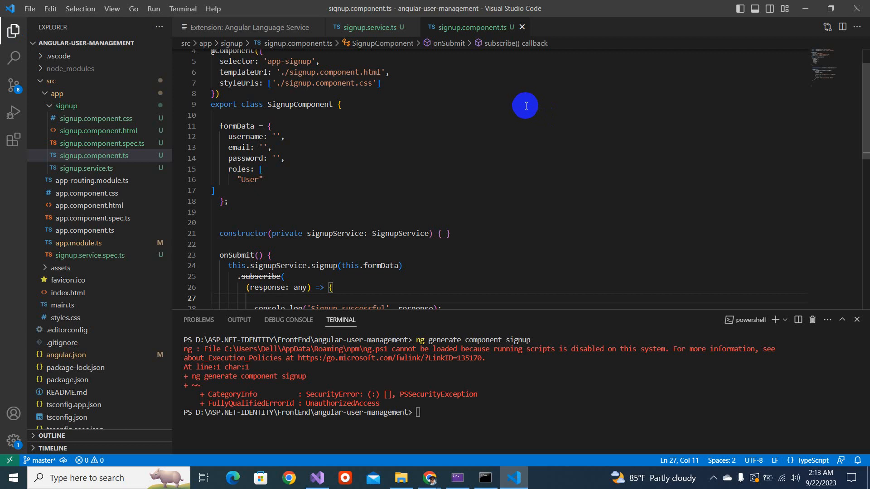
mouse_move(106, 209)
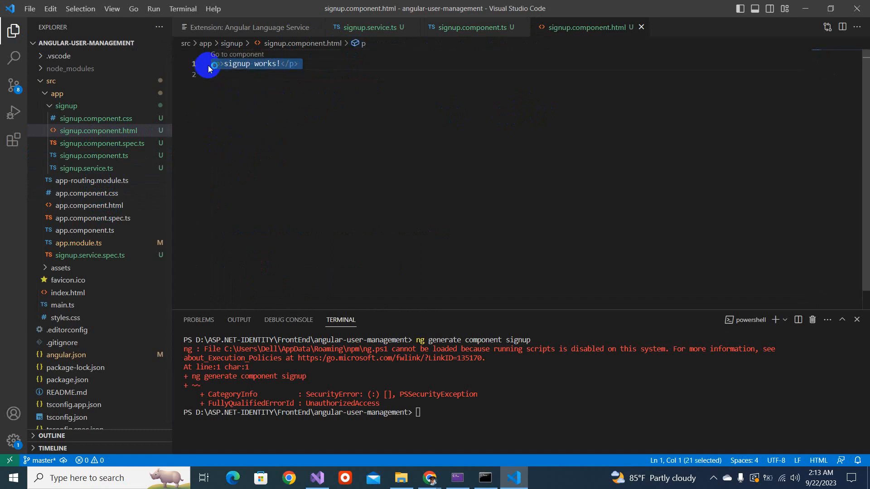
Paste the username/email/password form markup into signup.component.html and rename its formData bindings to userInput.
key("Delete")
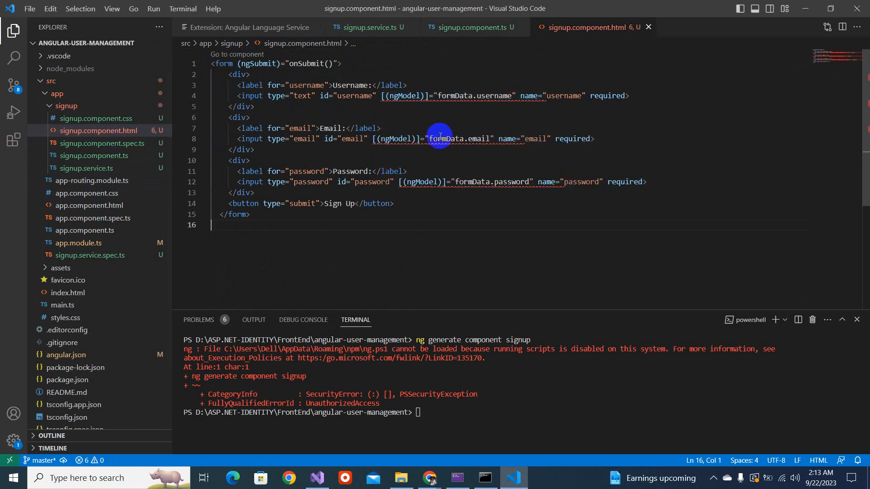
double_click(498, 96)
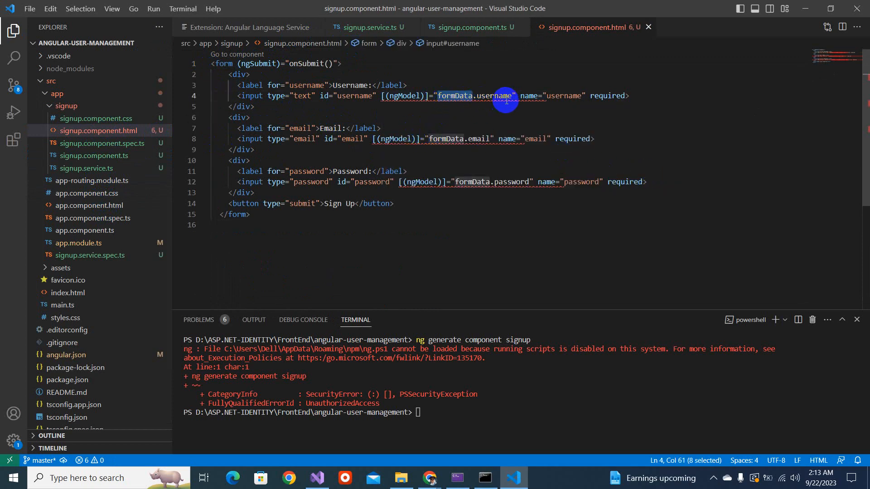
mouse_move(487, 97)
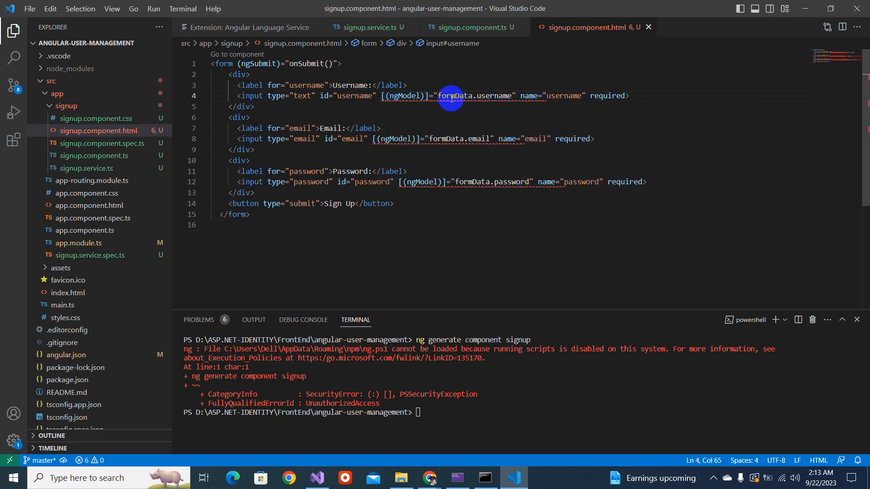
double_click(455, 96)
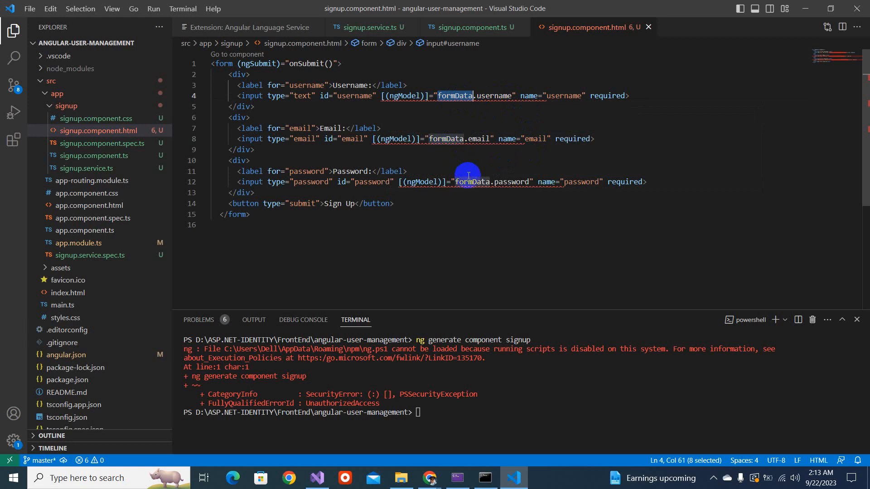
mouse_move(473, 207)
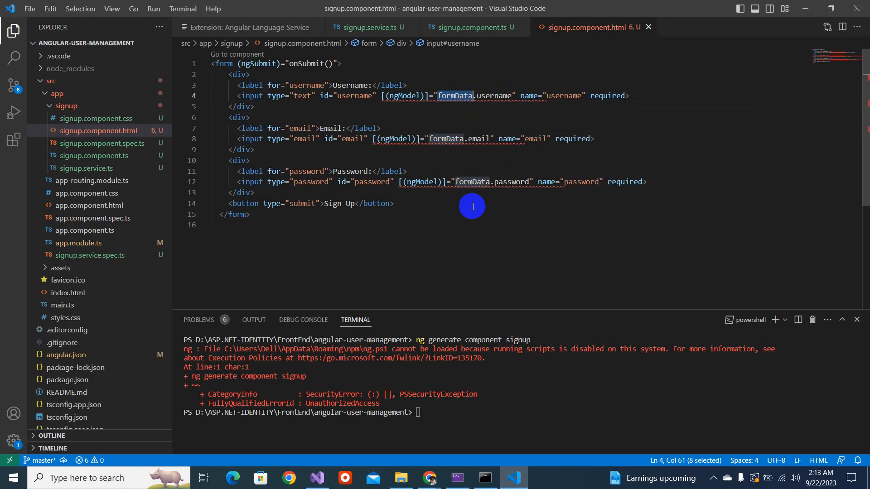
type("user")
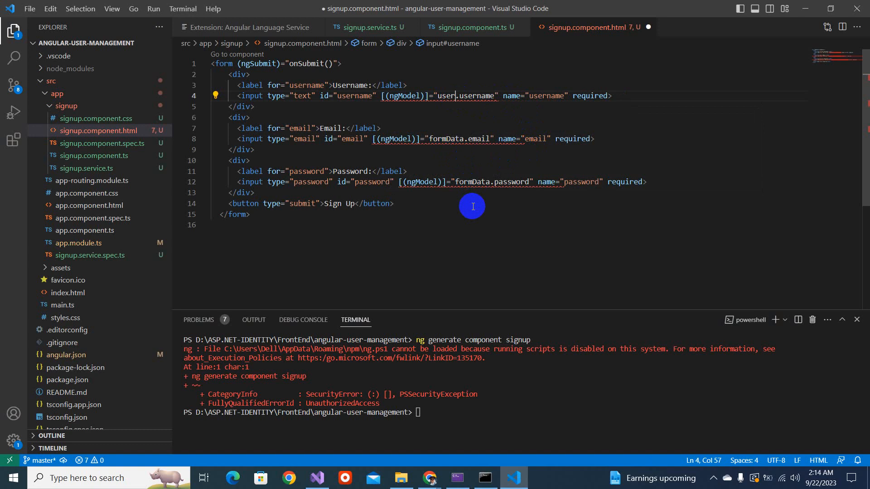
type("Inp")
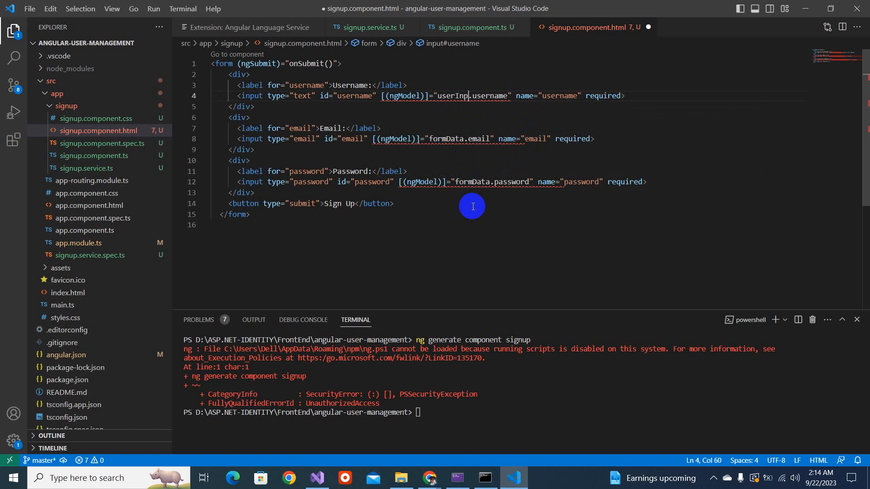
type("ut")
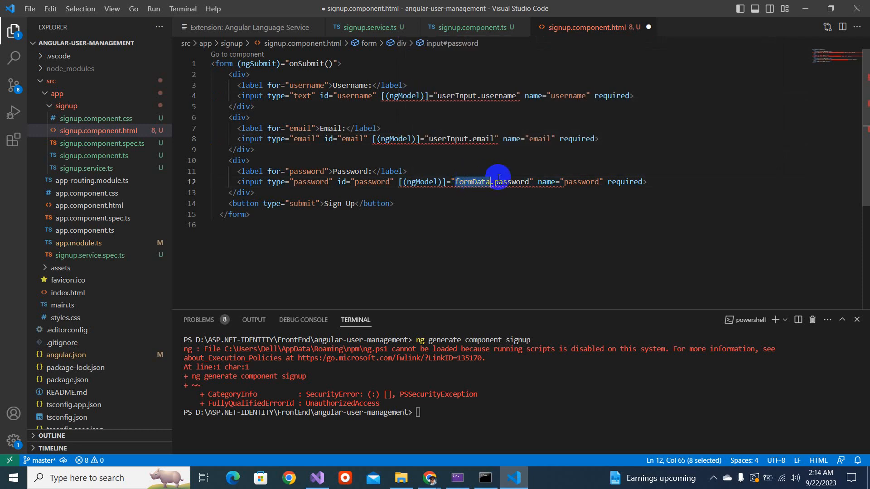
type("userInput")
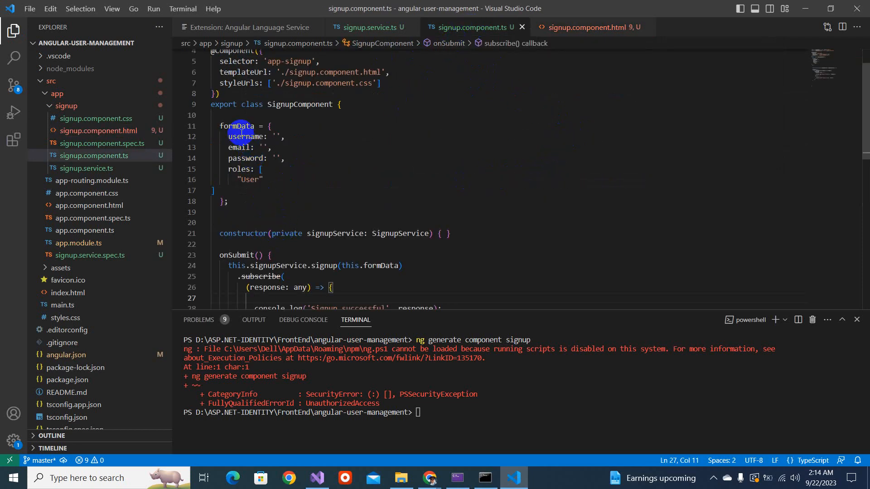
Rename the component's formData property to userInput and return to signup.component.html.
type("userInput")
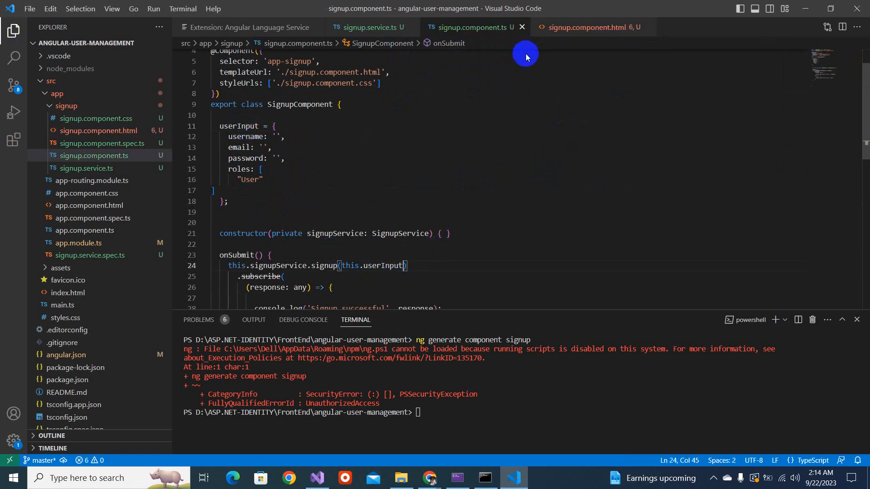
left_click(590, 27)
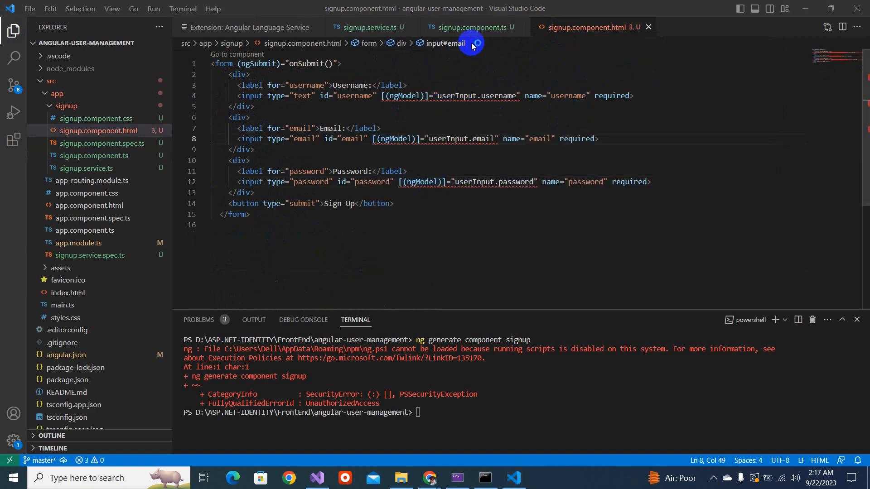
mouse_move(133, 243)
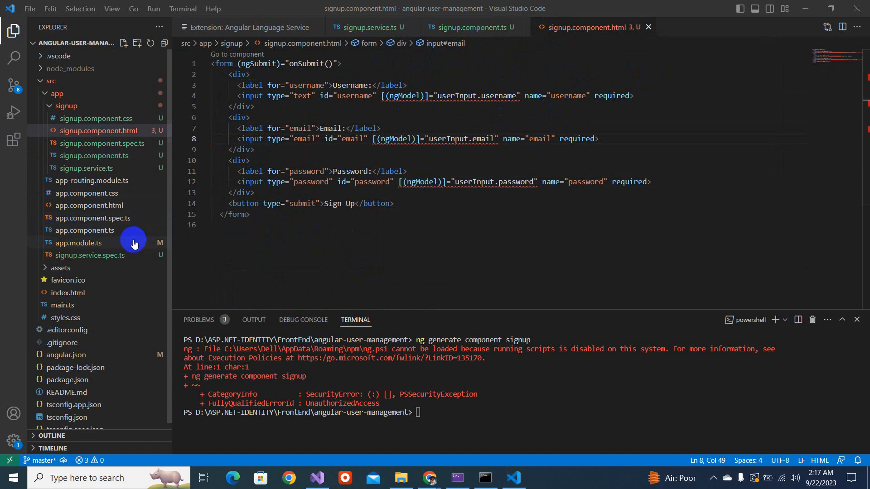
mouse_move(98, 230)
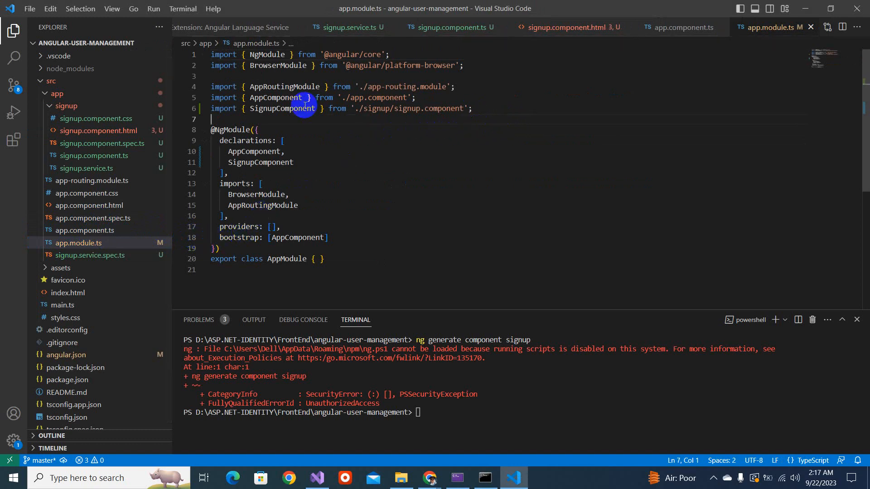
mouse_move(272, 87)
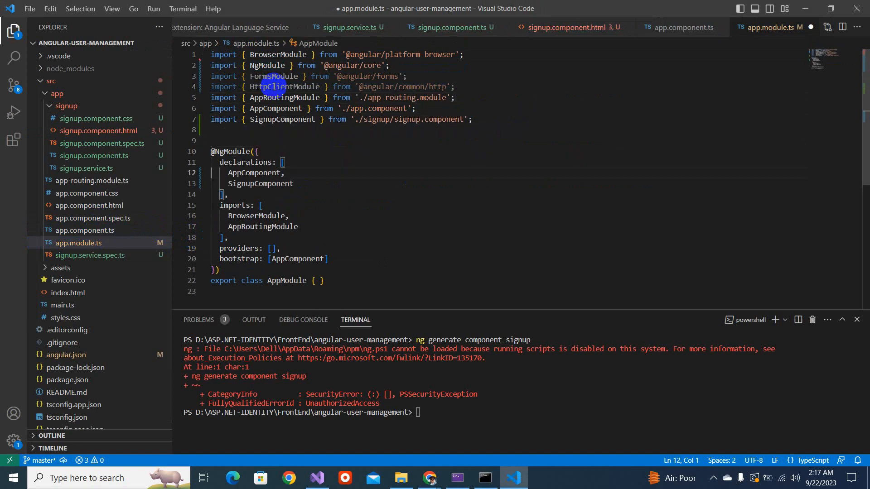
Finish the FormsModule and HttpClientModule imports in app.module.ts and move on to the routing module.
key("Enter")
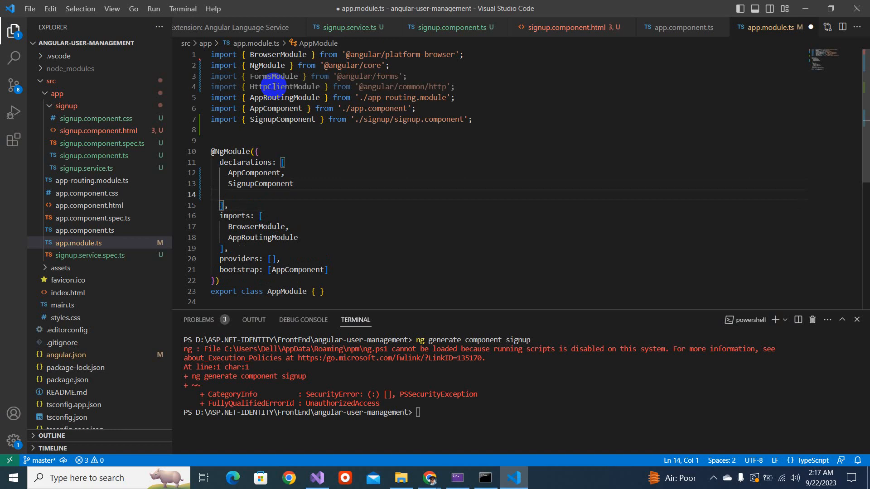
left_click(568, 28)
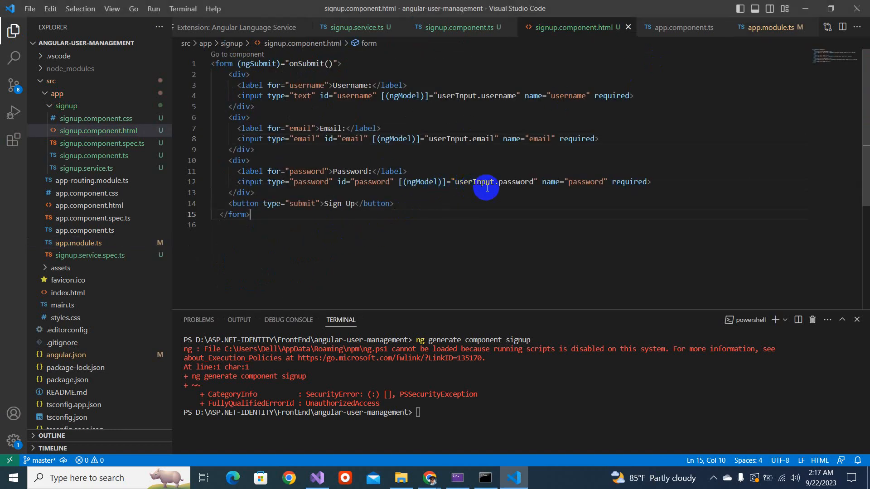
left_click(499, 181)
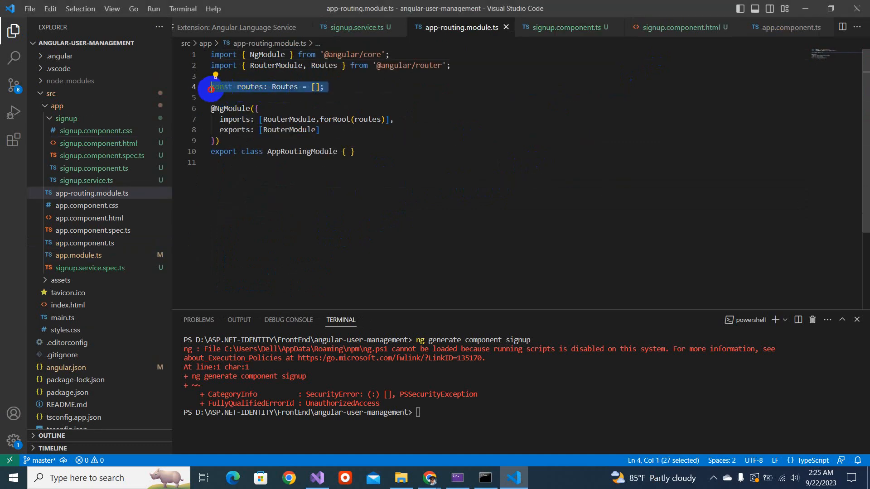
Add the route { path: 'signup', component: SignupComponent } and begin its import statement in app-routing.module.ts.
type("{ path: 'signup', component: SignupComponent },")
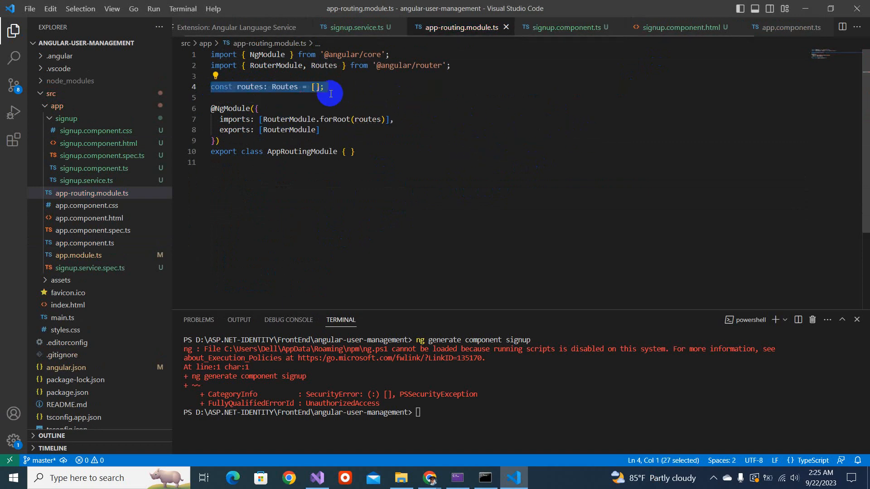
type("{ path: 'signup', component: SignupComponent },")
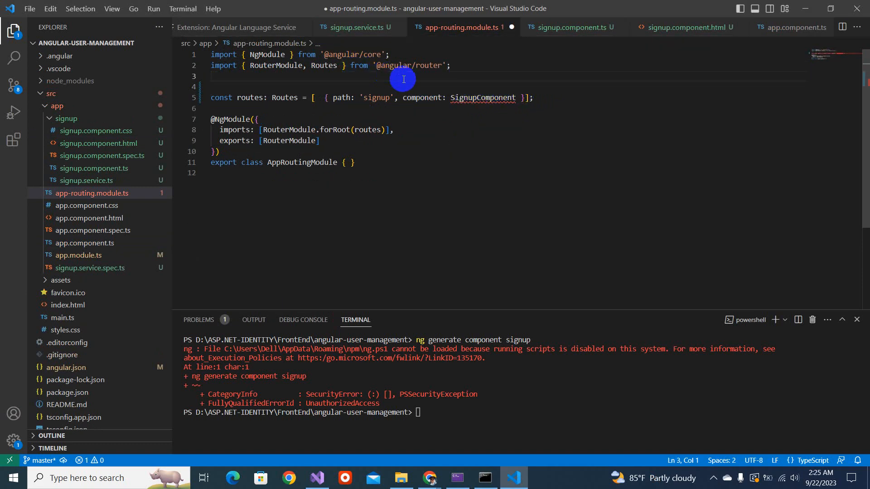
type("import")
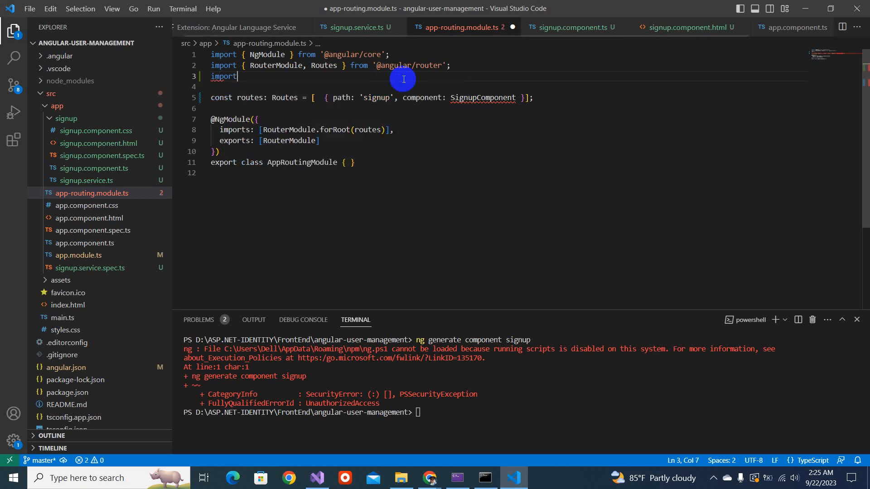
type("{}")
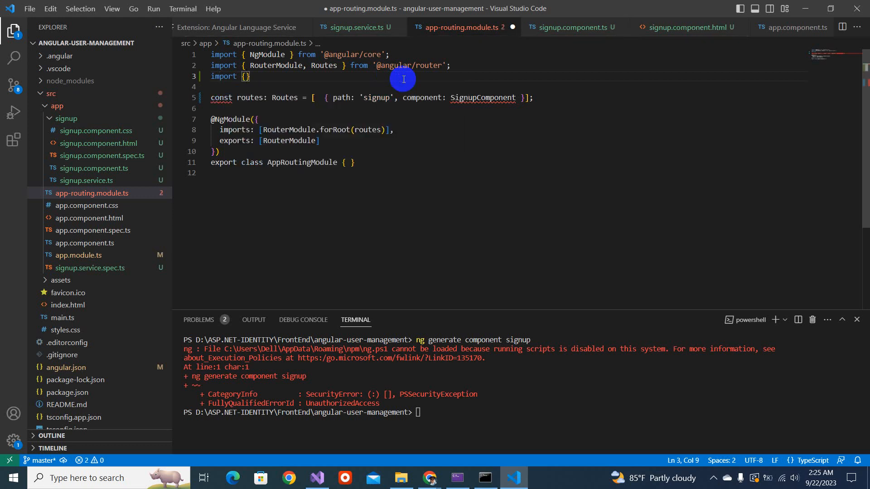
type("from ;")
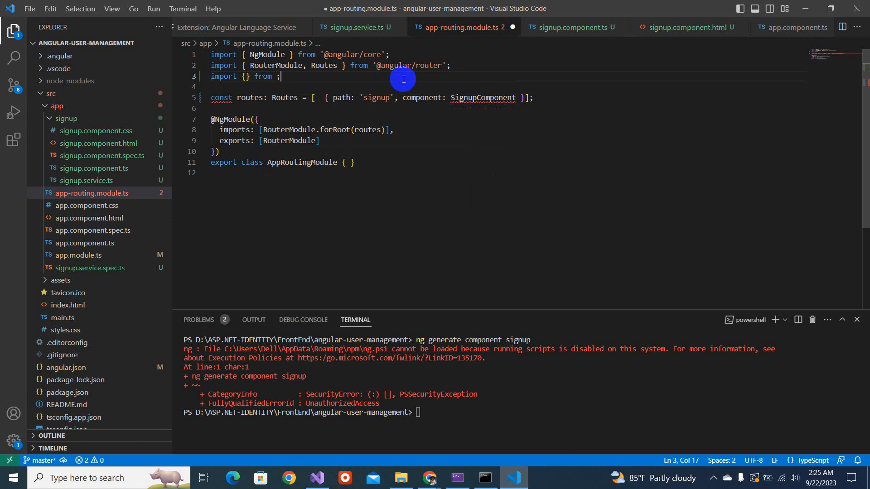
type("'./signup/signup.component")
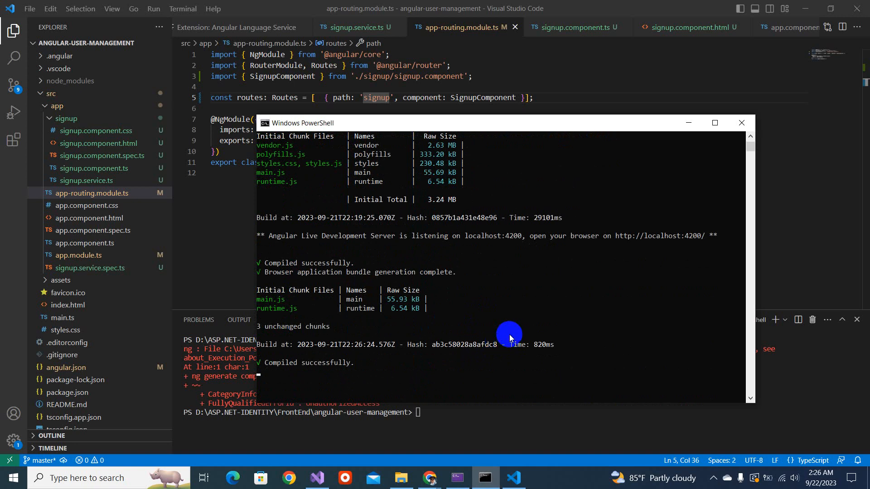
mouse_move(326, 351)
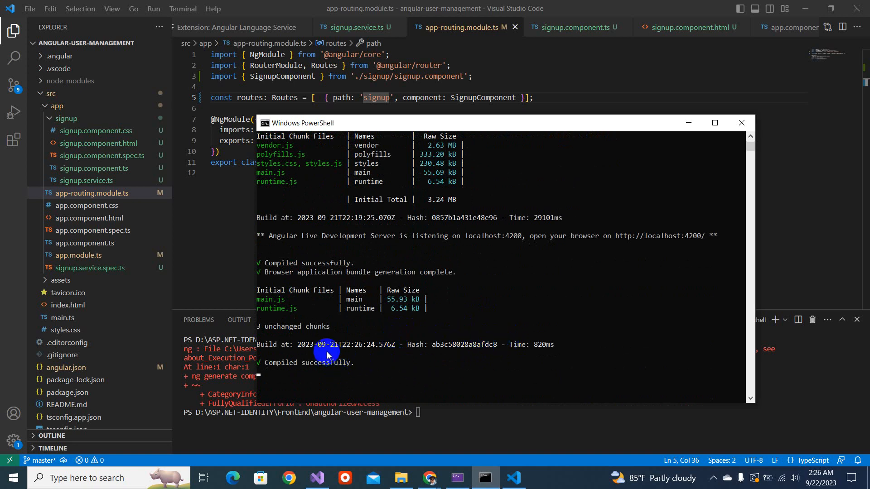
mouse_move(361, 351)
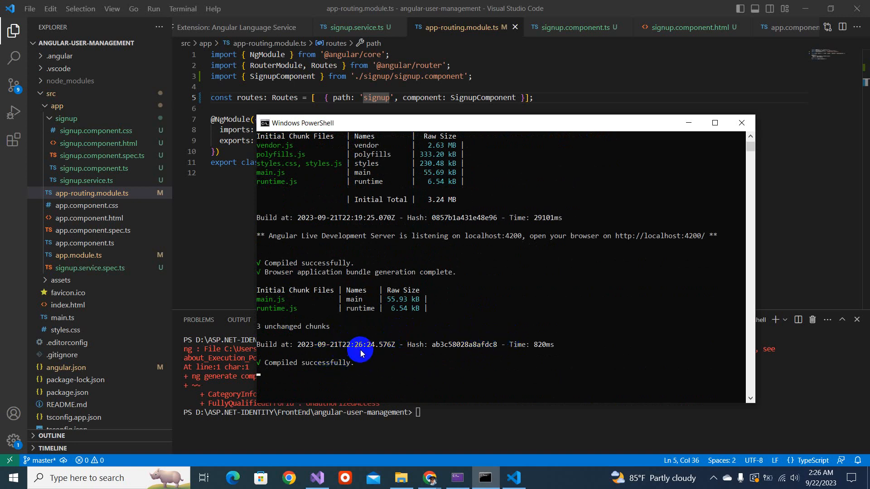
mouse_move(379, 368)
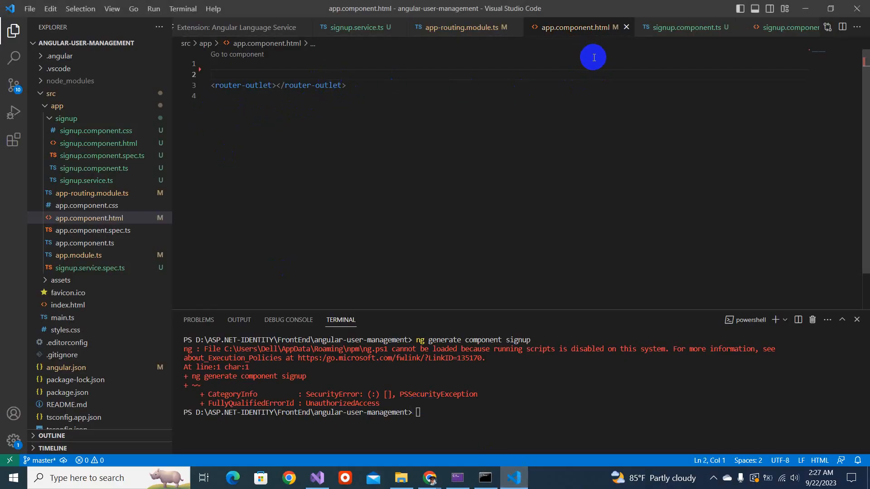
mouse_move(531, 319)
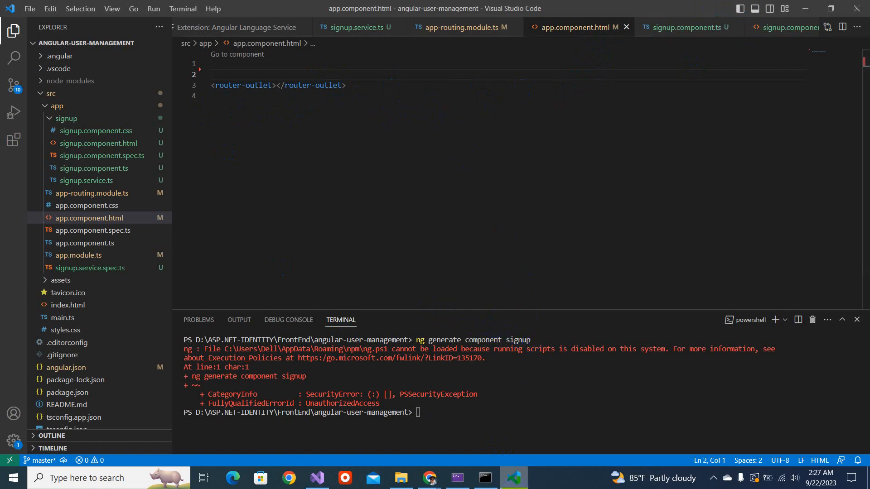
mouse_move(517, 480)
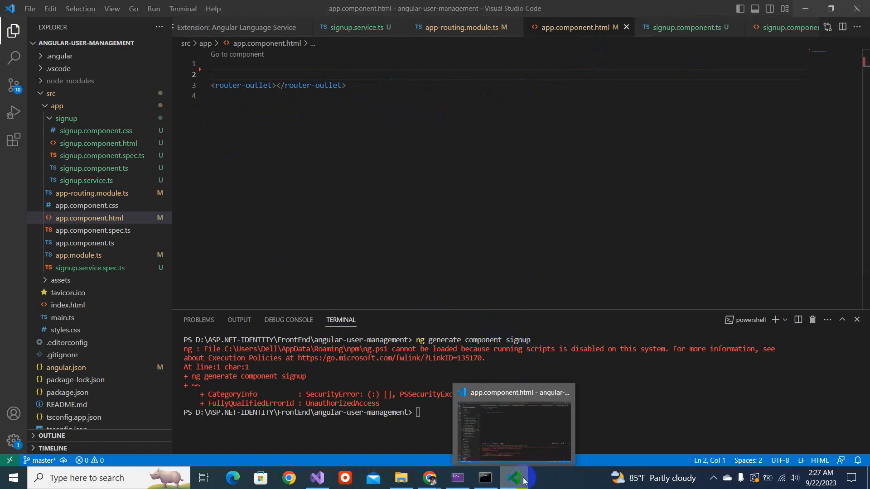
Leave app.component.html with only <router-outlet> and bring Chrome to the front.
left_click(428, 478)
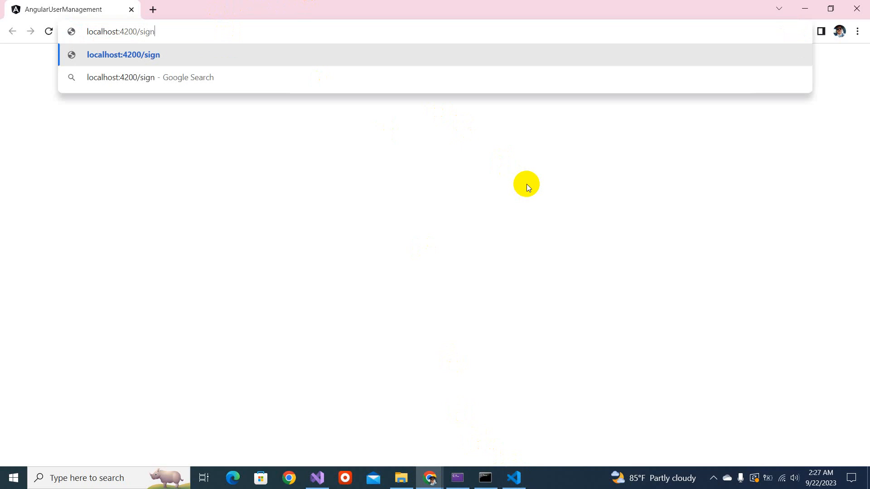
Load localhost:4200/signup to show the Username, Email and Password form.
key("Enter")
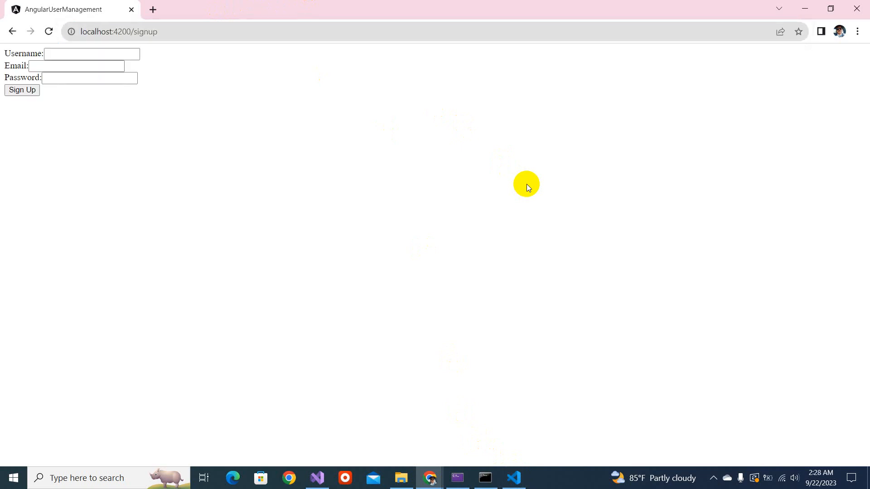
mouse_move(120, 168)
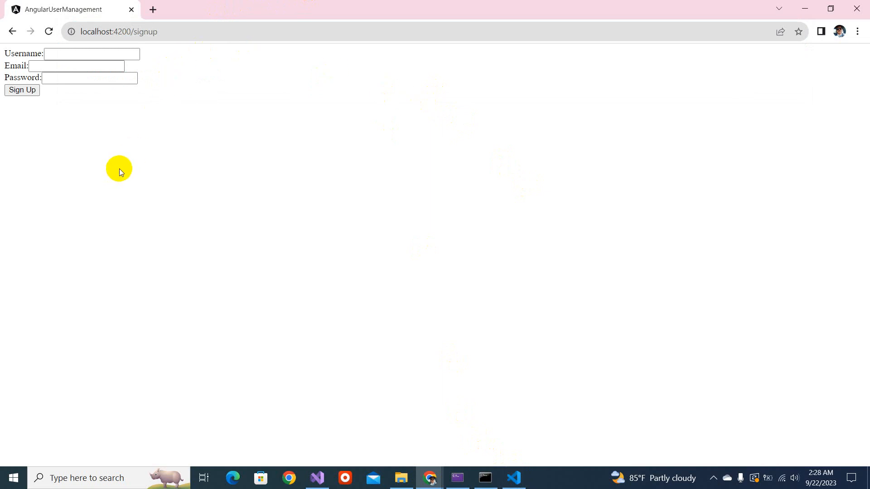
mouse_move(369, 87)
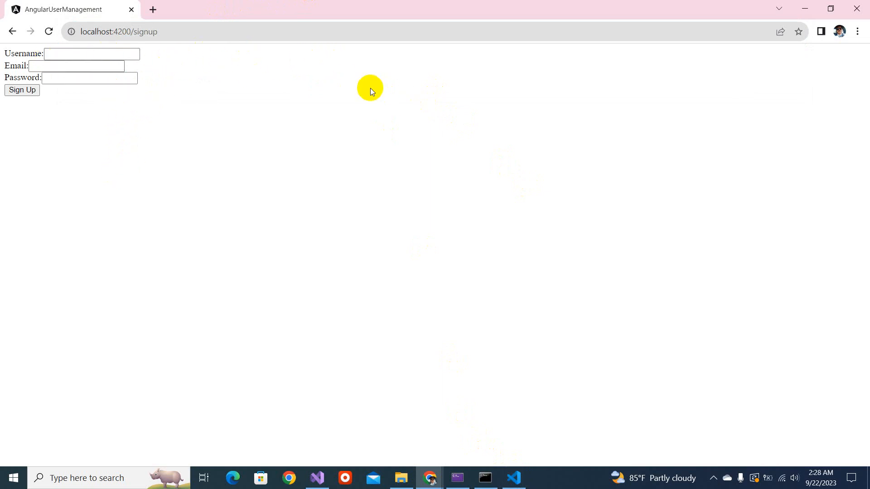
mouse_move(311, 187)
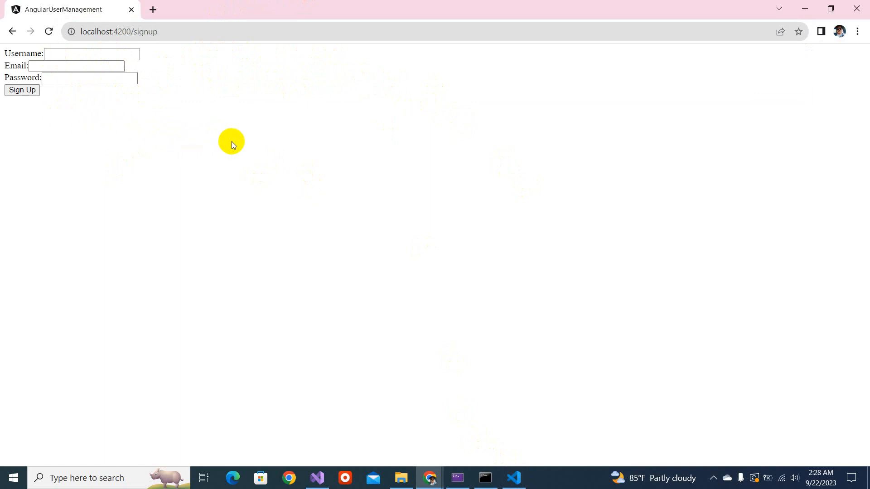
mouse_move(9, 124)
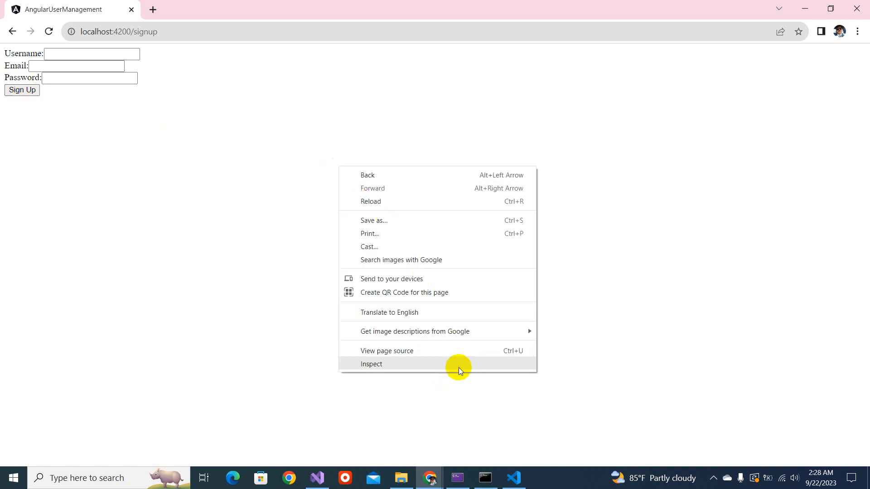
Show the DevTools console and submit the empty signup form to expose the CORS-blocked POST errors.
left_click(372, 364)
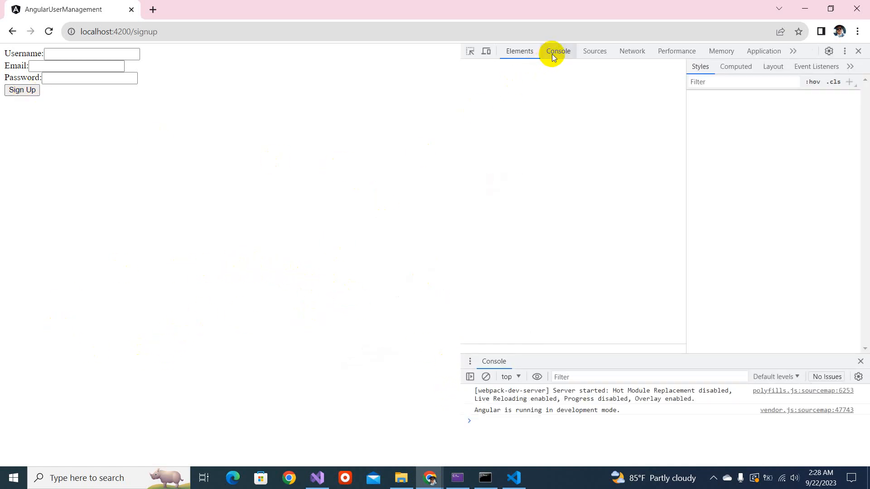
left_click(22, 90)
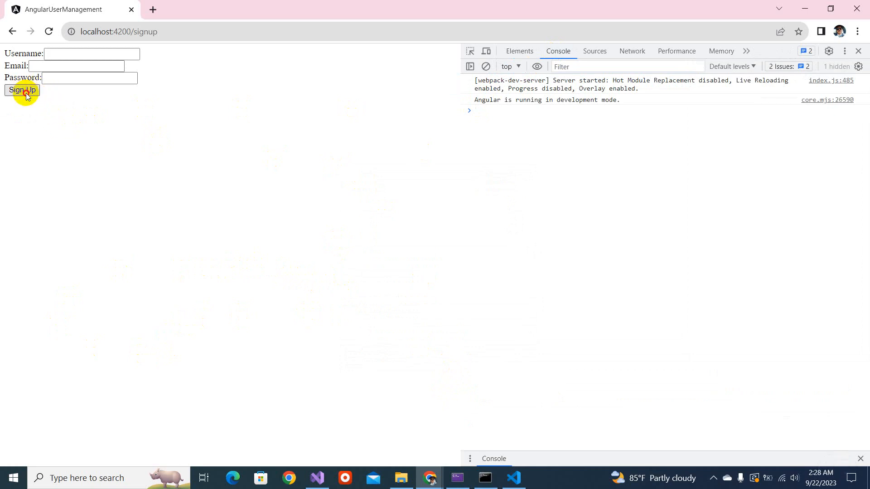
left_click(22, 89)
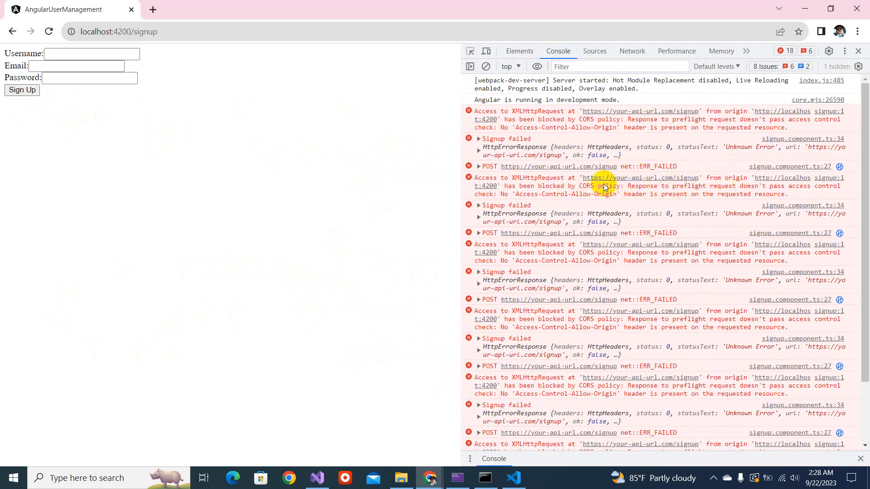
mouse_move(625, 196)
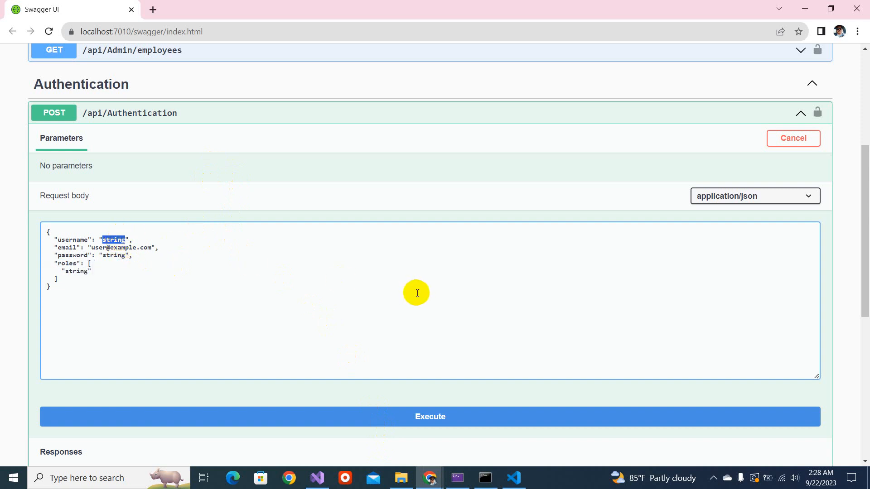
Enter username abcds and replace the placeholder email with a theideassolution address.
type("abcds")
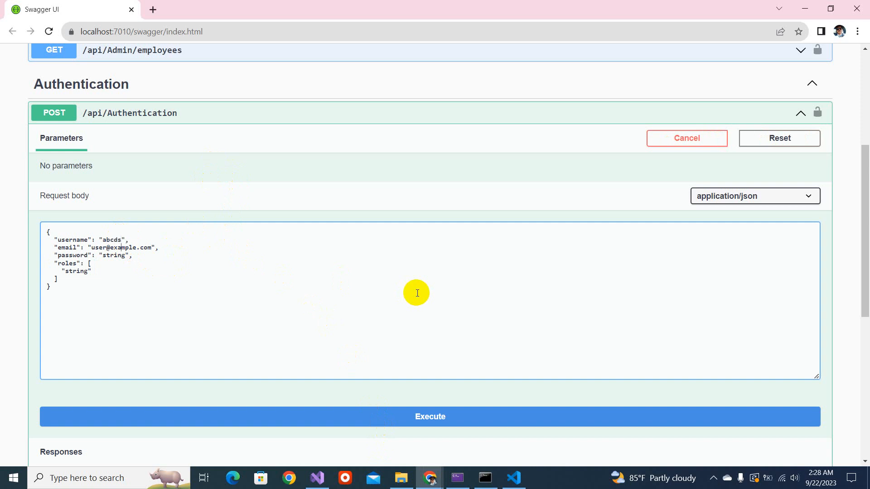
double_click(98, 248)
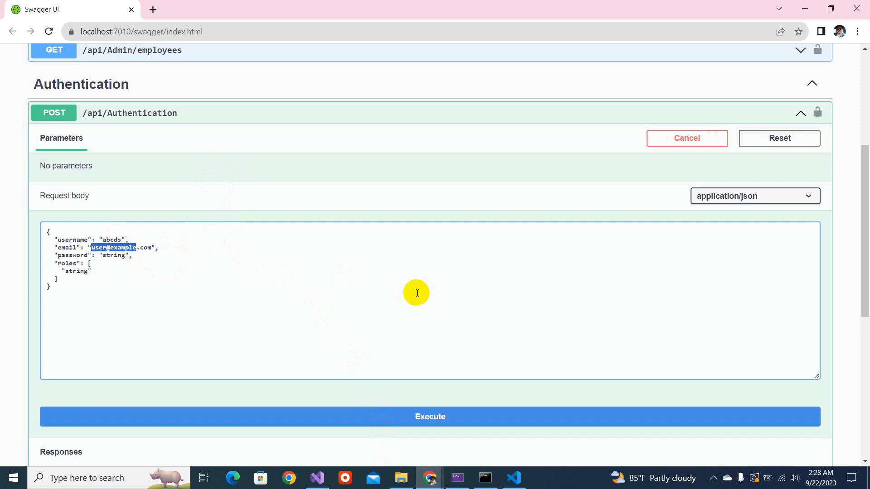
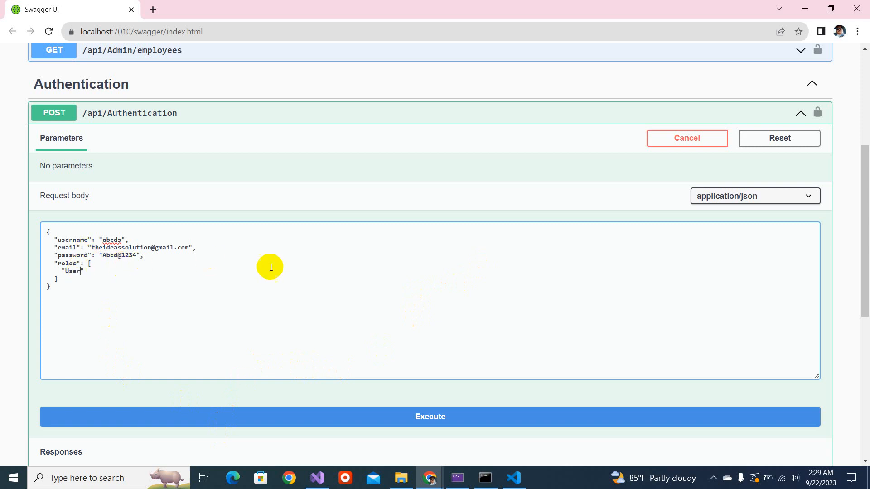
Execute the signup request, continue past the API breakpoint, review the response and return to VS Code.
left_click(430, 417)
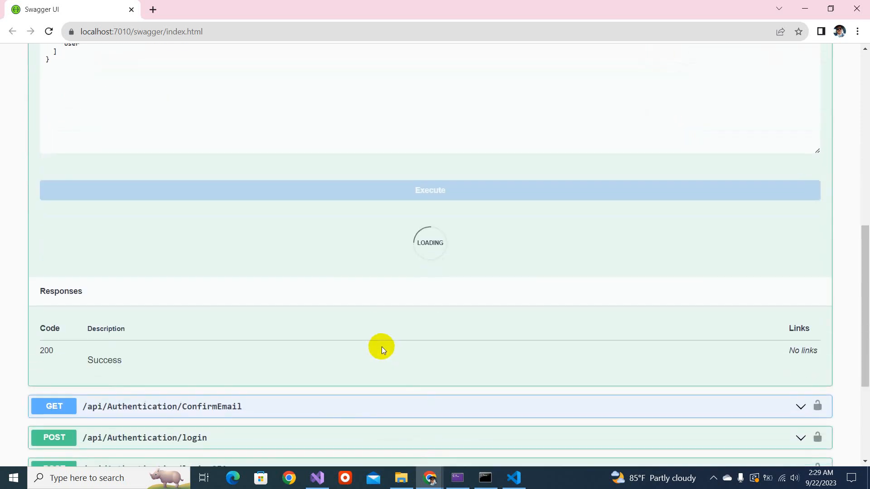
mouse_move(384, 348)
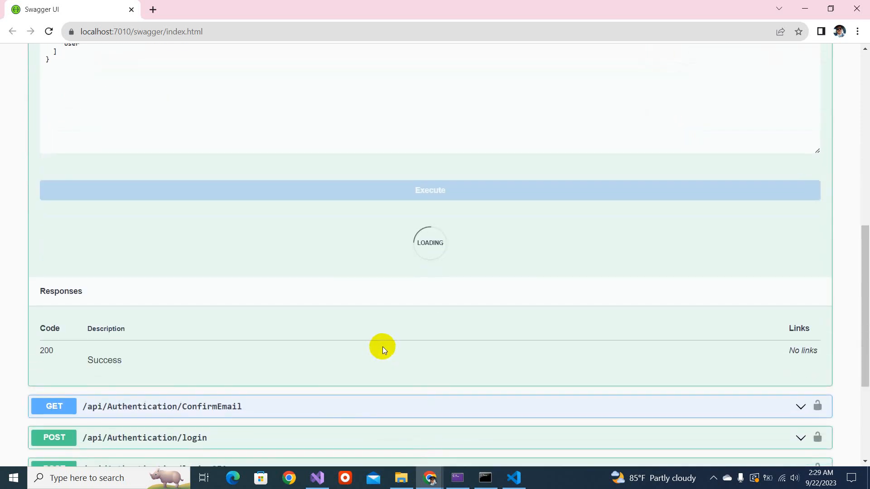
mouse_move(327, 311)
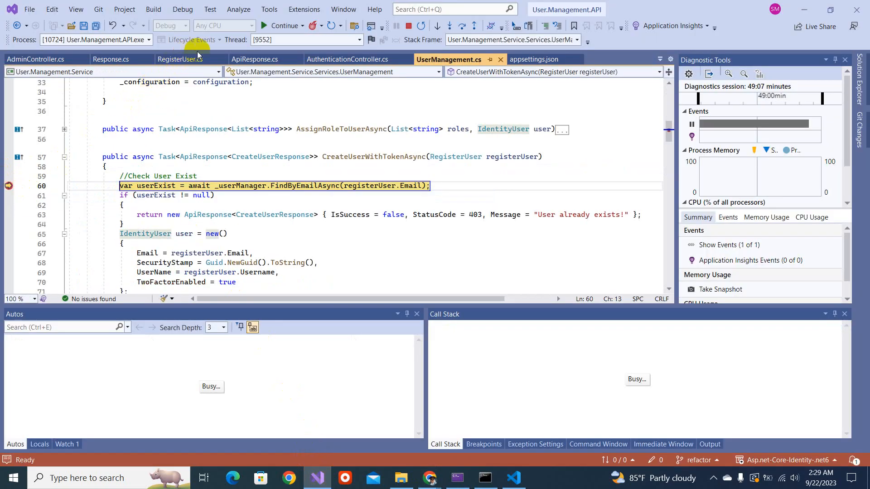
left_click(282, 25)
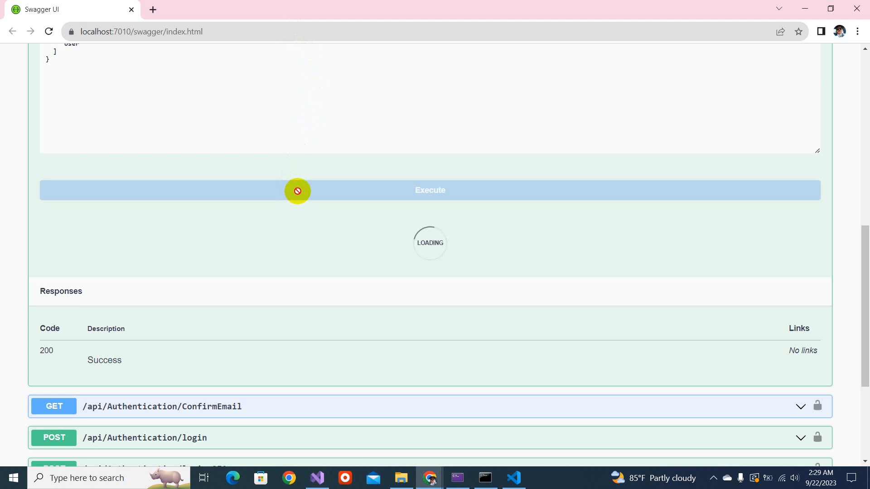
left_click(298, 191)
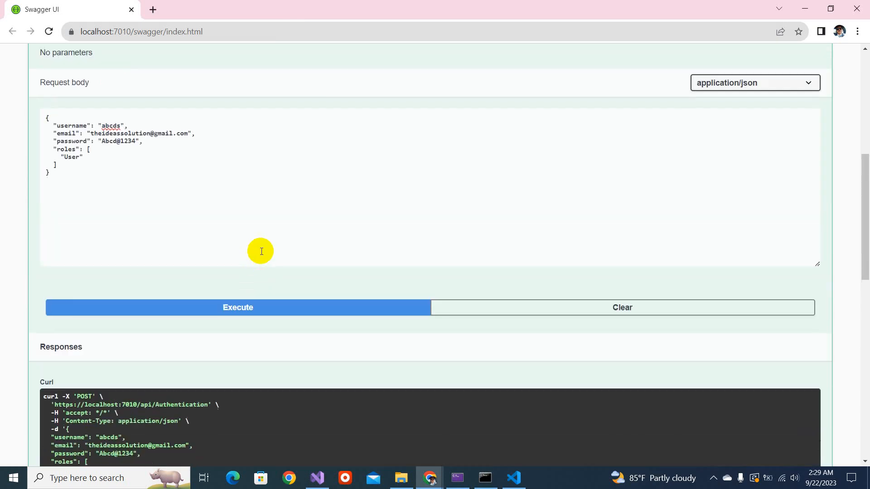
left_click(238, 308)
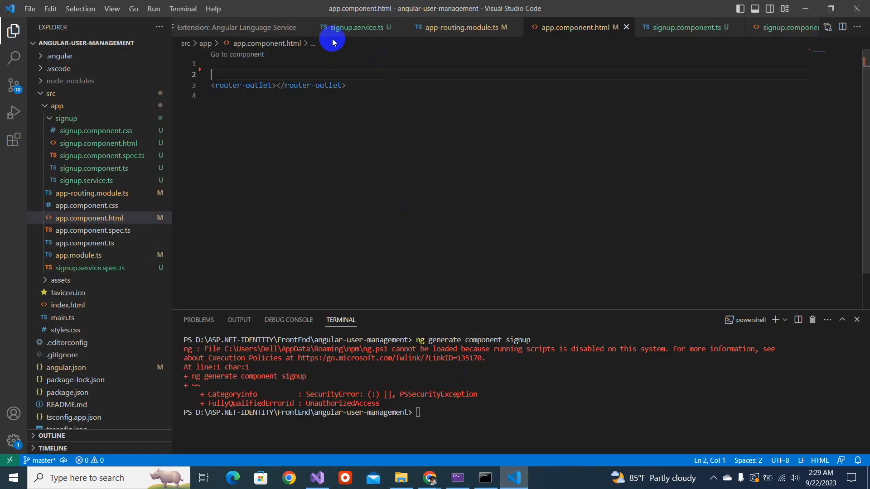
left_click(357, 27)
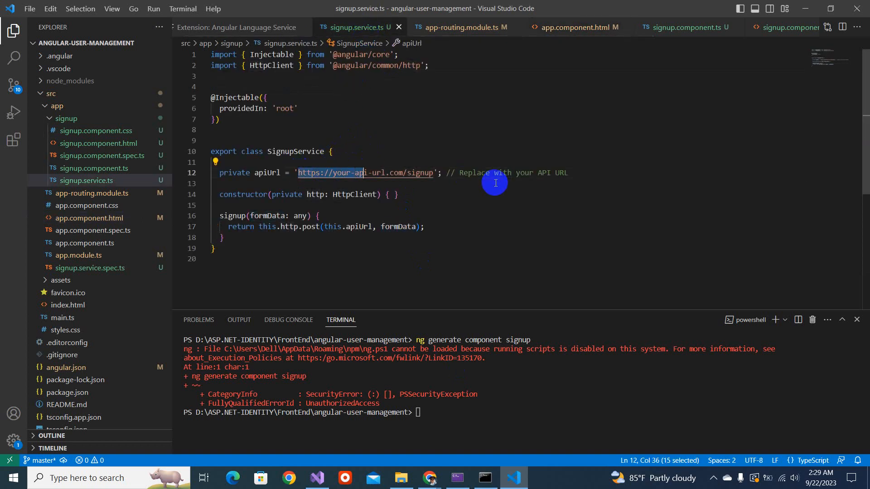
type("https://localhost:7010/api/Authentication")
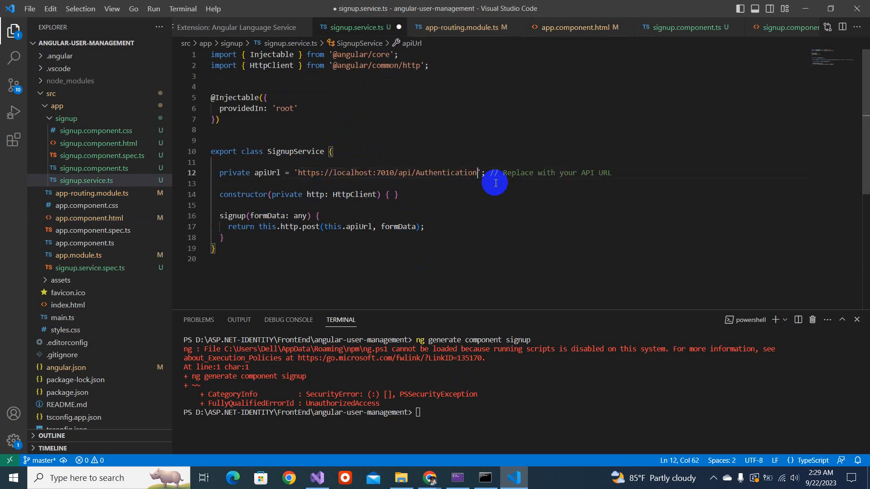
key("Ctrl+S")
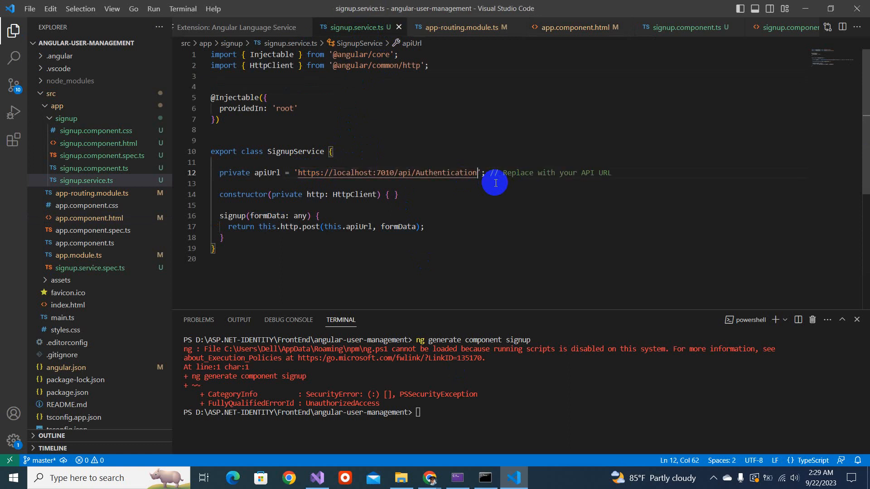
mouse_move(501, 261)
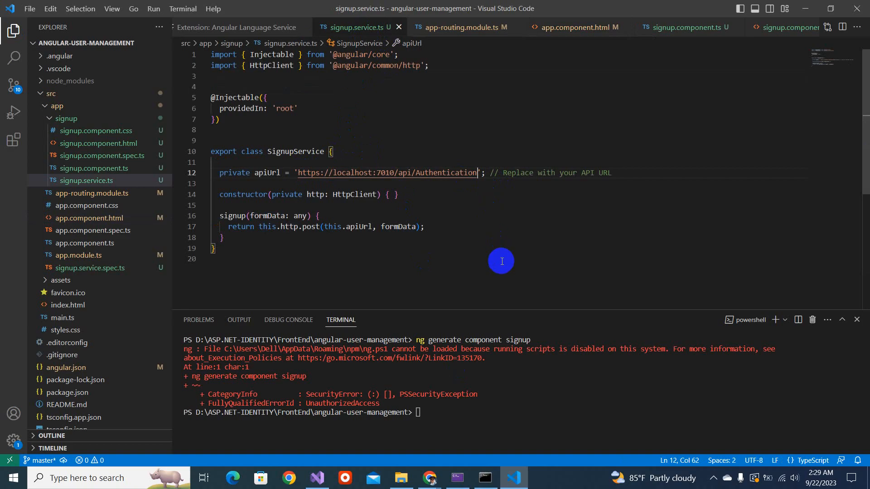
left_click(317, 479)
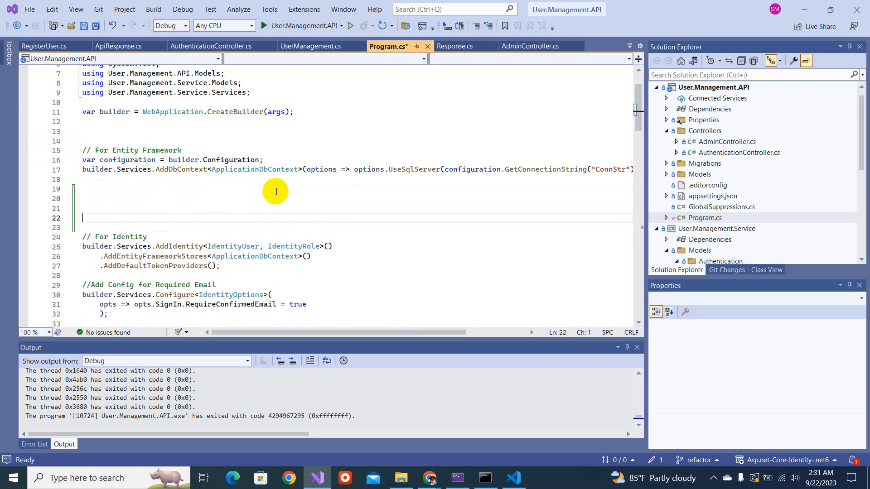
type("builder")
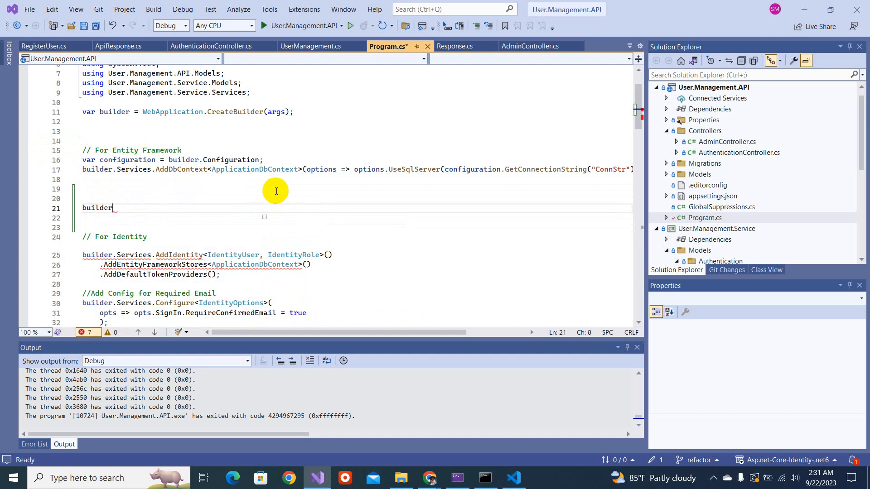
type(".Services.AddCors(options =>")
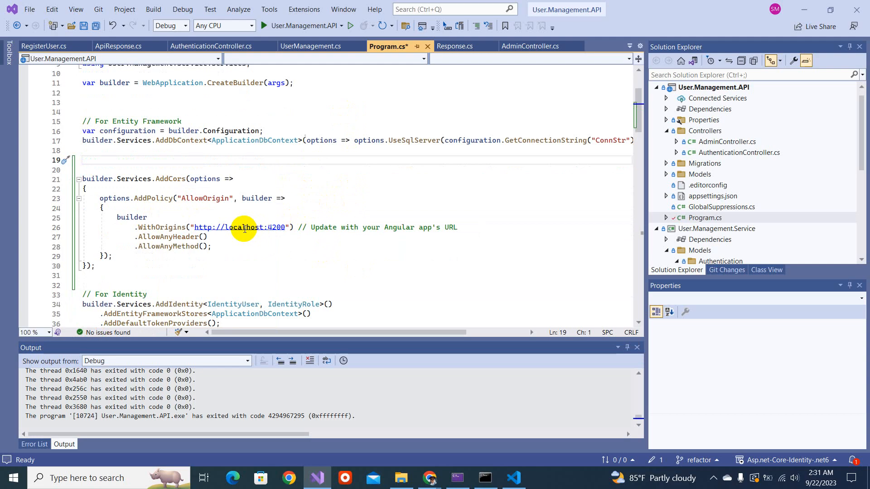
mouse_move(202, 227)
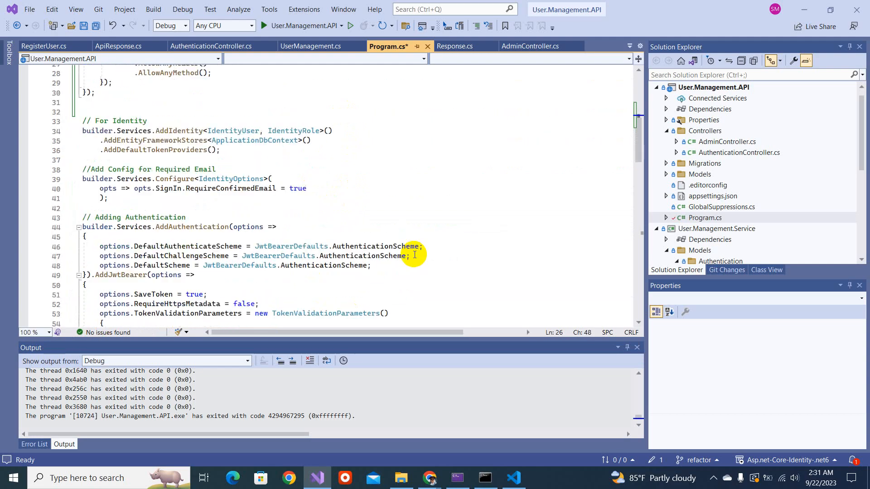
scroll("down", 3)
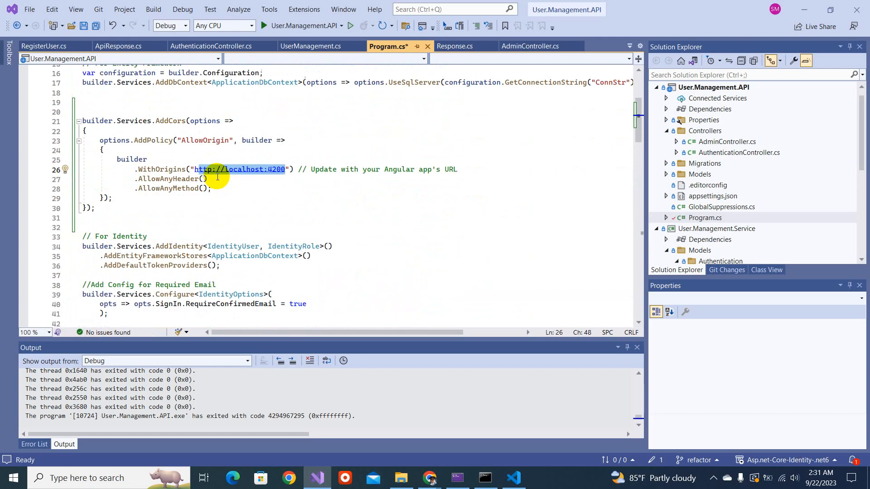
scroll("down", 3)
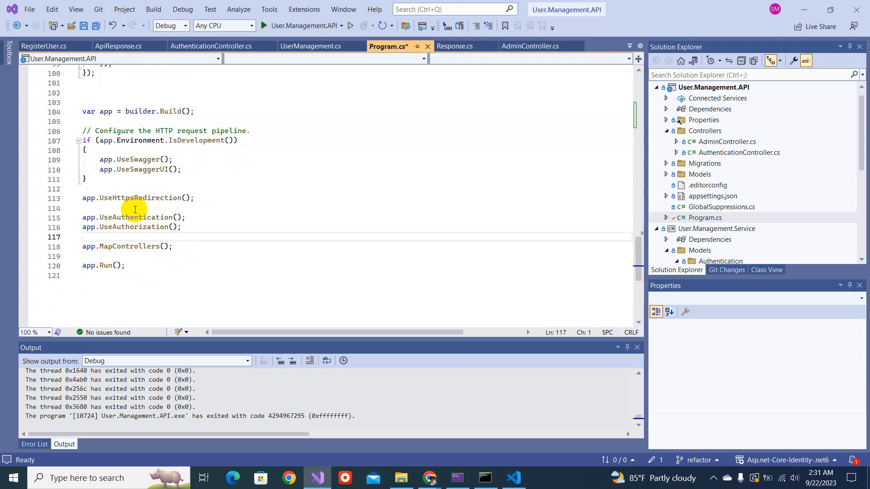
Add app.UseCors("") after app.UseHttpsRedirection(), accepting the IntelliSense completion.
left_click(138, 208)
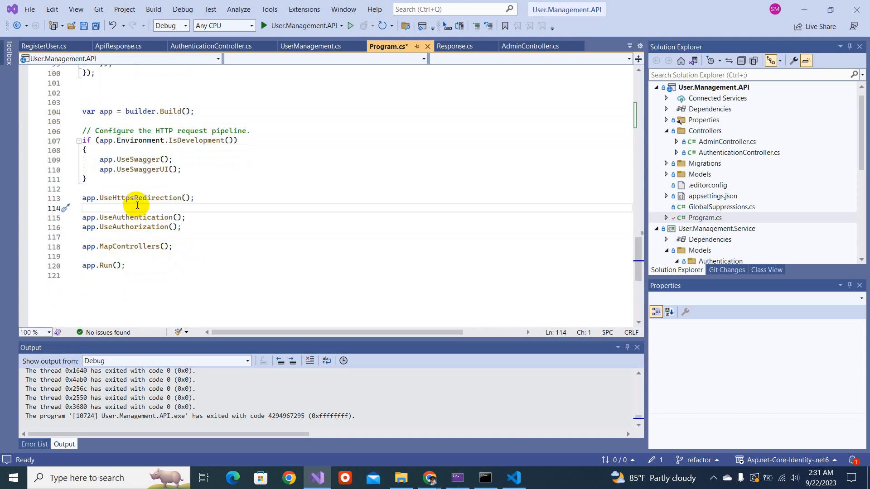
type("app")
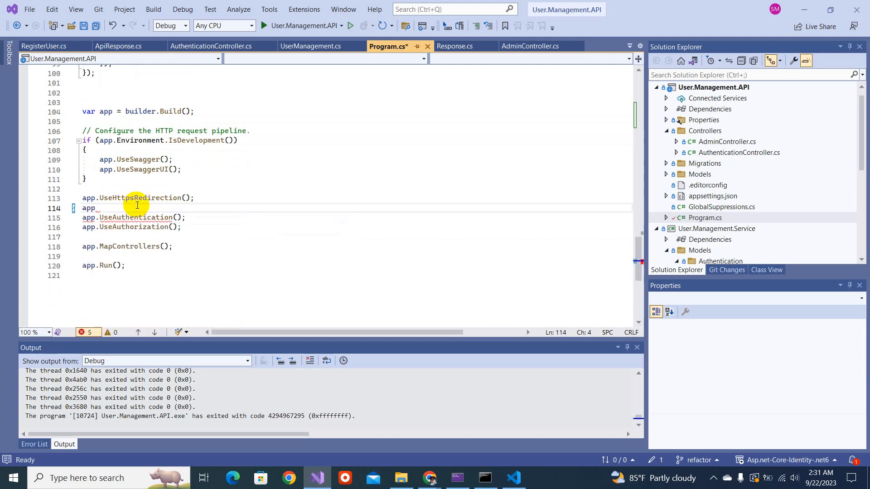
type("userc")
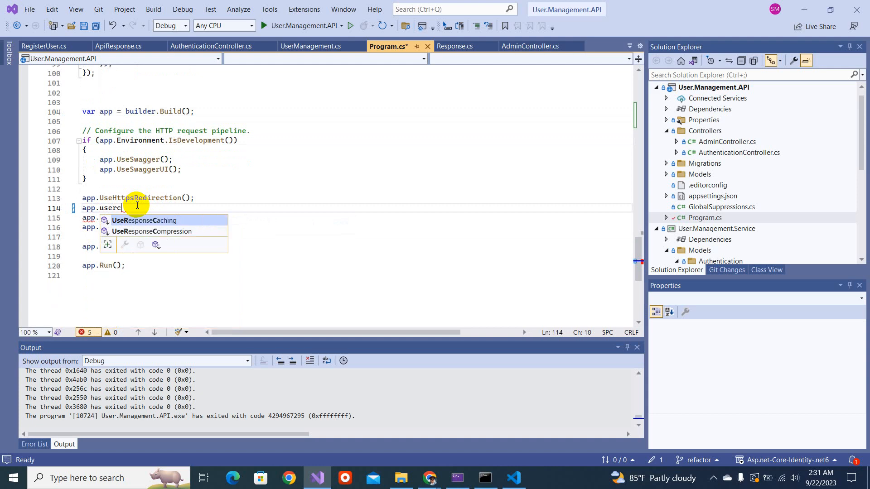
key("Backspace")
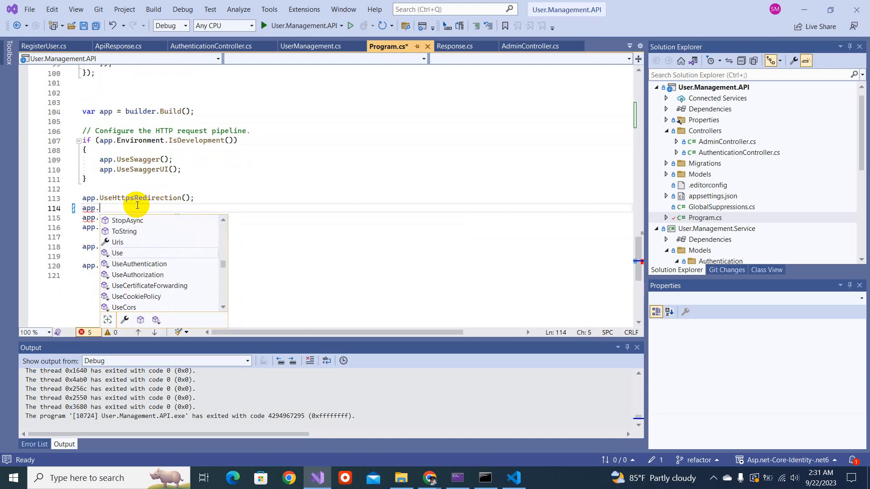
type("cors")
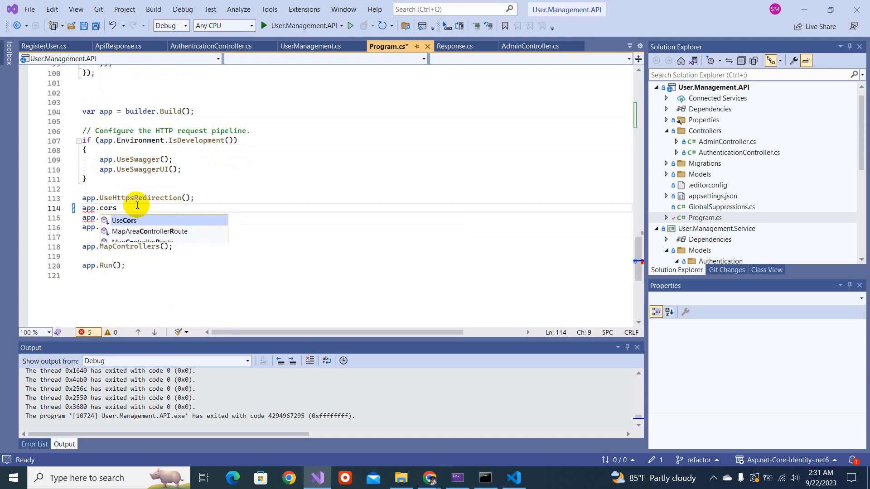
key("Tab")
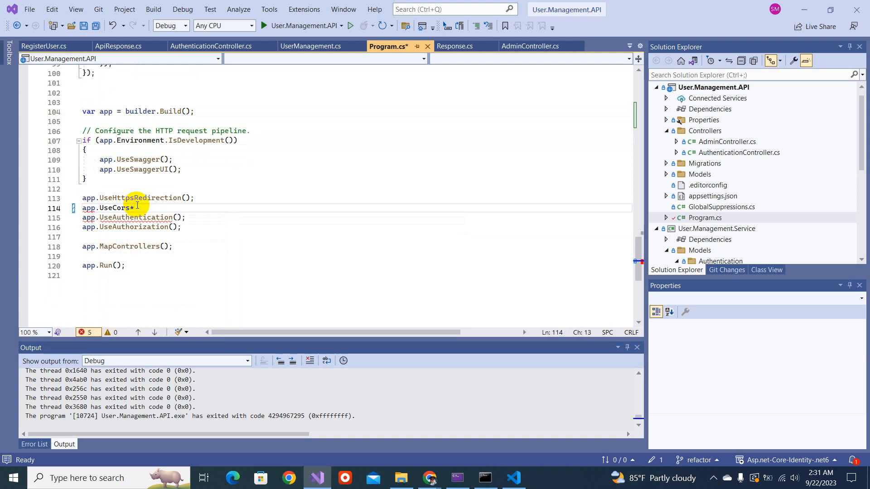
type("(")
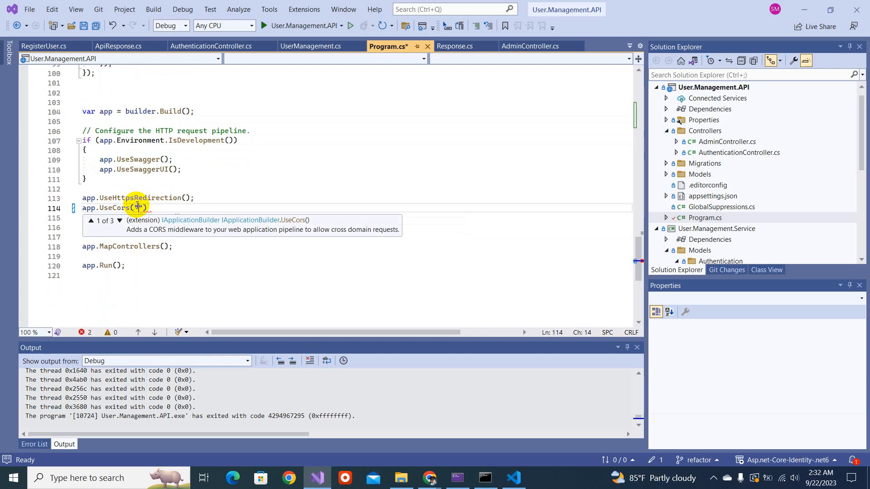
type("\"\"")
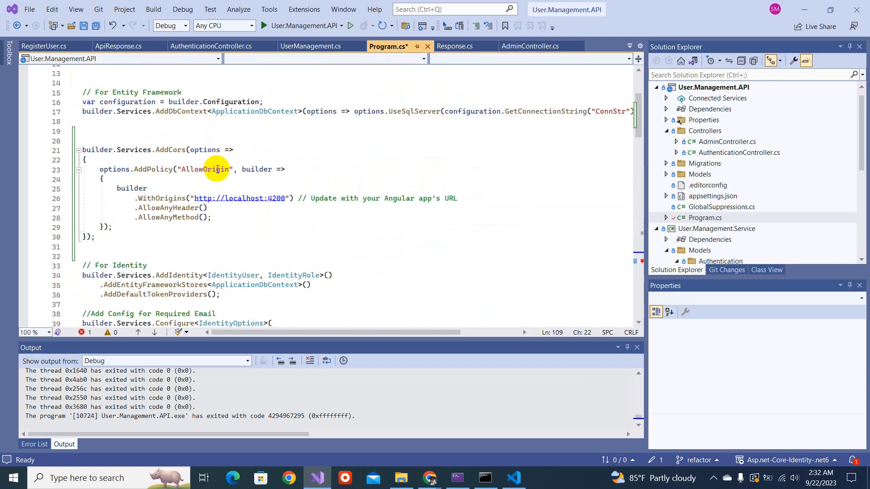
Copy the AllowOrigin policy name from AddCors into the UseCors call.
double_click(205, 170)
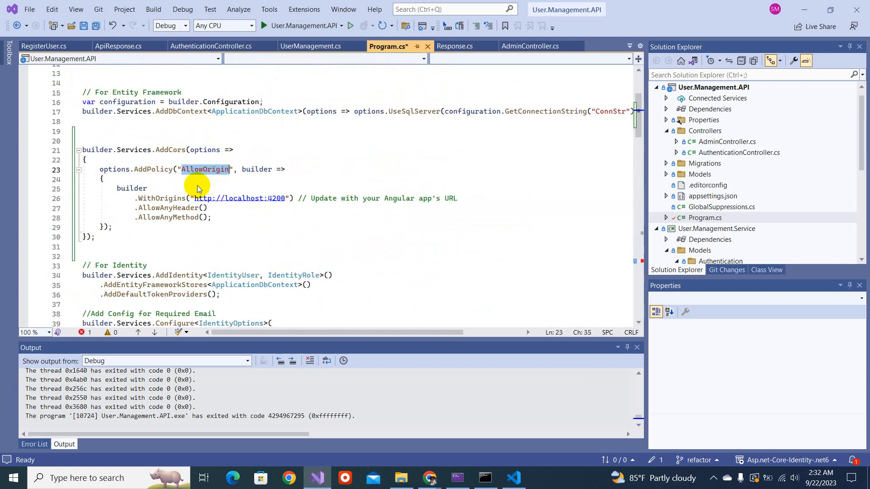
scroll("down", 3)
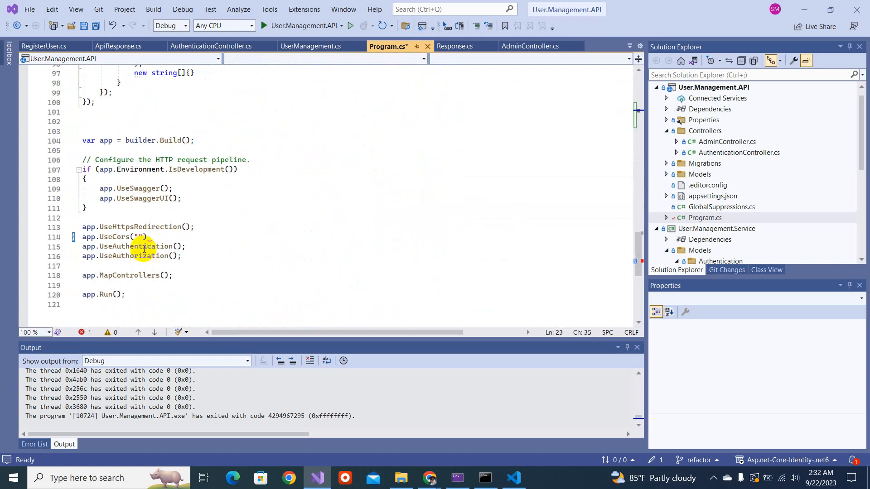
type("AllowOrigin")
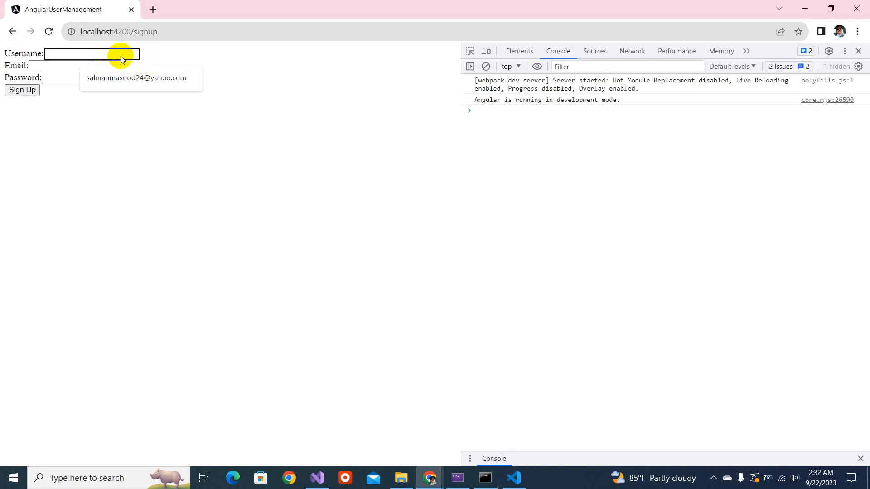
Fill the signup form's username from autofill, then its email and password.
left_click(136, 78)
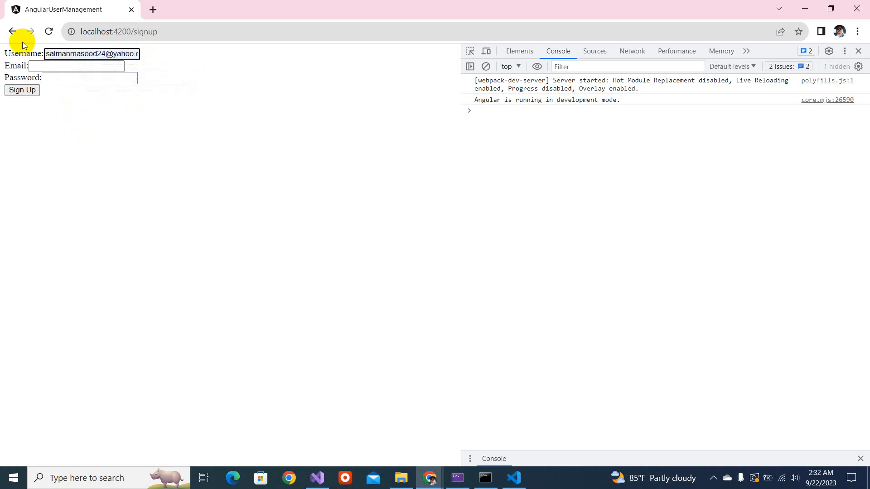
left_click(76, 65)
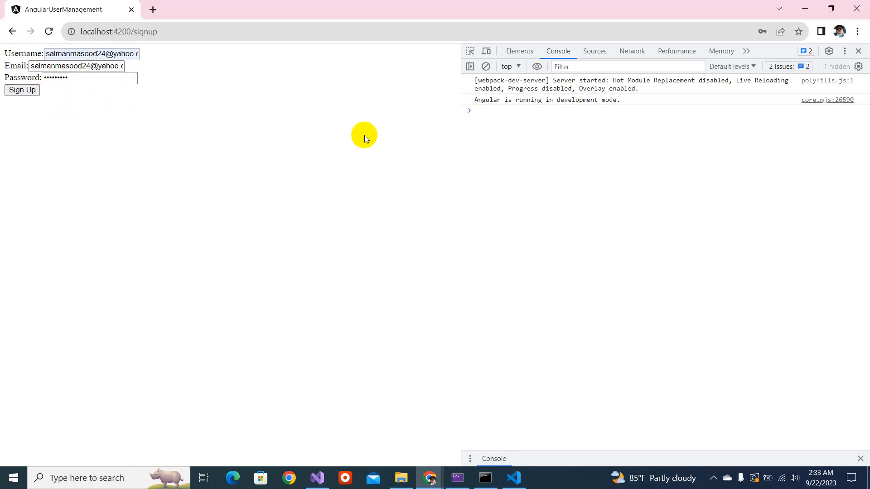
mouse_move(14, 149)
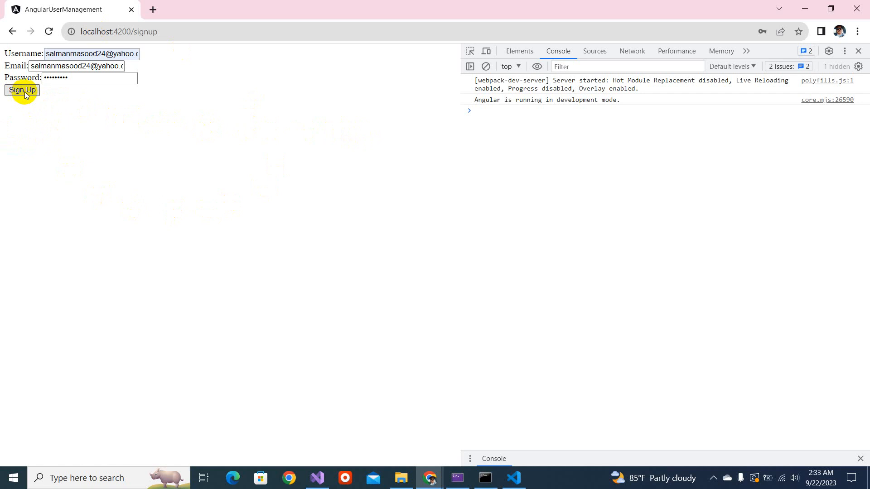
Submit the signup so the console logs 'Signup successful' with User Created and isSuccess true.
left_click(22, 90)
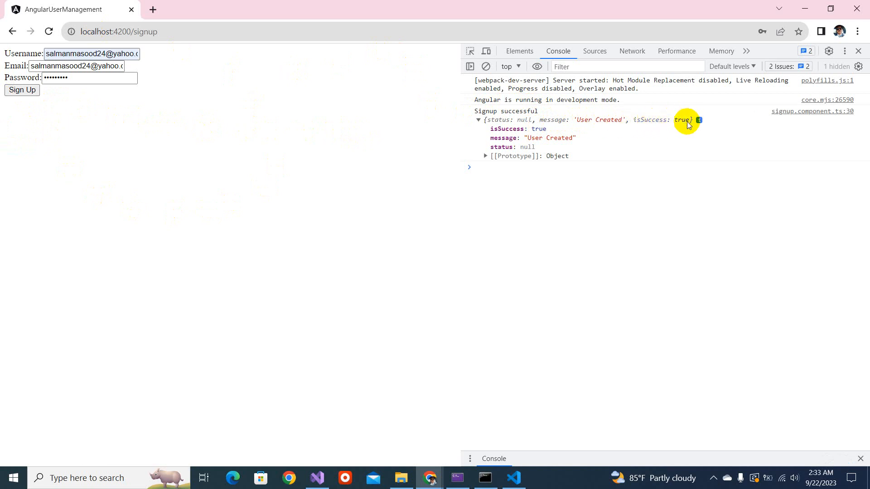
mouse_move(594, 140)
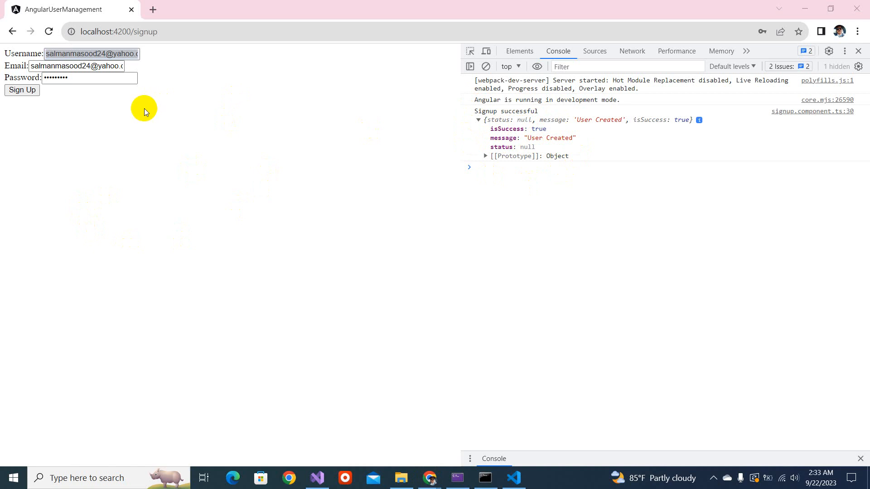
mouse_move(190, 158)
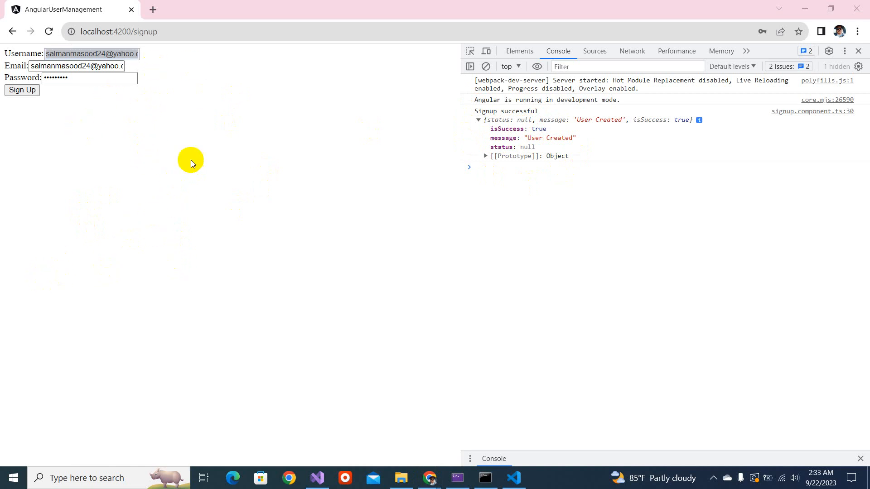
mouse_move(155, 178)
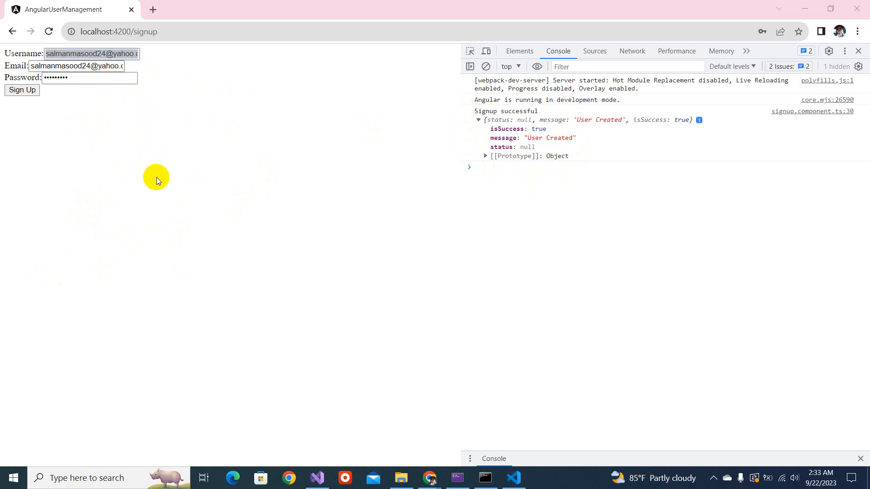
mouse_move(188, 101)
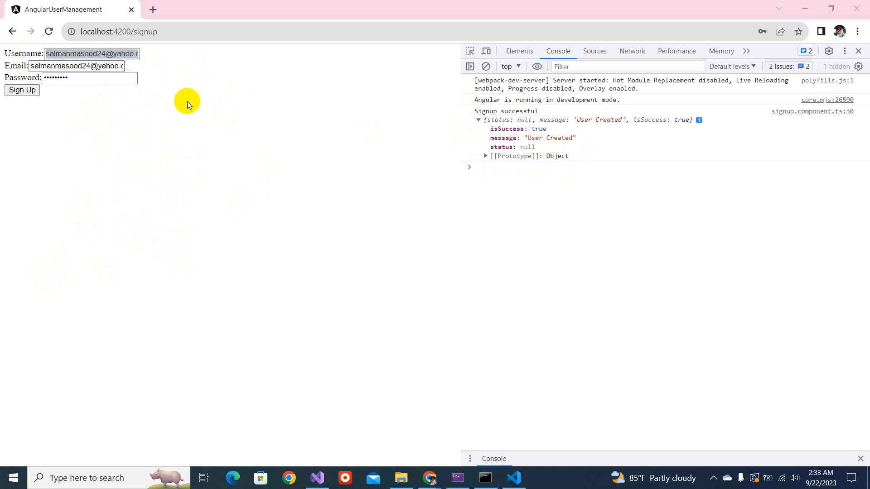
mouse_move(541, 81)
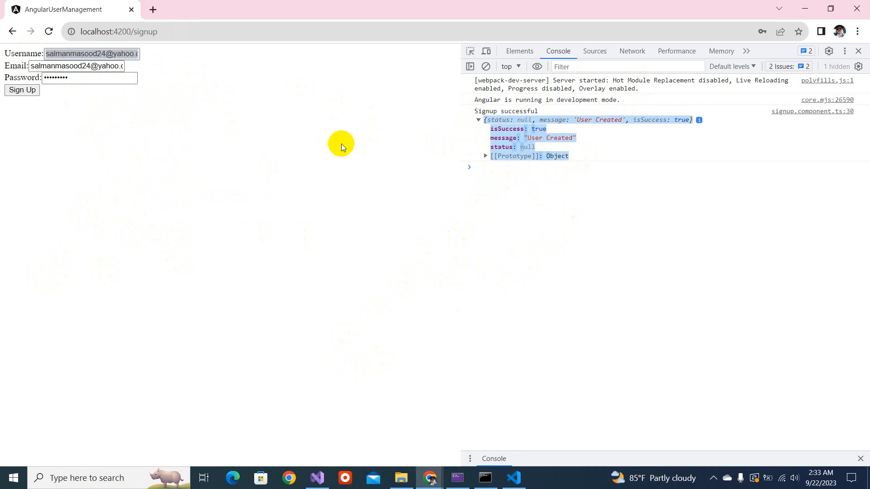
mouse_move(327, 138)
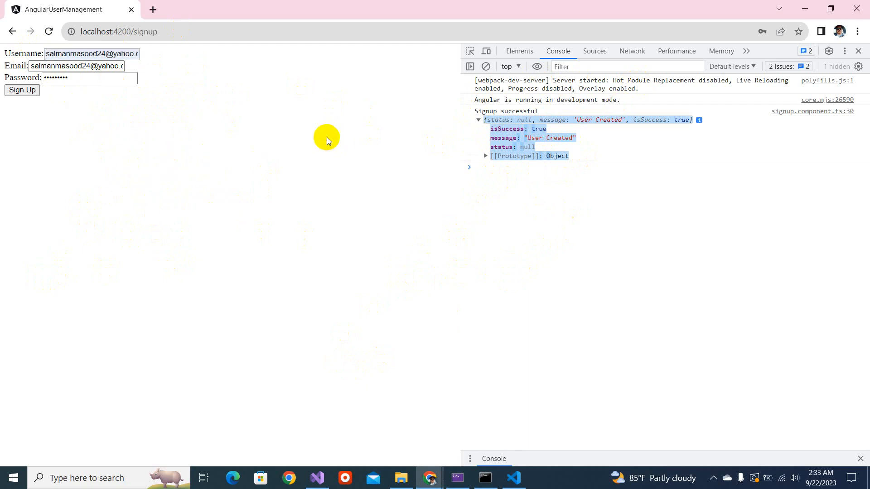
mouse_move(294, 144)
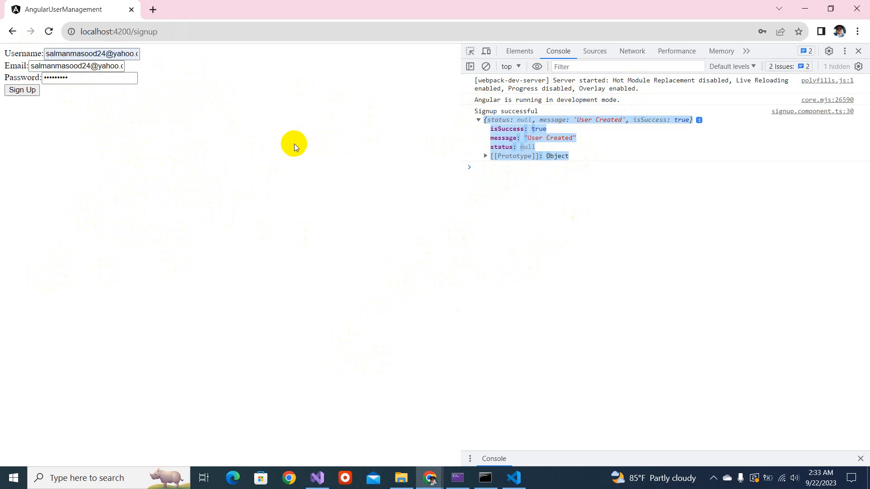
mouse_move(398, 214)
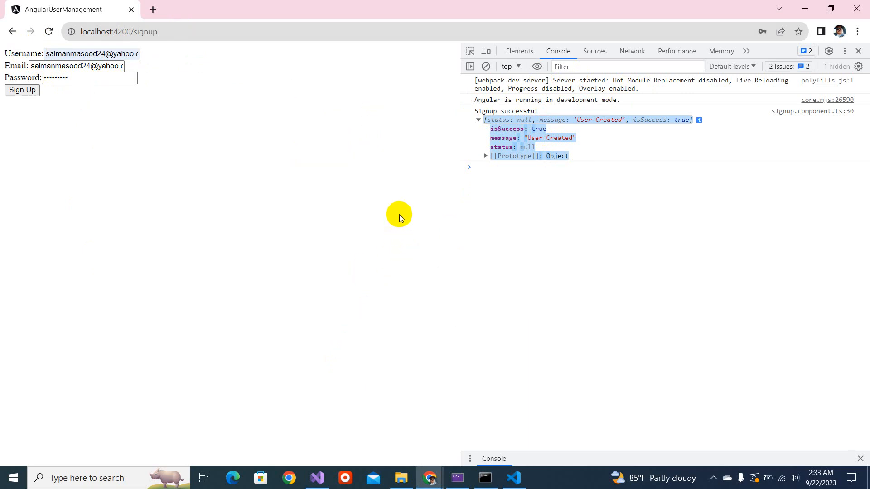